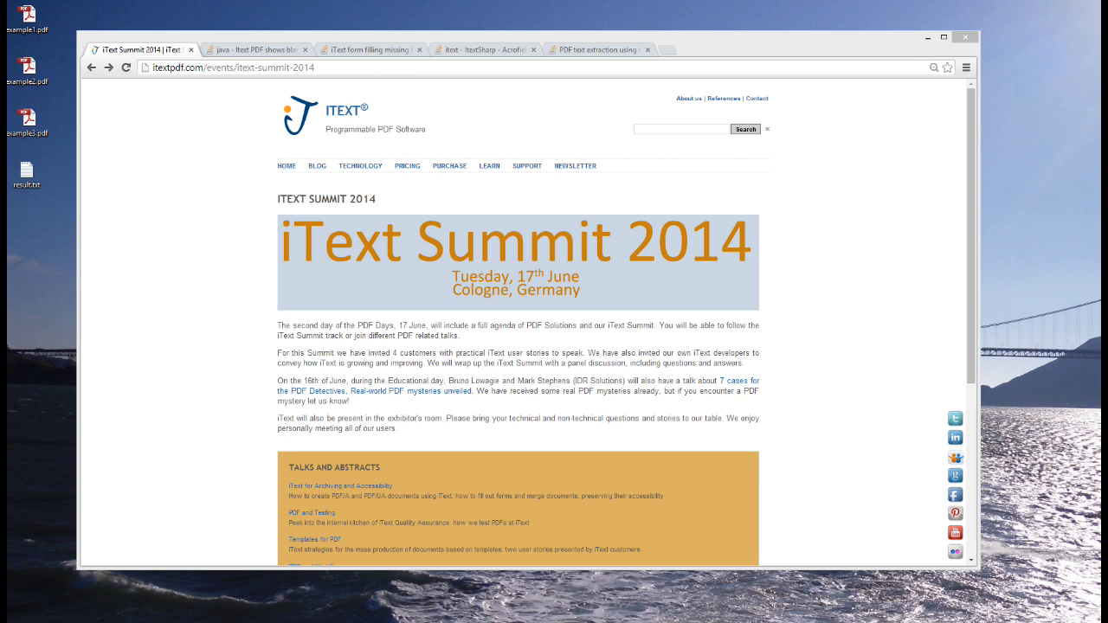
pyautogui.moveTo(885, 482)
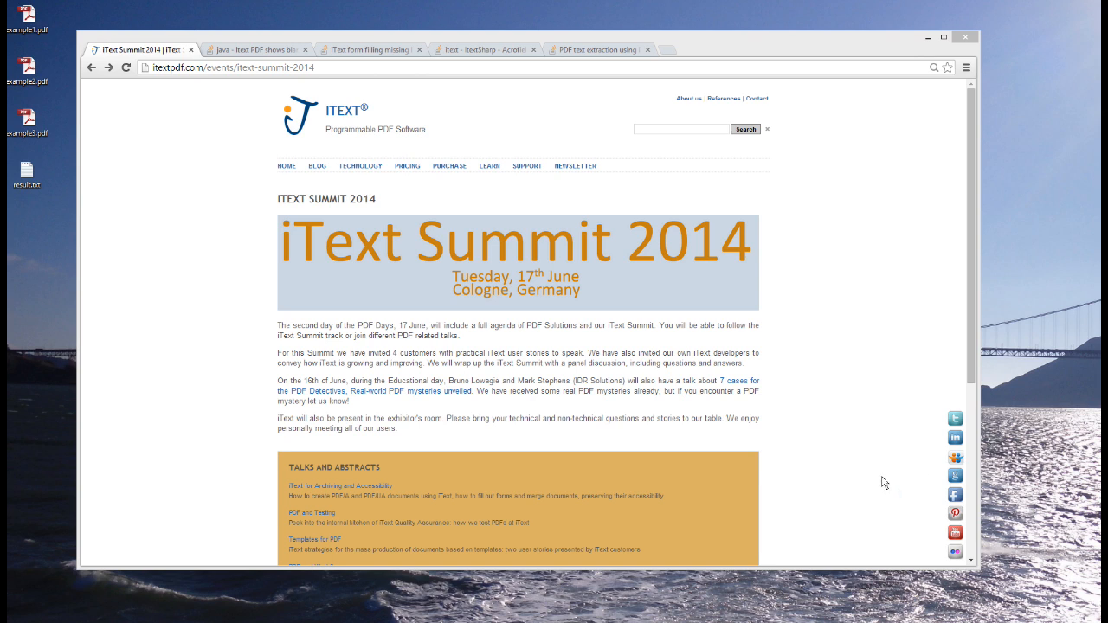
# Browse the iText questions on blank pages, missing form content, empty AcroFields, then text extraction.
pyautogui.scroll(-3)
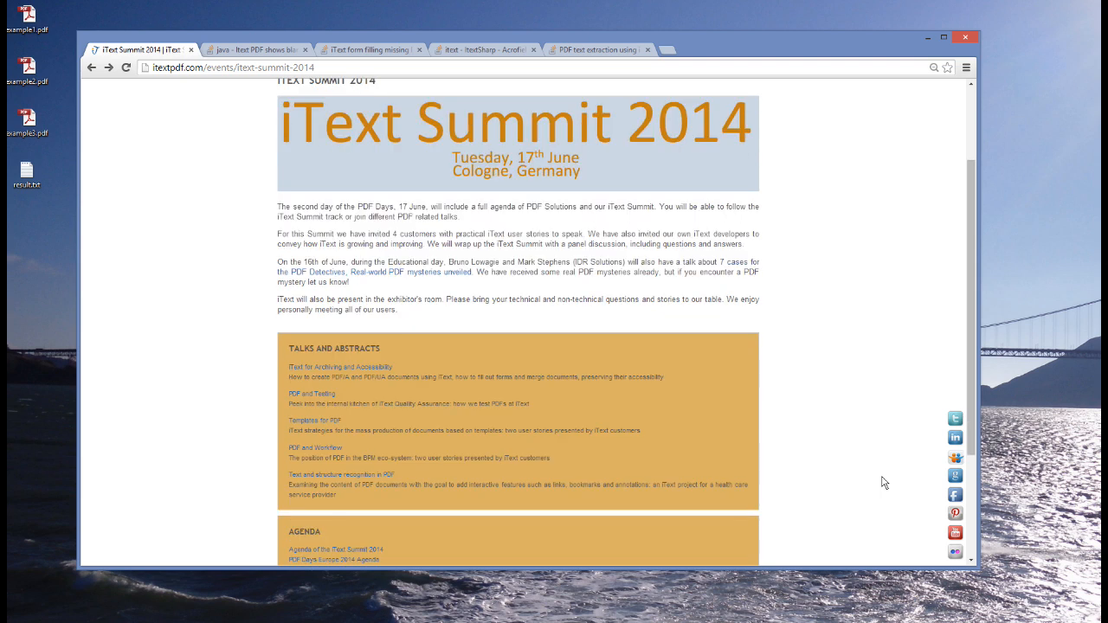
pyautogui.moveTo(603, 456)
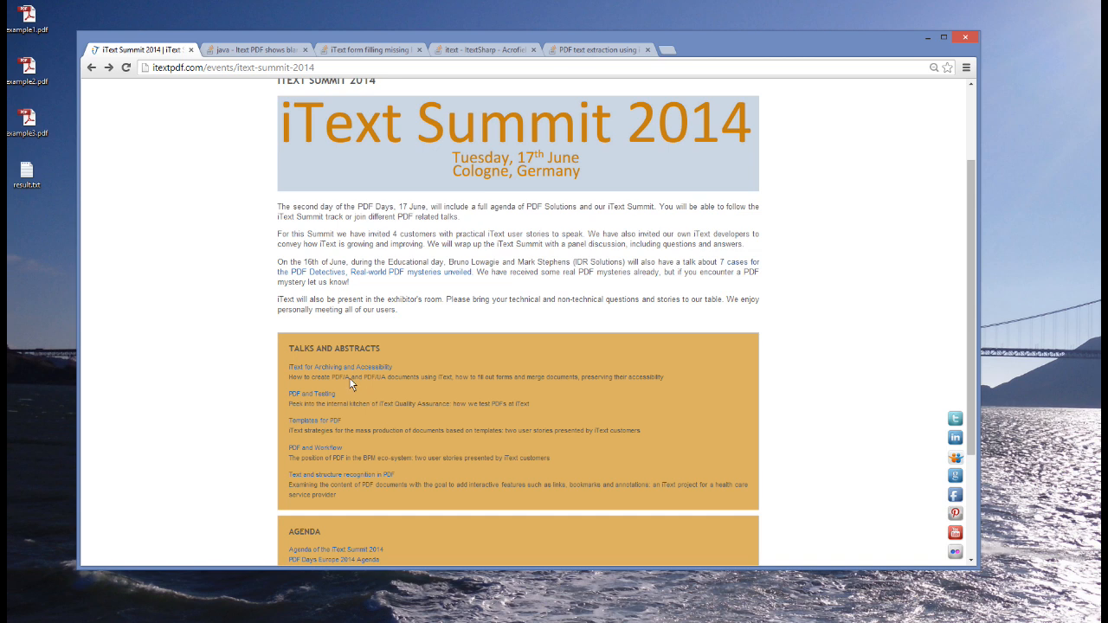
pyautogui.moveTo(369, 381)
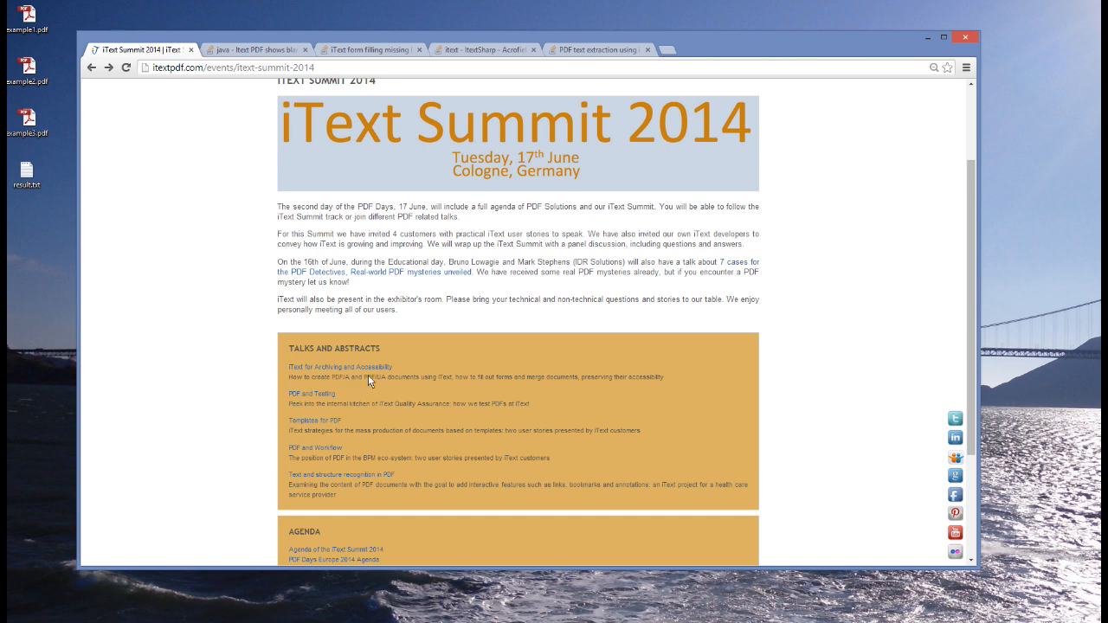
pyautogui.moveTo(353, 399)
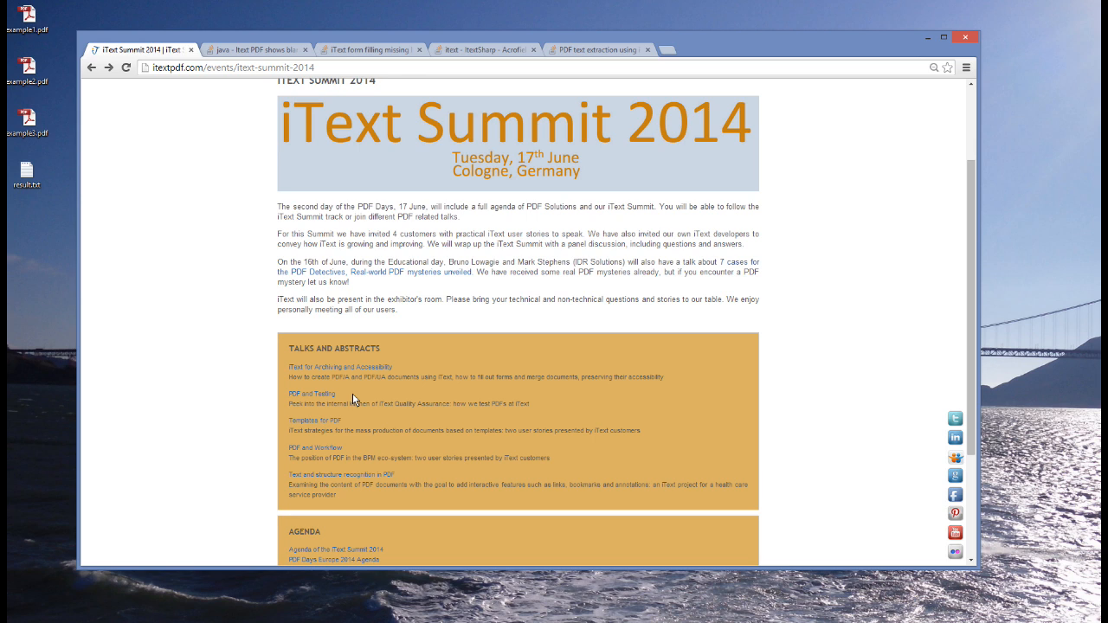
pyautogui.moveTo(372, 412)
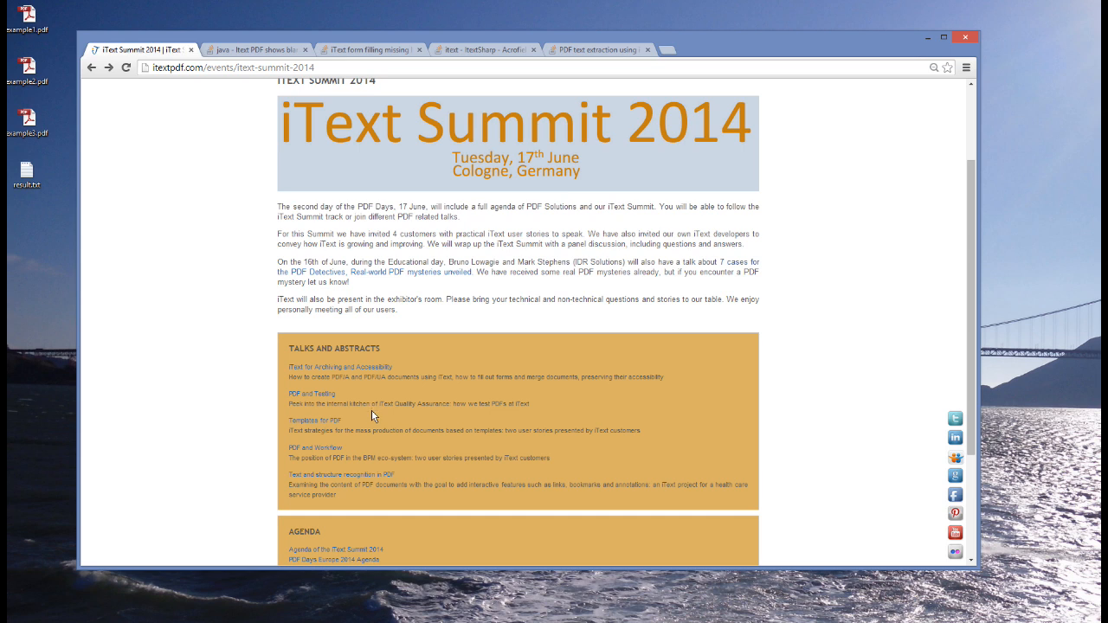
pyautogui.moveTo(362, 427)
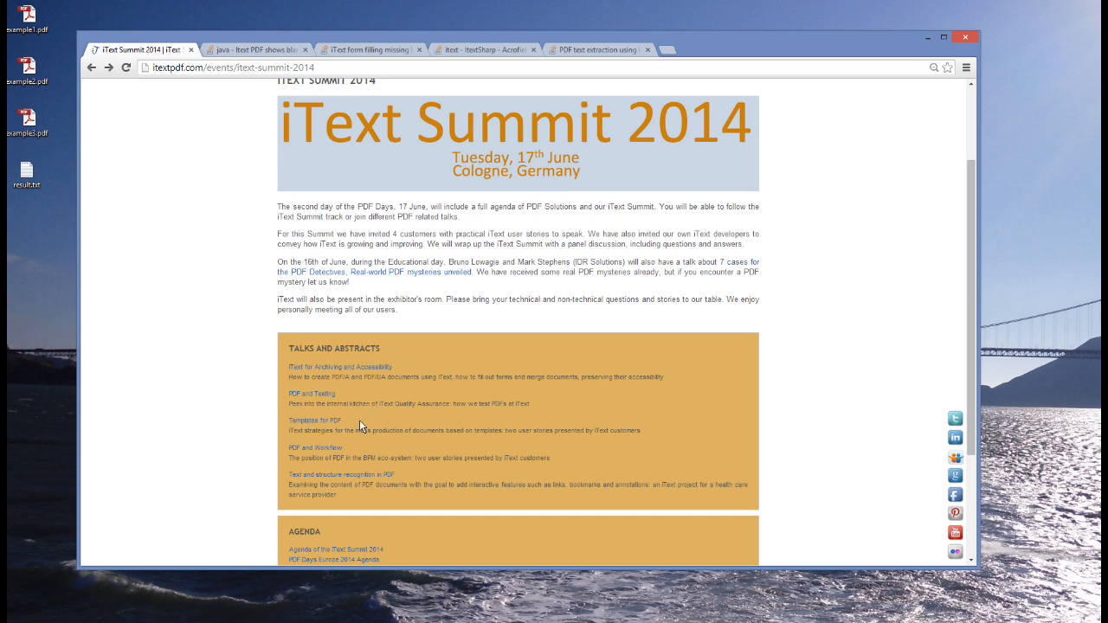
pyautogui.moveTo(377, 425)
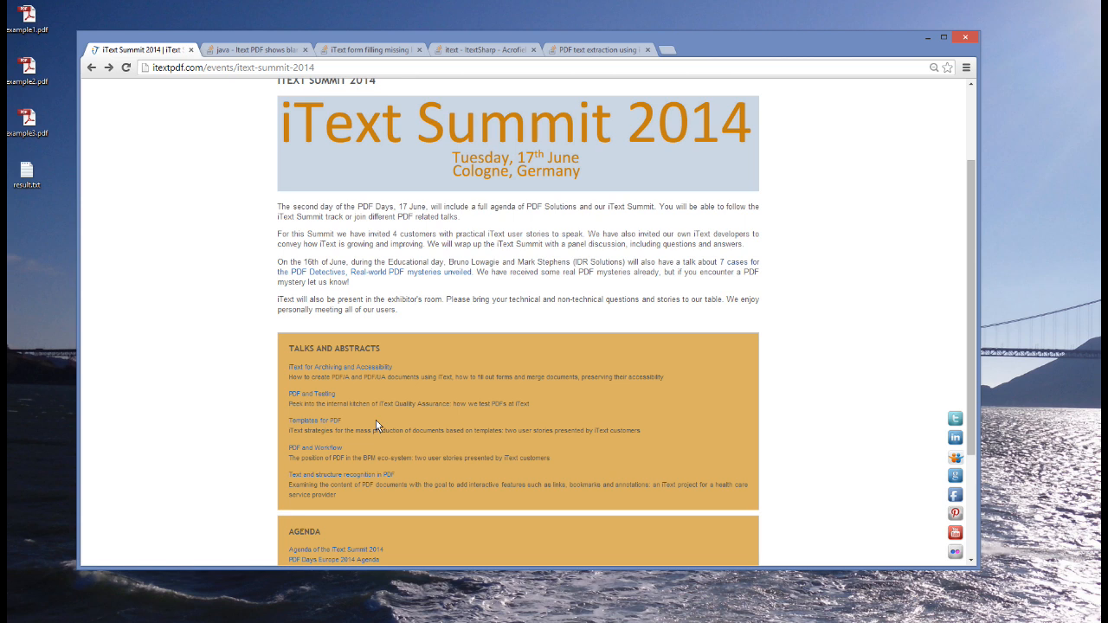
pyautogui.moveTo(366, 451)
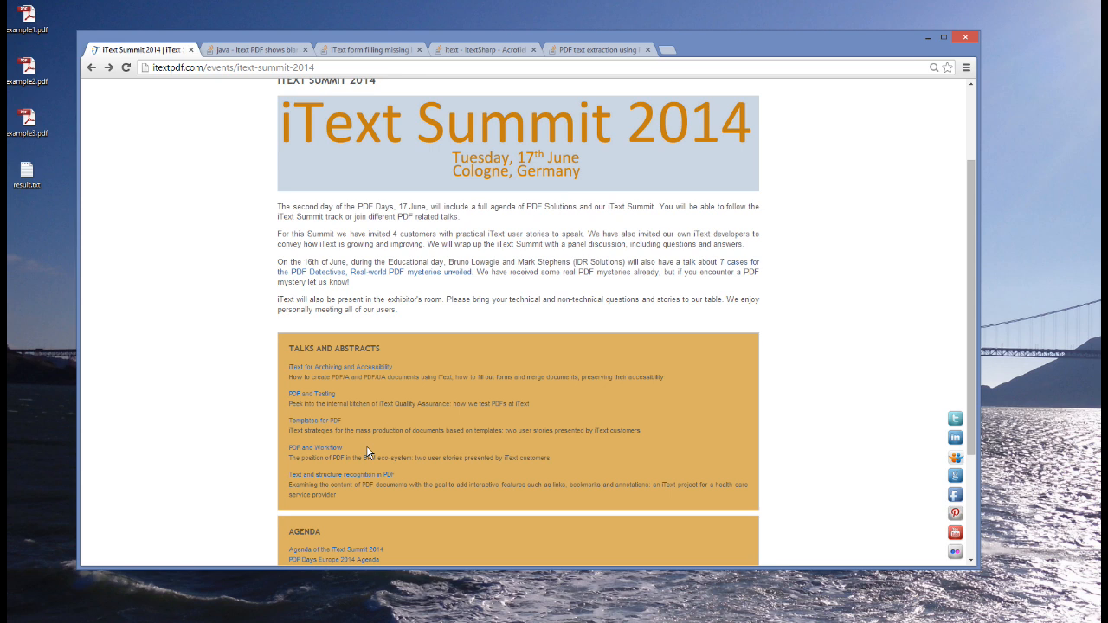
pyautogui.scroll(-3)
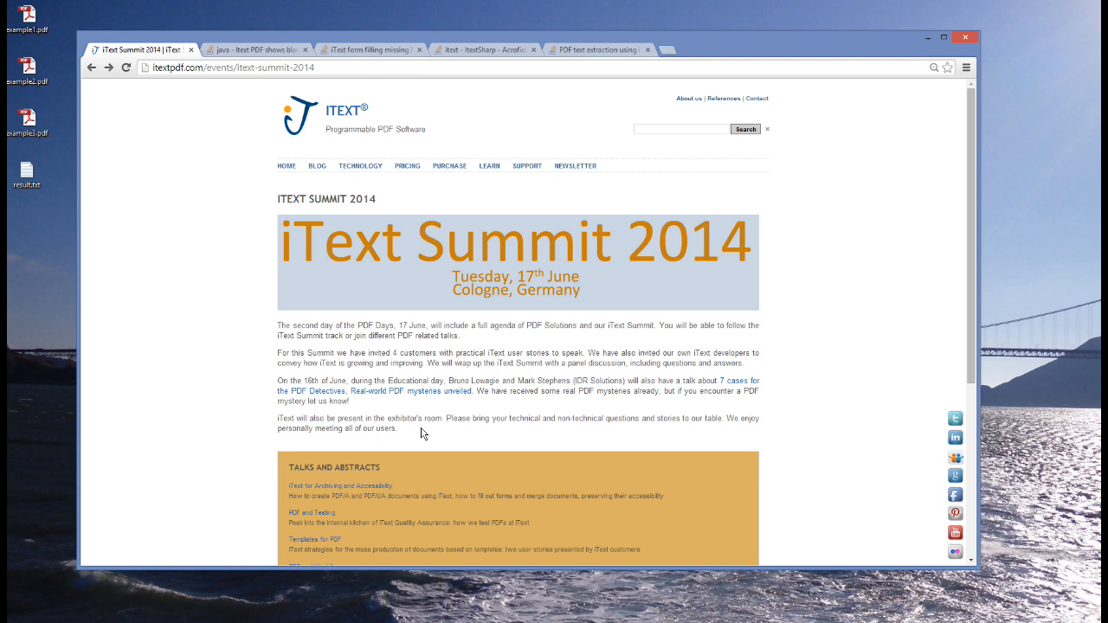
pyautogui.moveTo(583, 391)
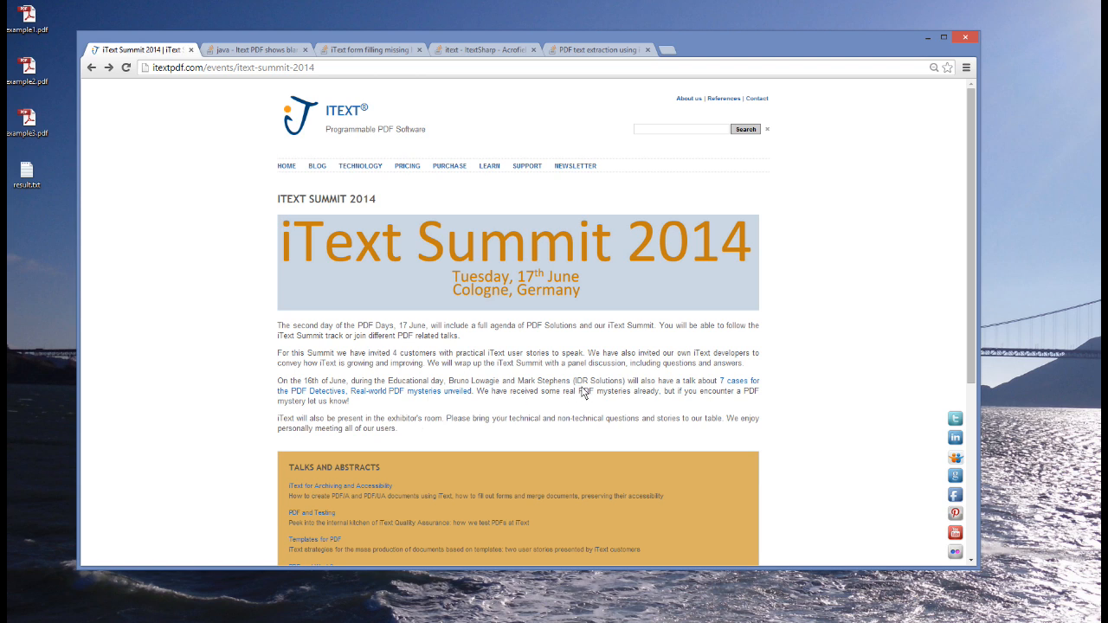
pyautogui.moveTo(567, 394)
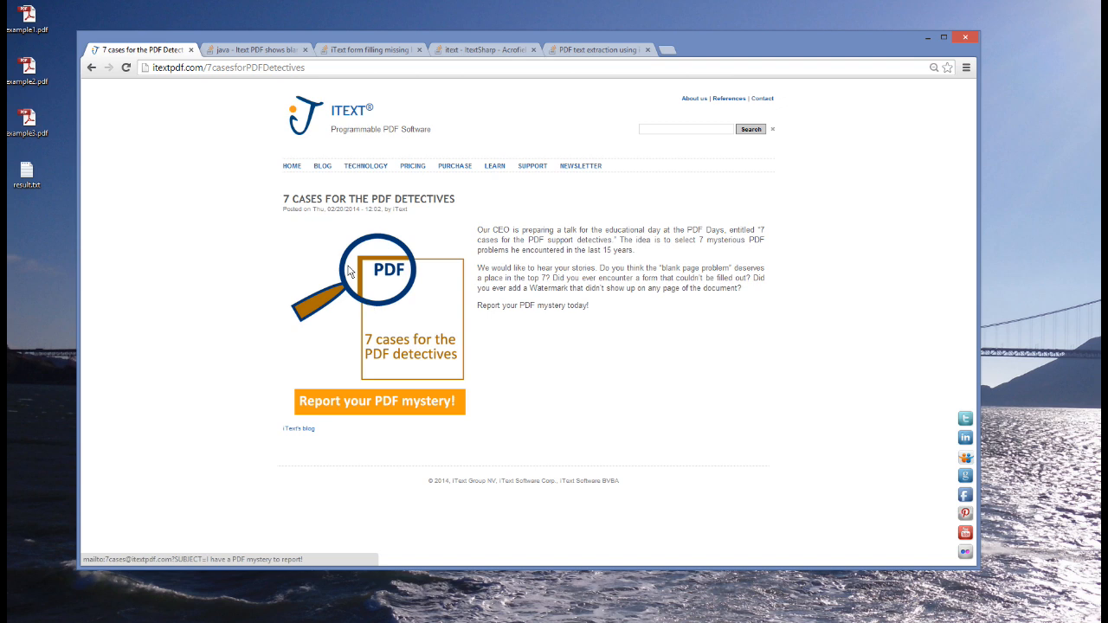
pyautogui.moveTo(363, 283)
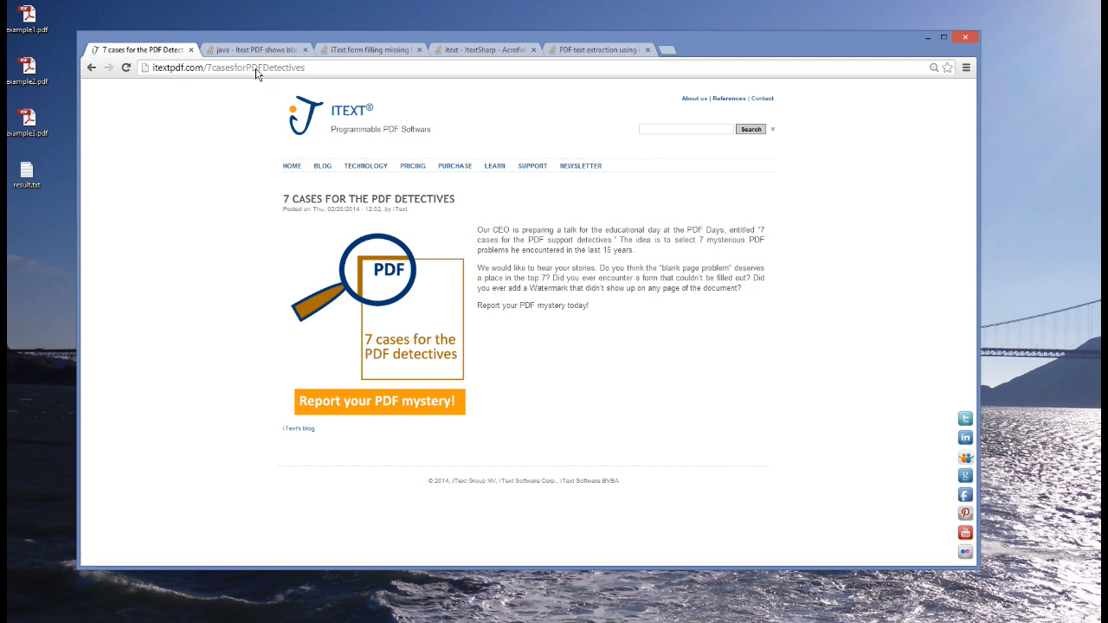
pyautogui.click(251, 50)
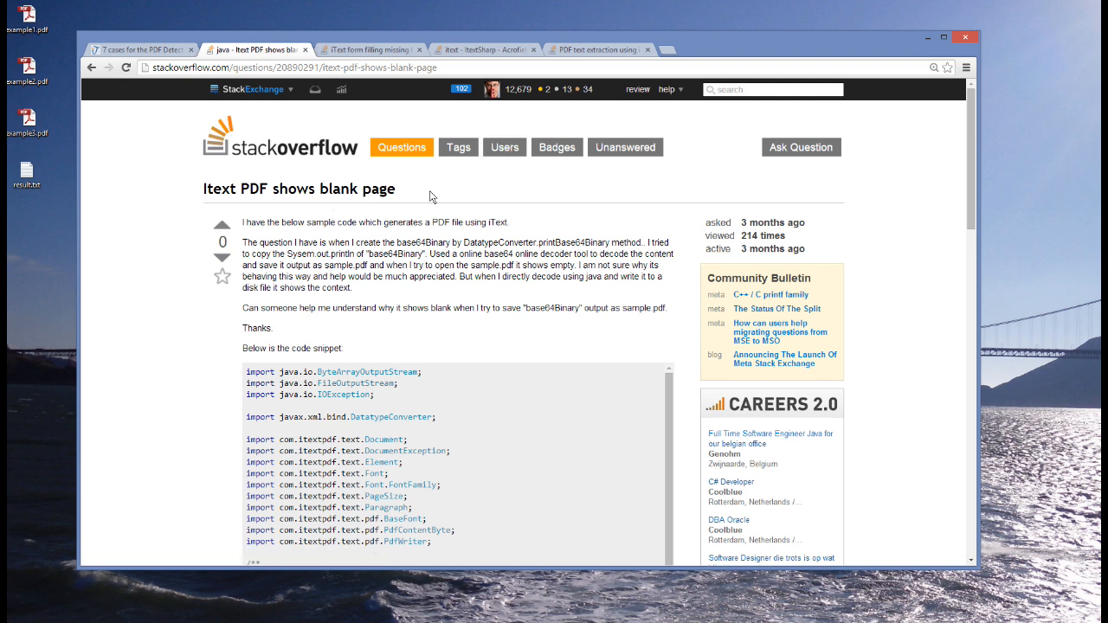
pyautogui.moveTo(353, 203)
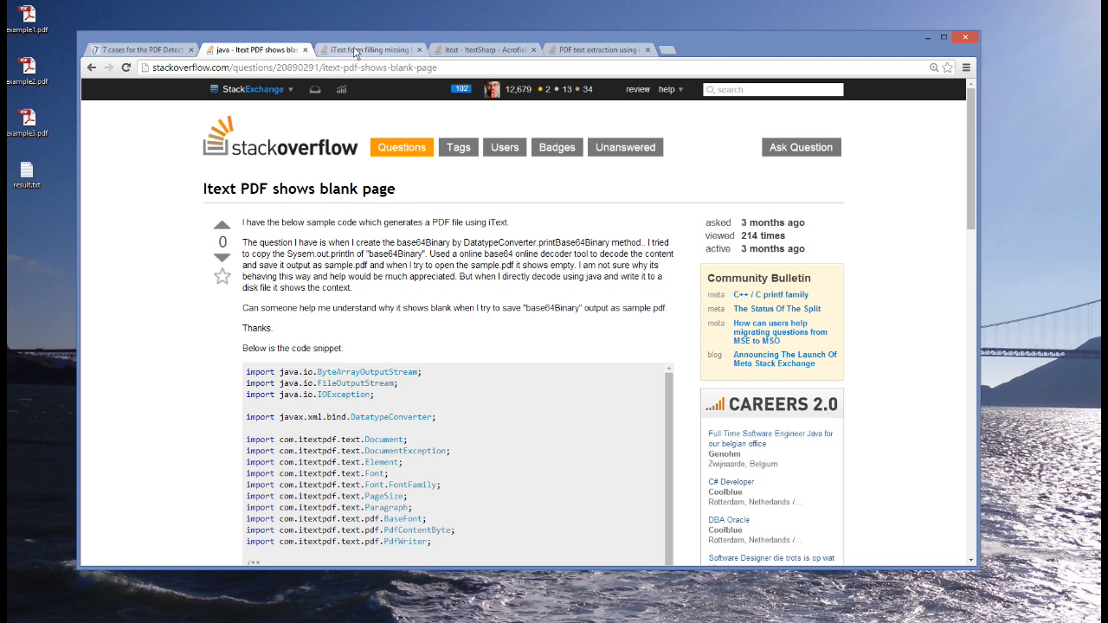
pyautogui.click(368, 49)
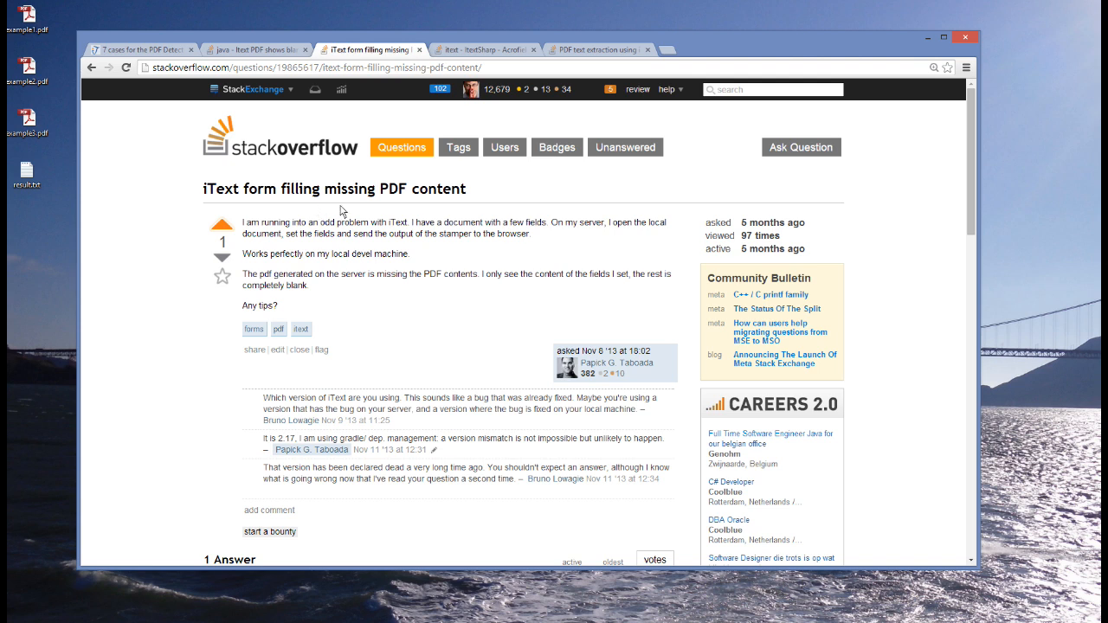
pyautogui.click(485, 49)
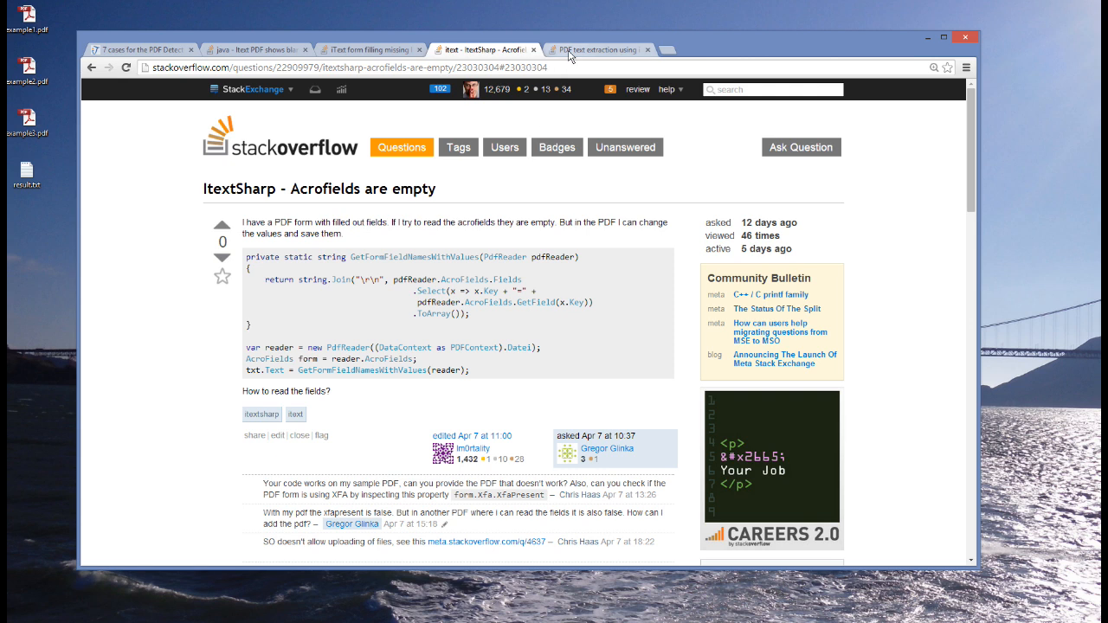
pyautogui.click(598, 49)
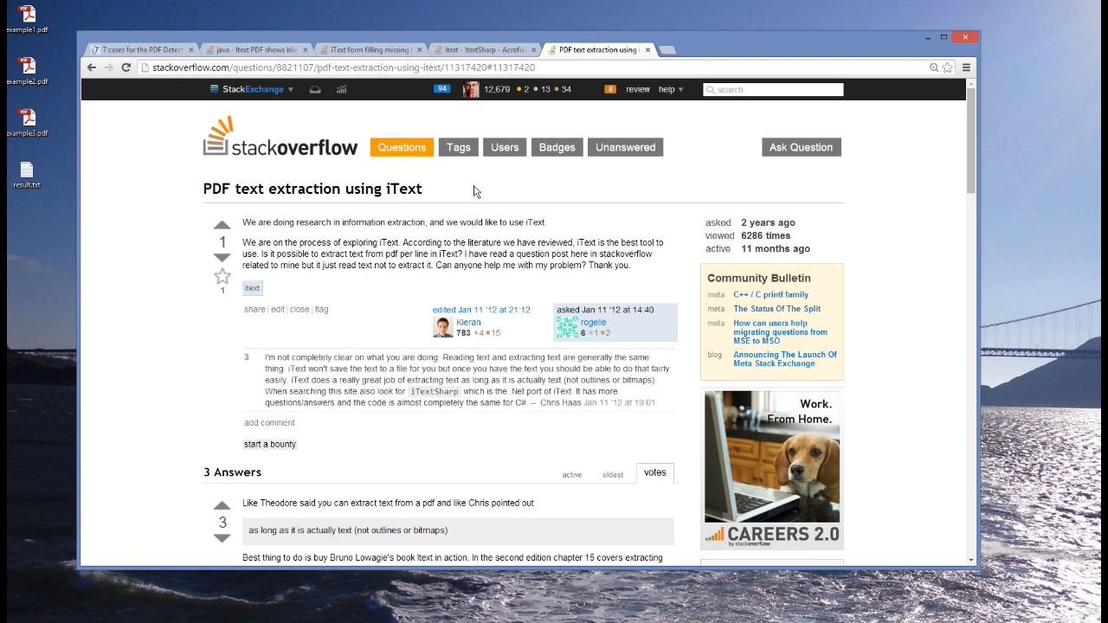
pyautogui.moveTo(454, 226)
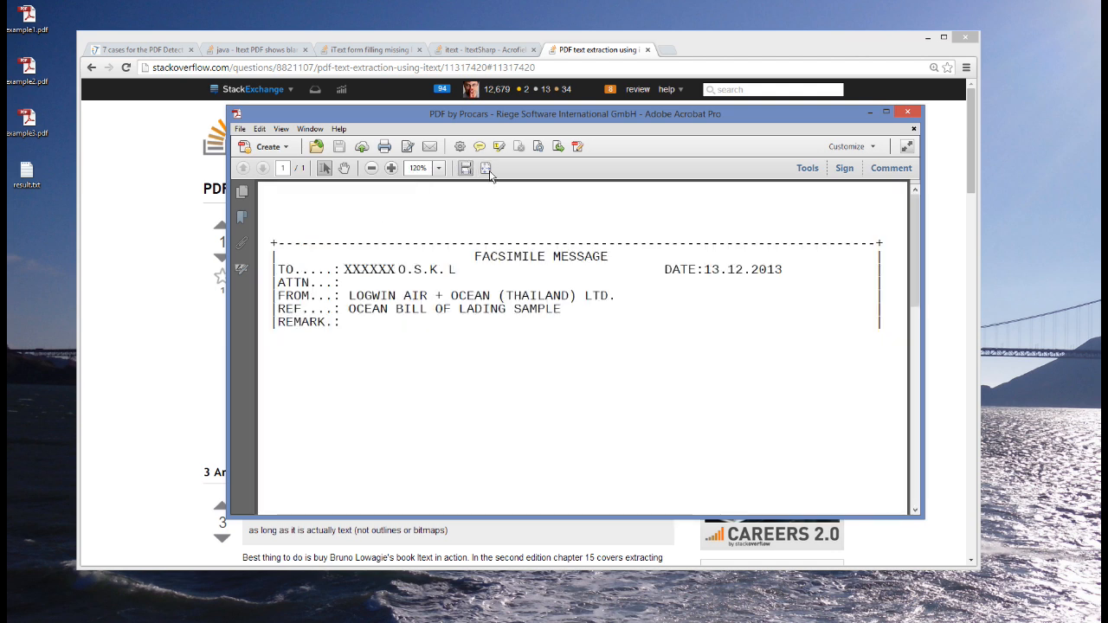
pyautogui.moveTo(571, 266)
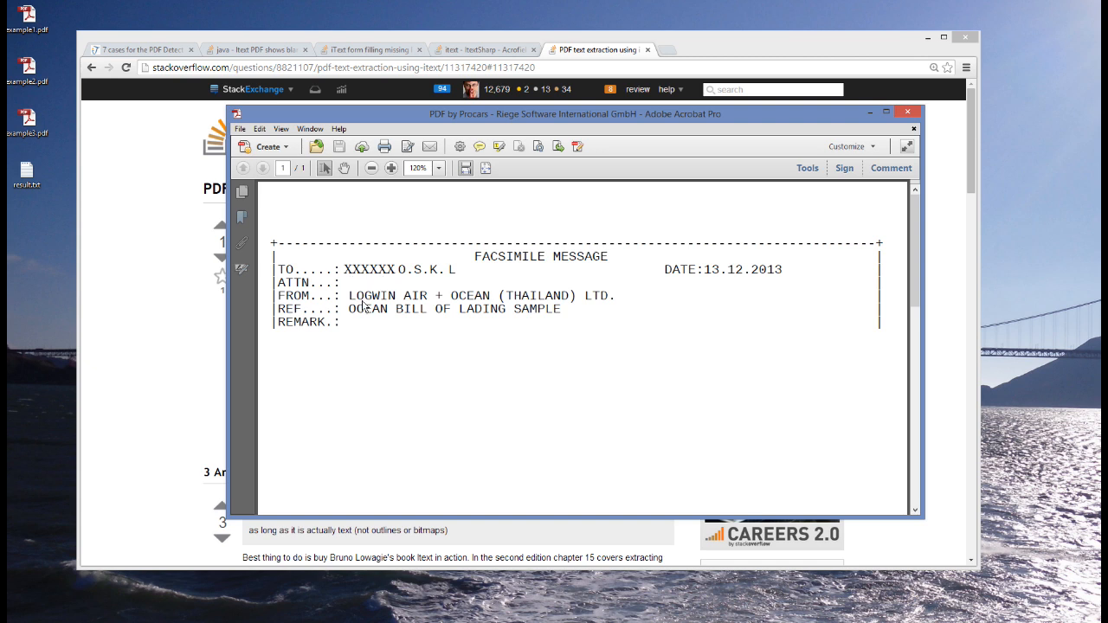
pyautogui.moveTo(492, 494)
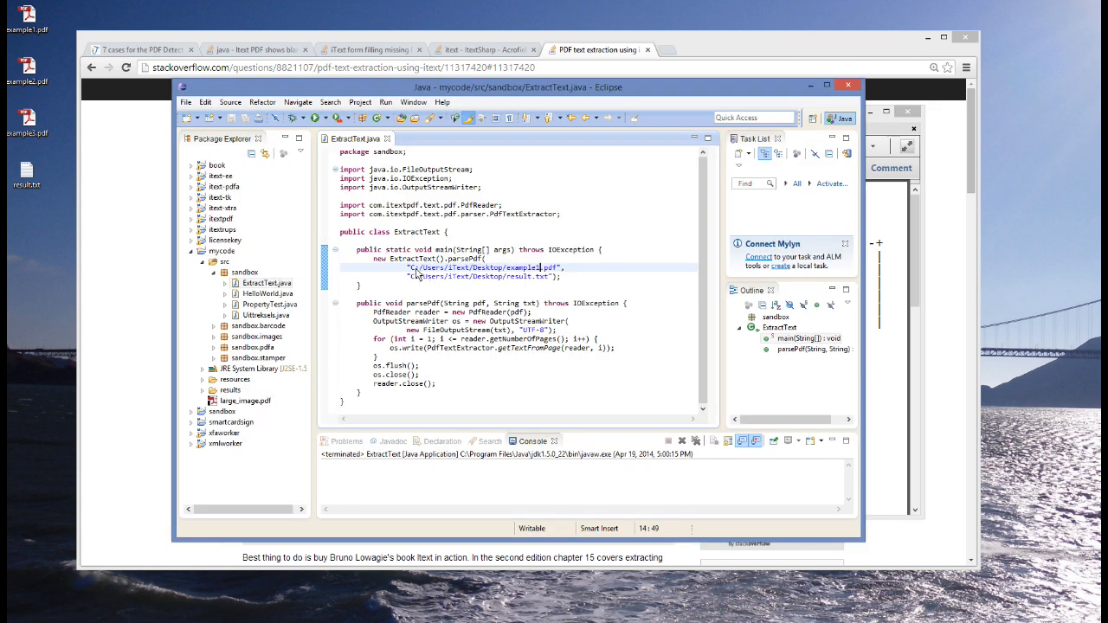
pyautogui.moveTo(439, 288)
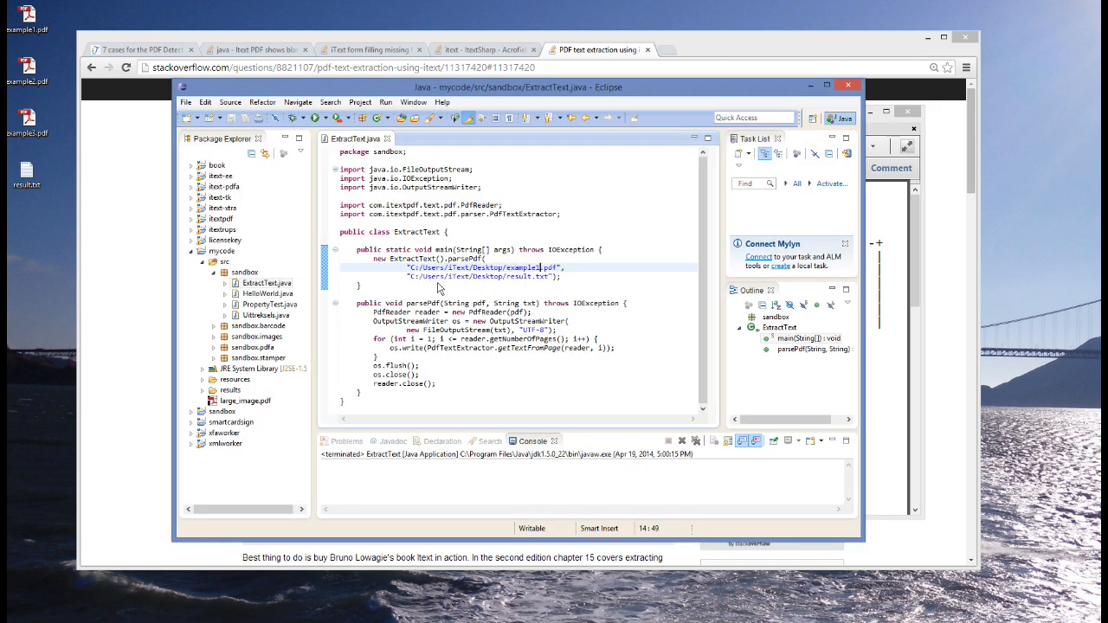
pyautogui.moveTo(531, 285)
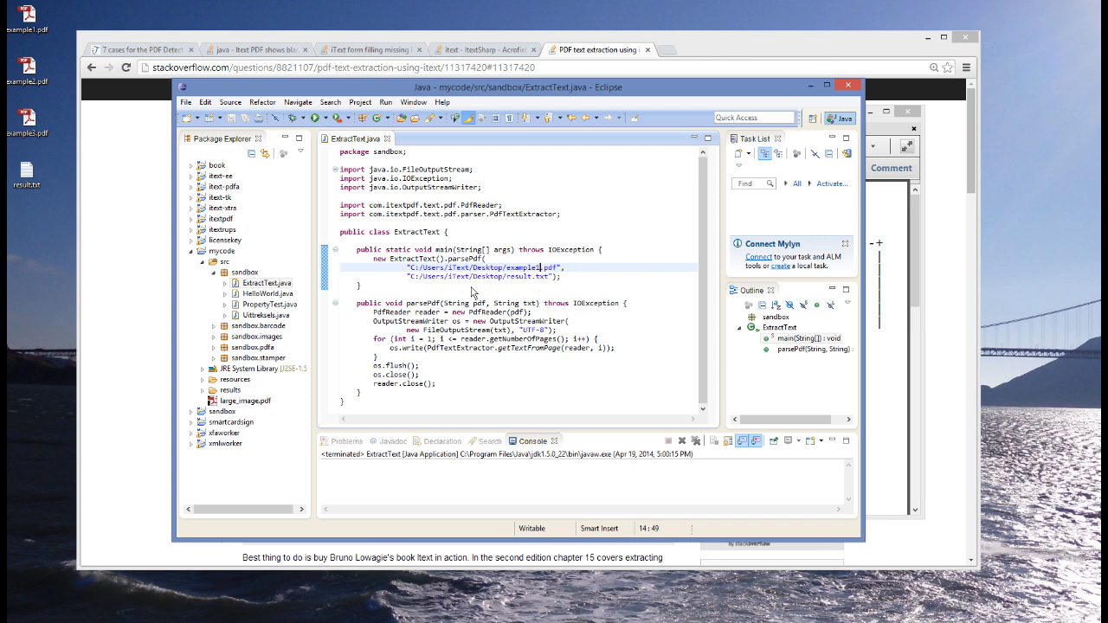
# Run ExtractText as a Java application, then bring up result.txt's context menu on the desktop.
pyautogui.rightClick(472, 286)
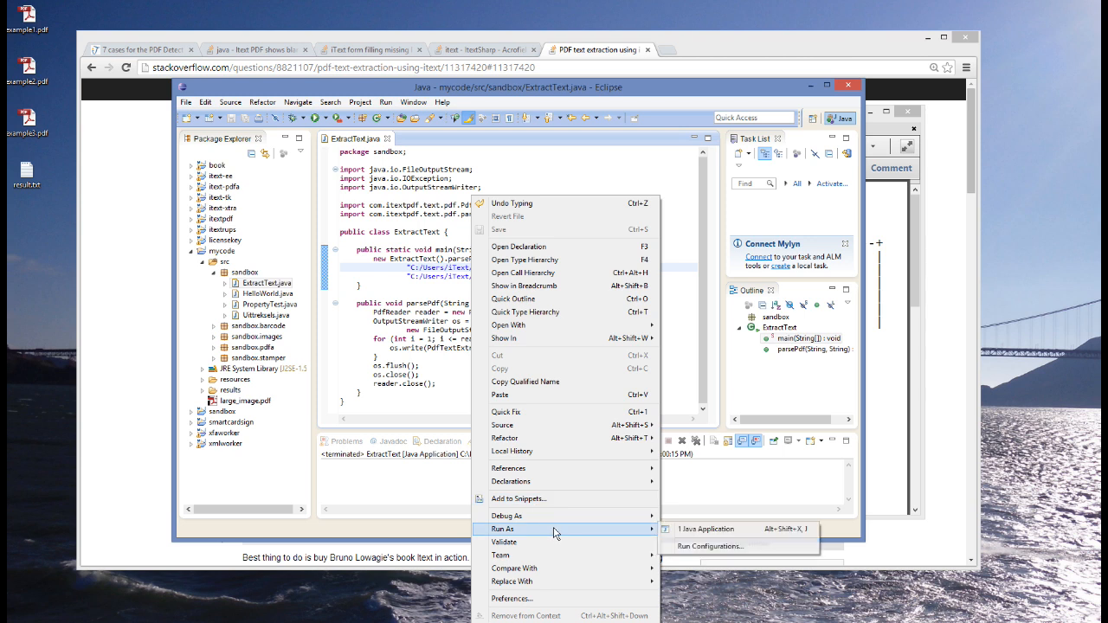
pyautogui.click(708, 529)
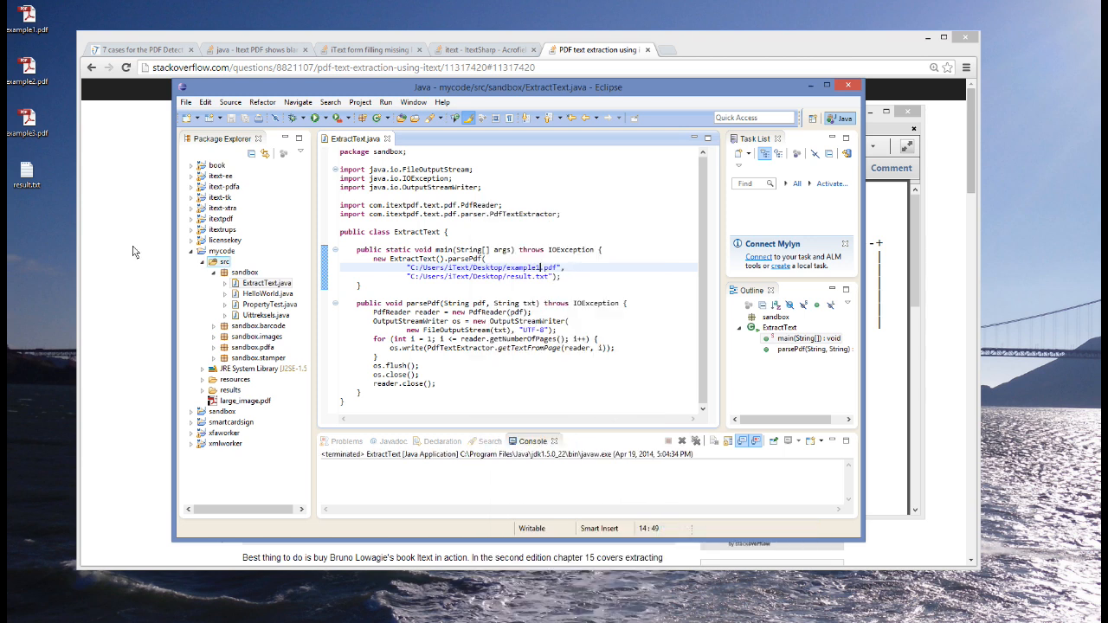
pyautogui.rightClick(26, 173)
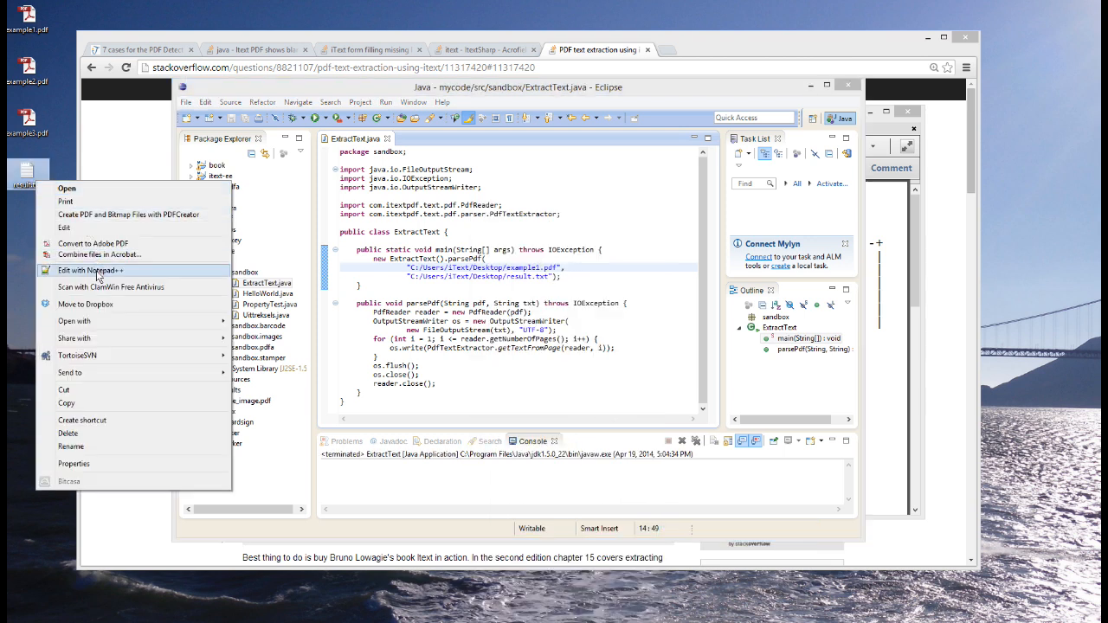
# Open result.txt in Notepad++ to show its garbled 'XXXXXX' lines.
pyautogui.click(91, 271)
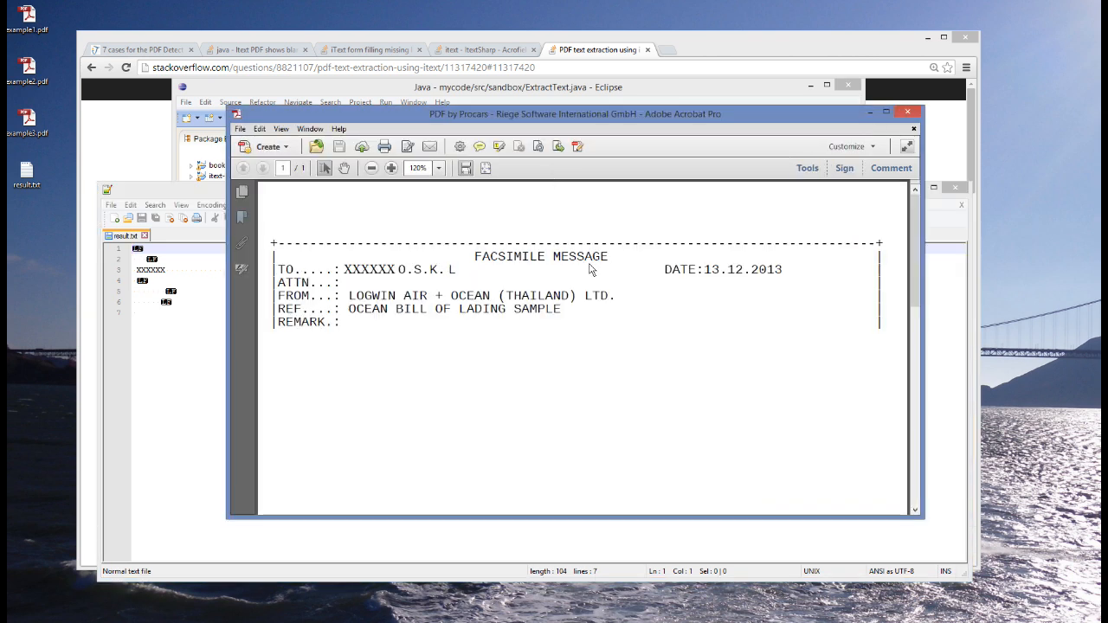
pyautogui.moveTo(147, 294)
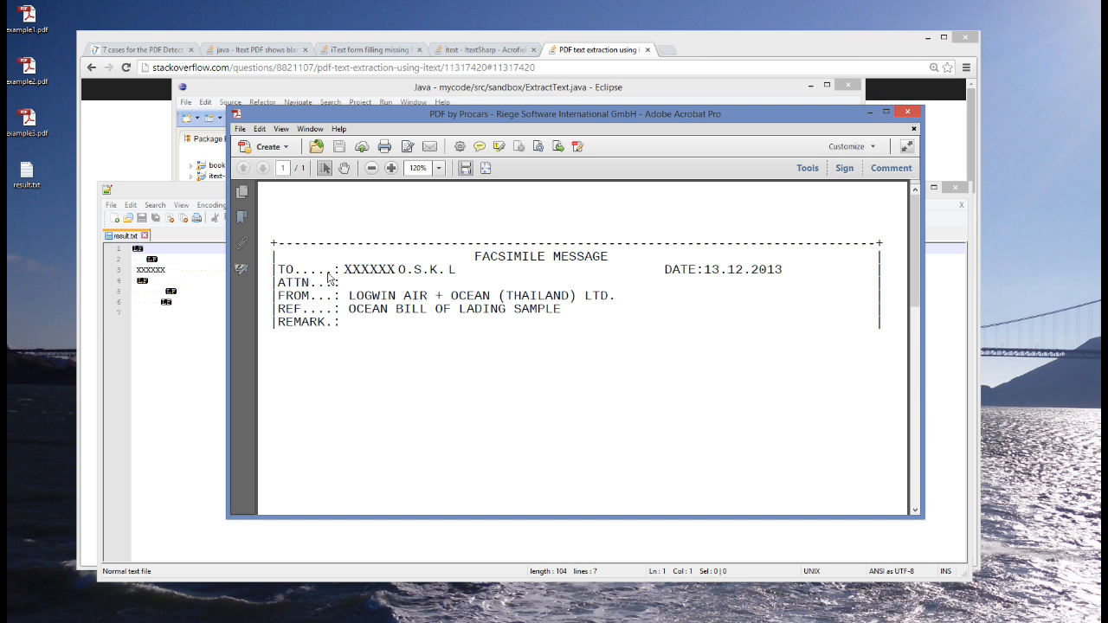
pyautogui.moveTo(367, 277)
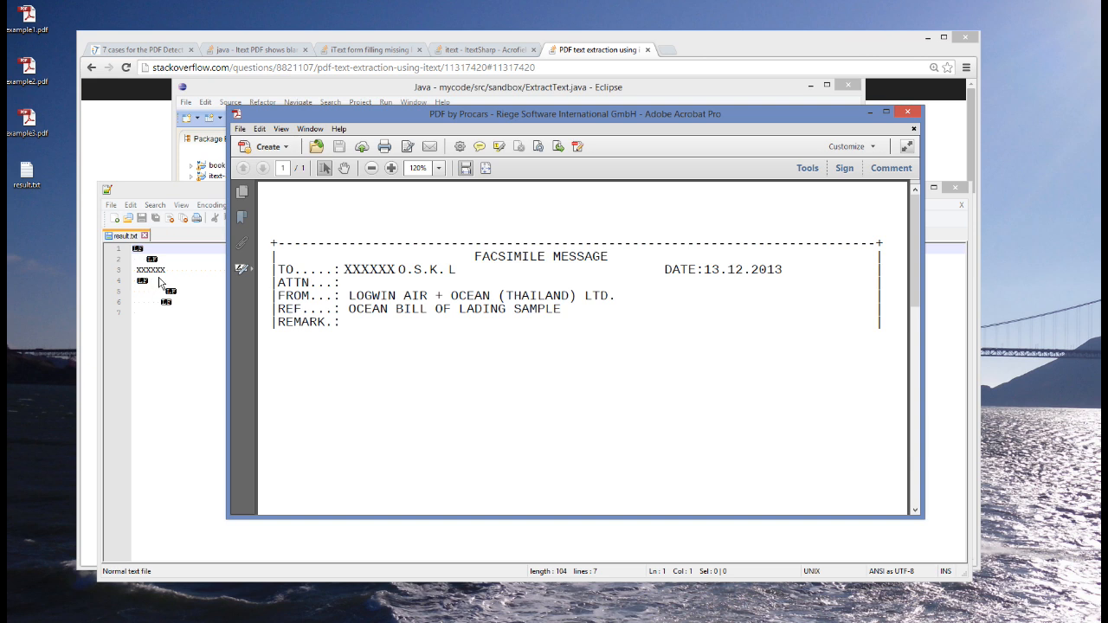
pyautogui.moveTo(167, 280)
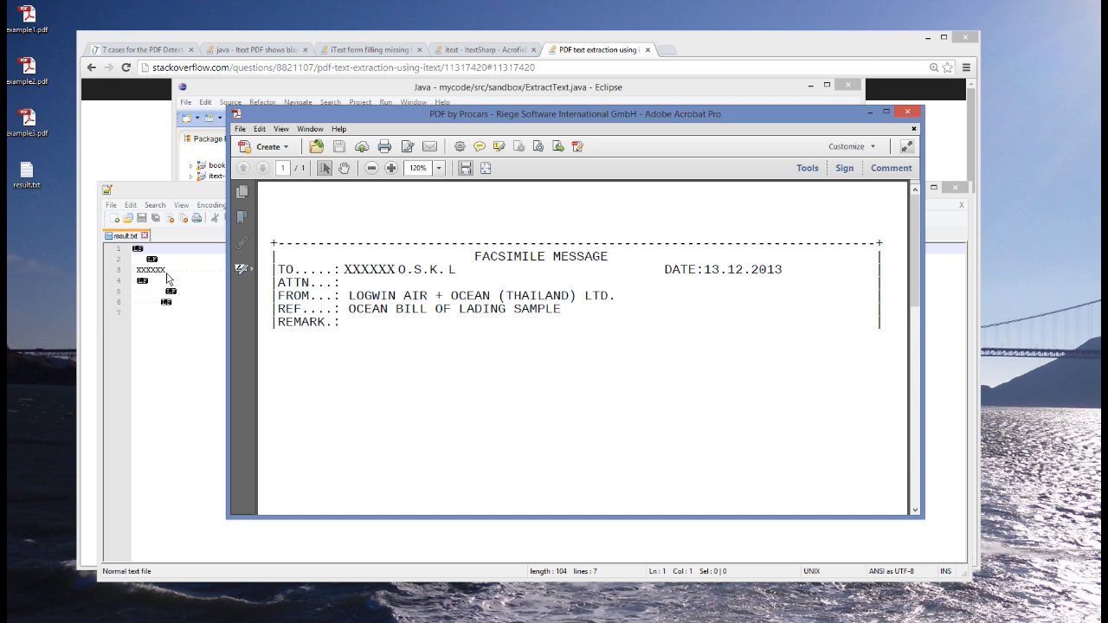
pyautogui.moveTo(179, 326)
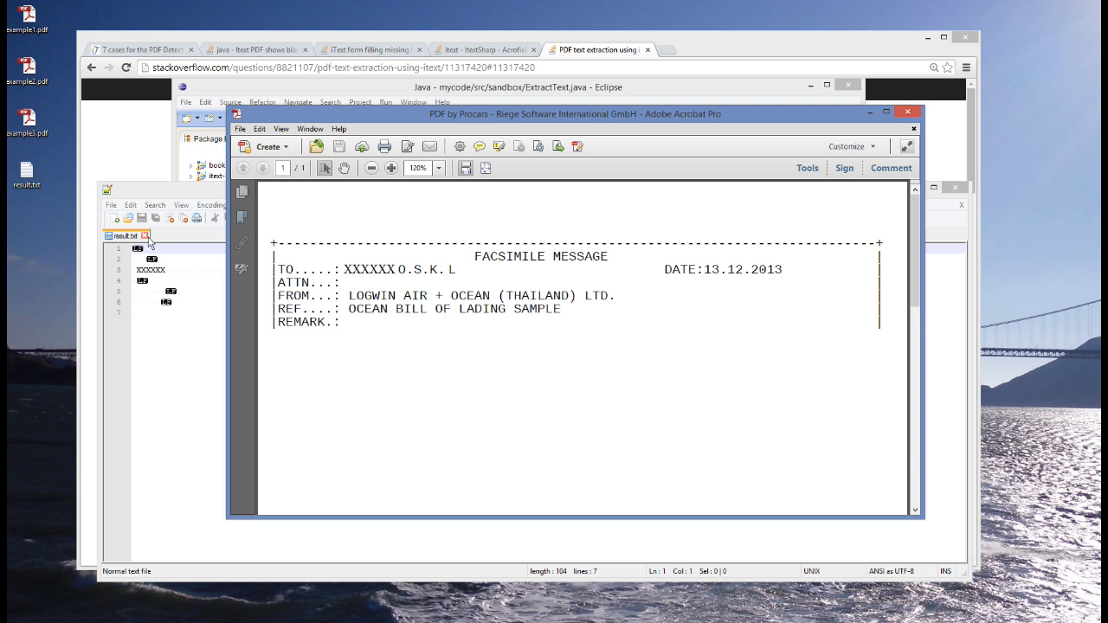
pyautogui.moveTo(548, 273)
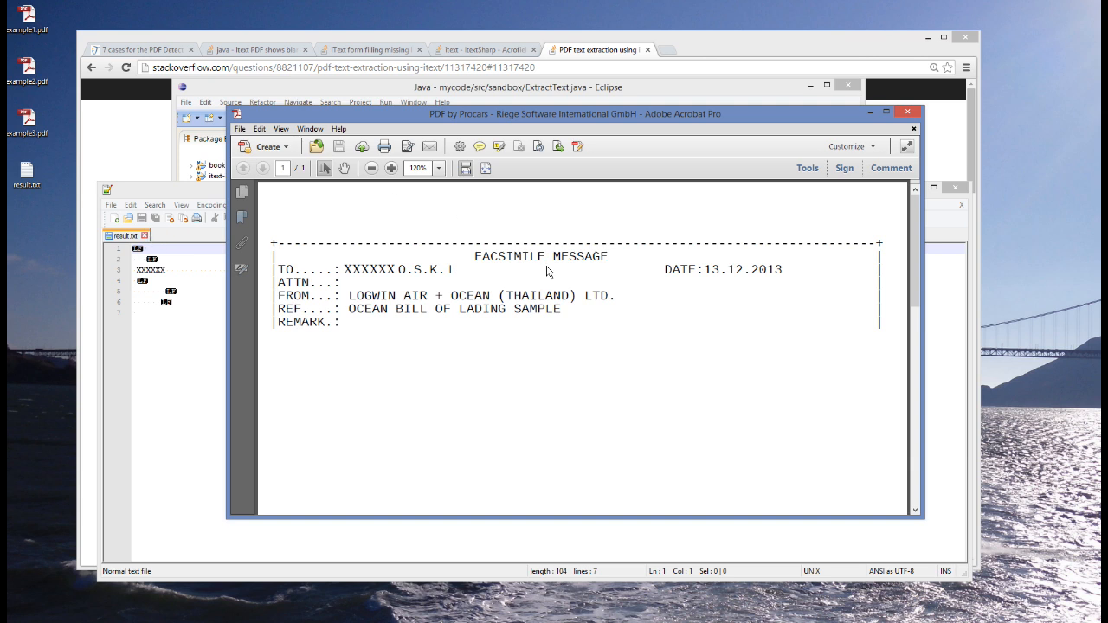
# Copy a word of the facsimile heading in Acrobat and paste it into result.txt.
pyautogui.doubleClick(509, 256)
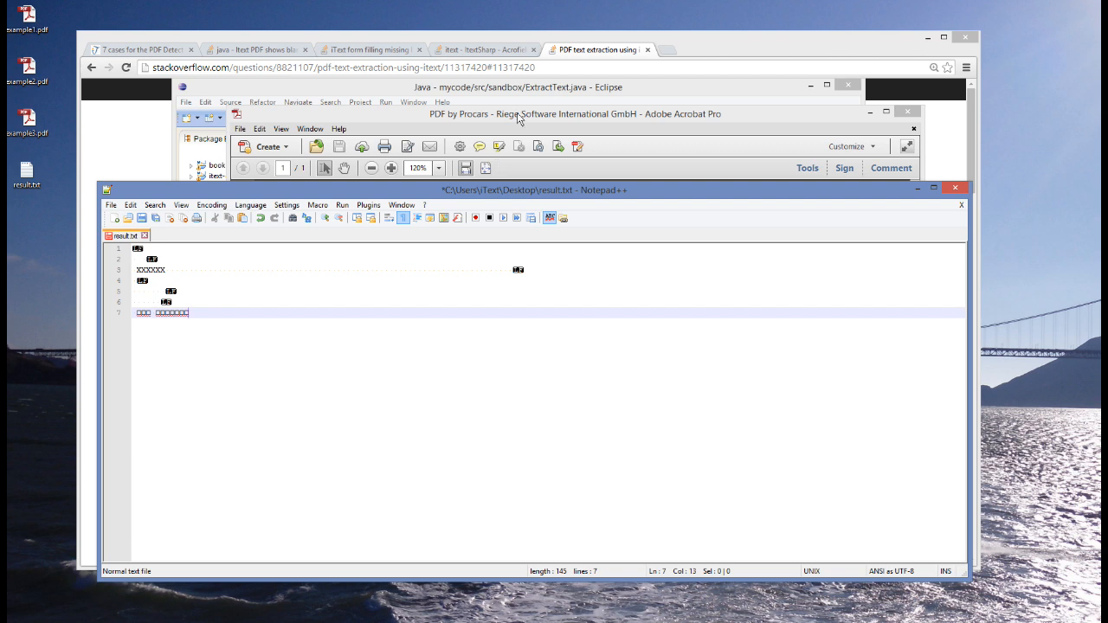
pyautogui.click(572, 114)
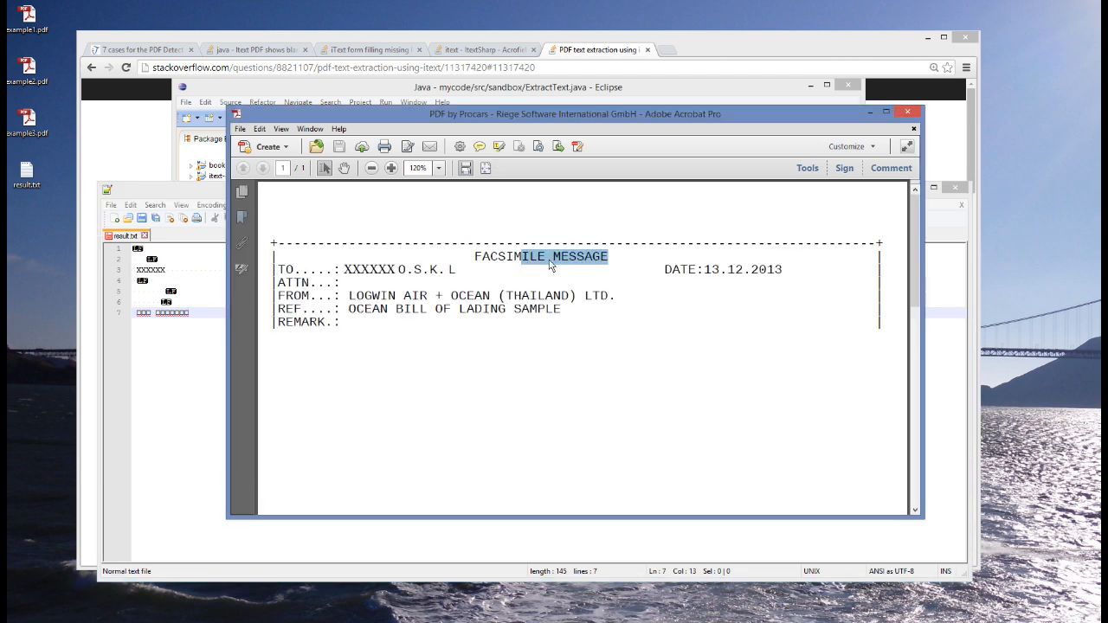
pyautogui.moveTo(535, 265)
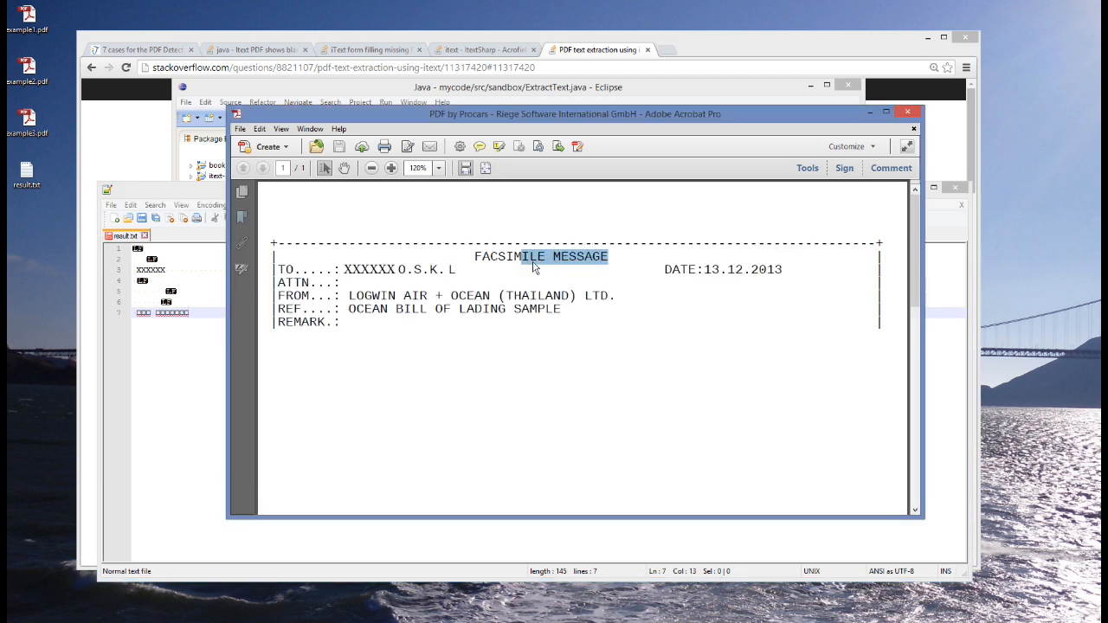
pyautogui.moveTo(528, 264)
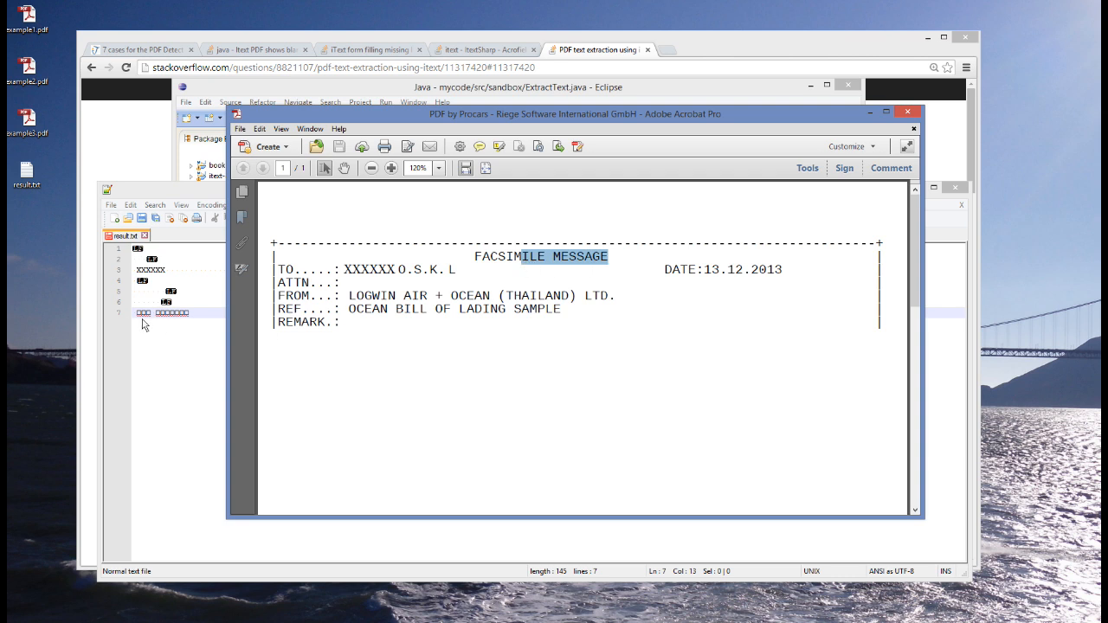
pyautogui.moveTo(171, 322)
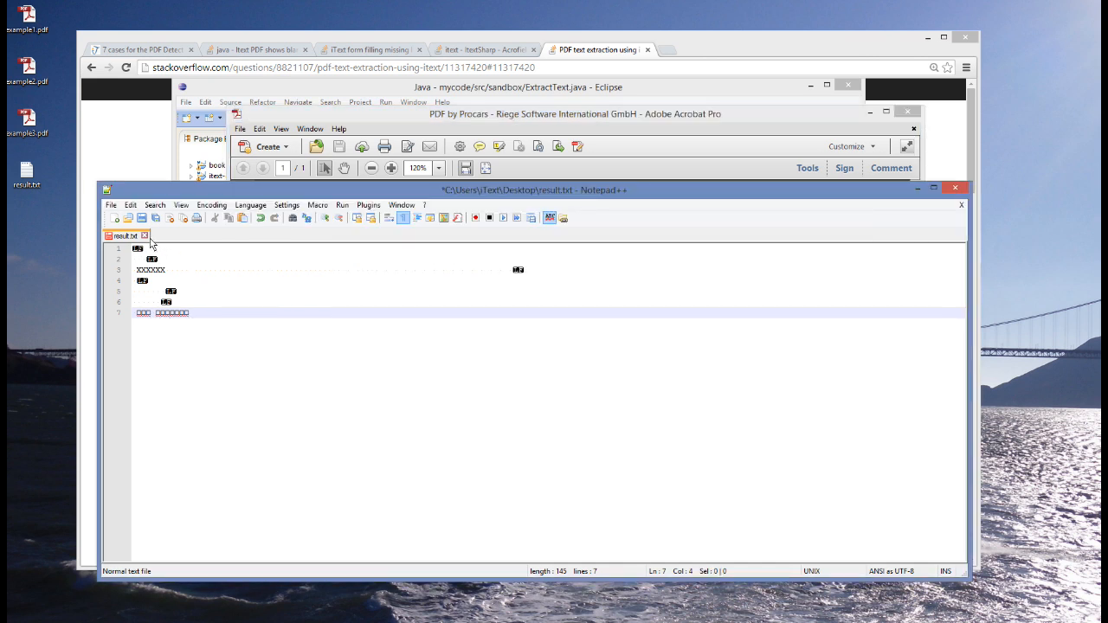
pyautogui.click(575, 113)
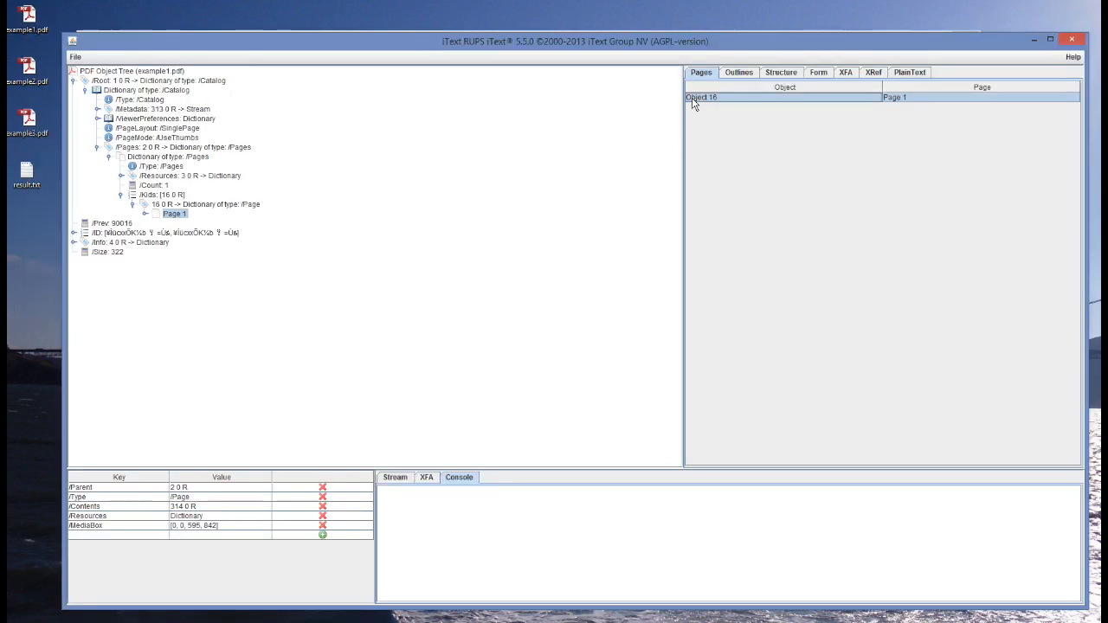
# Show page 1's FlateDecode content stream with its hex-coded text operators.
pyautogui.click(166, 214)
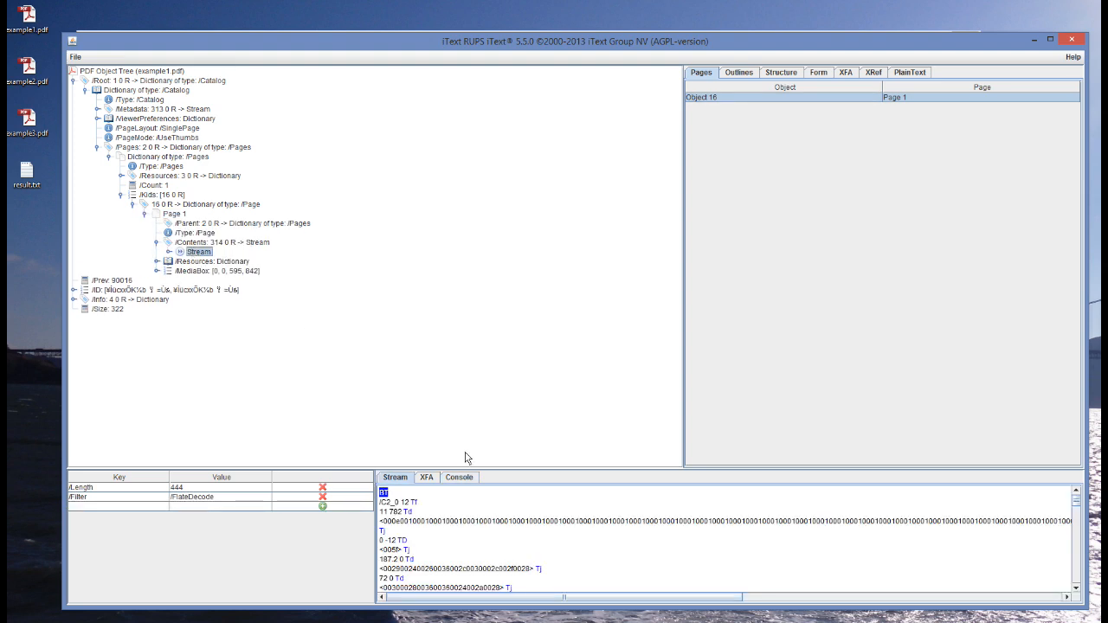
pyautogui.scroll(-3)
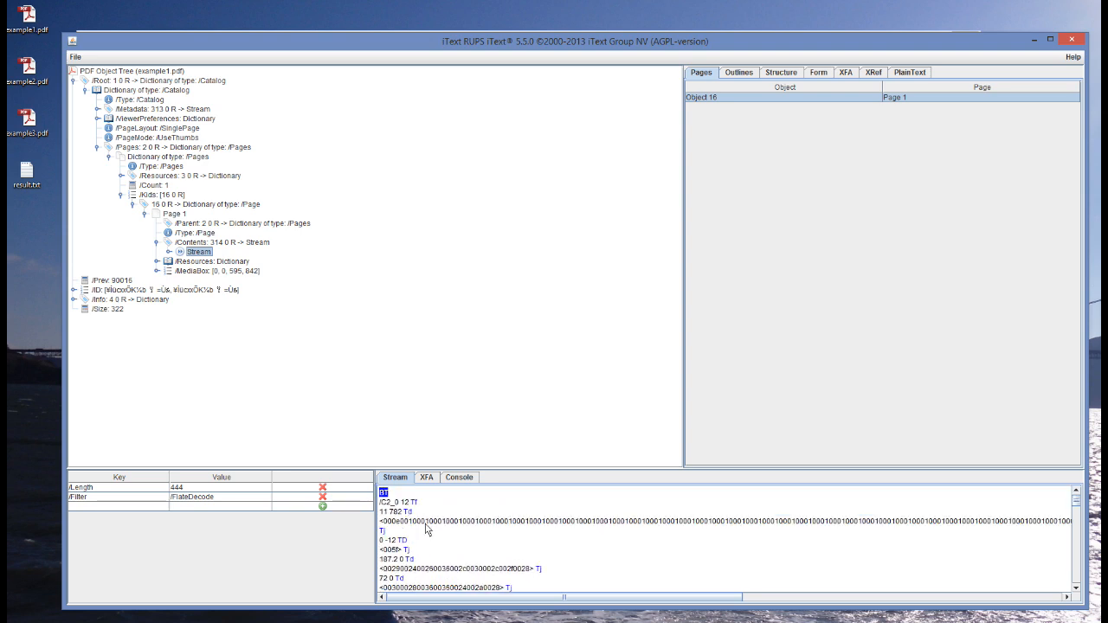
pyautogui.moveTo(655, 543)
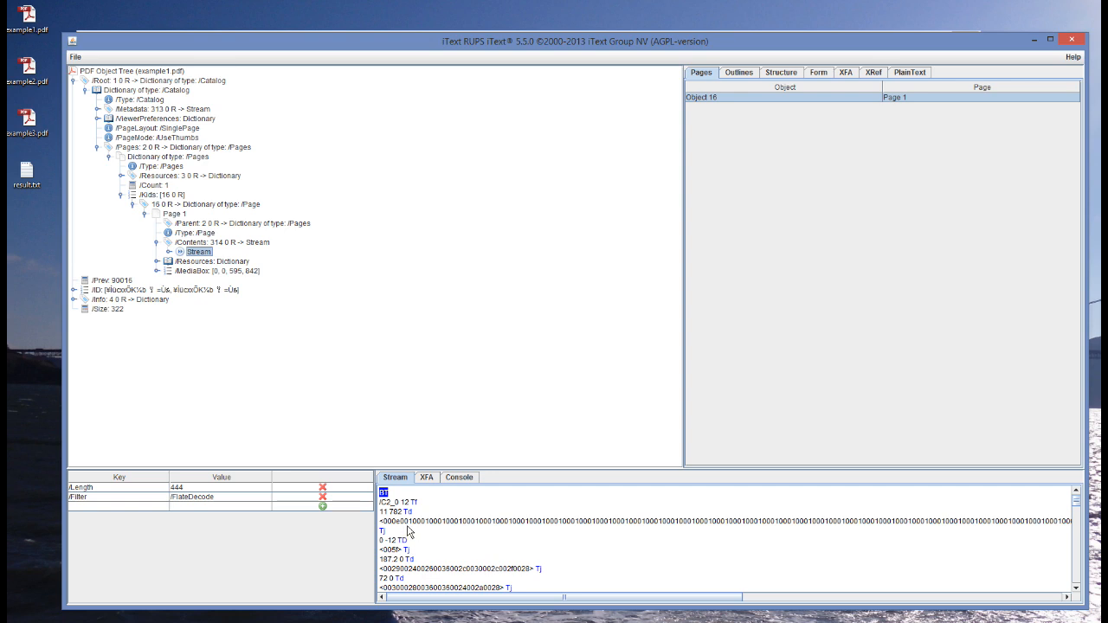
pyautogui.moveTo(399, 531)
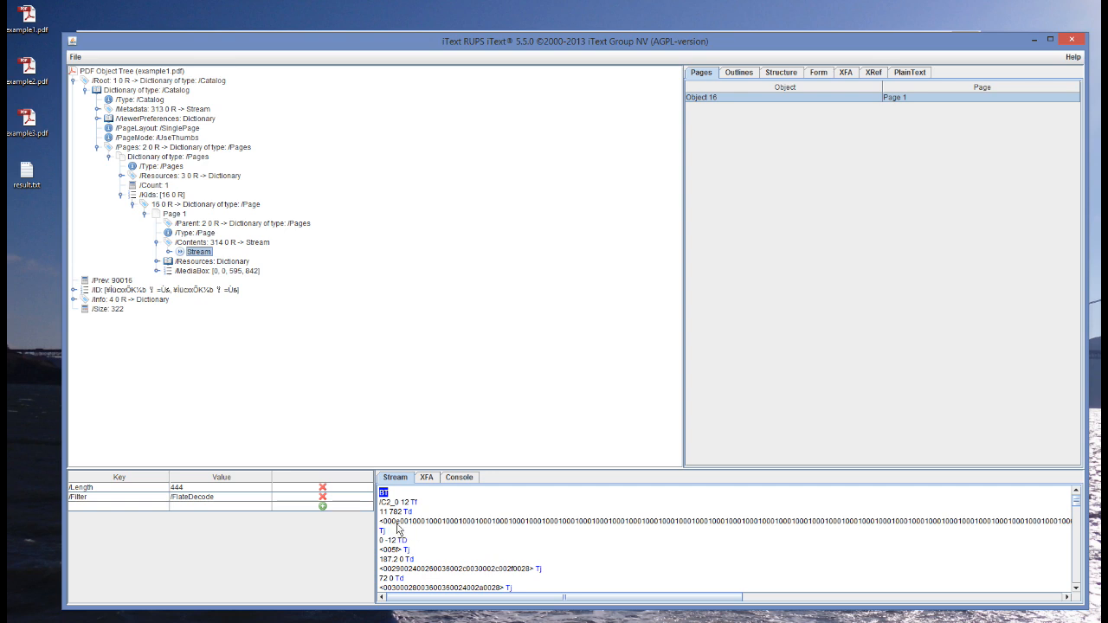
pyautogui.moveTo(382, 527)
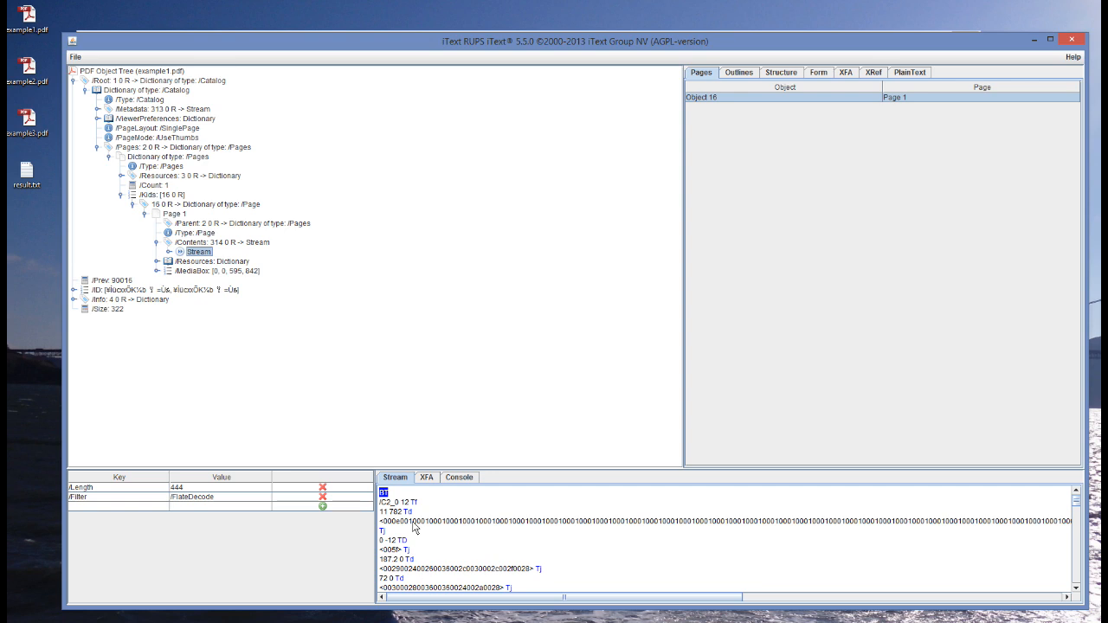
pyautogui.moveTo(276, 319)
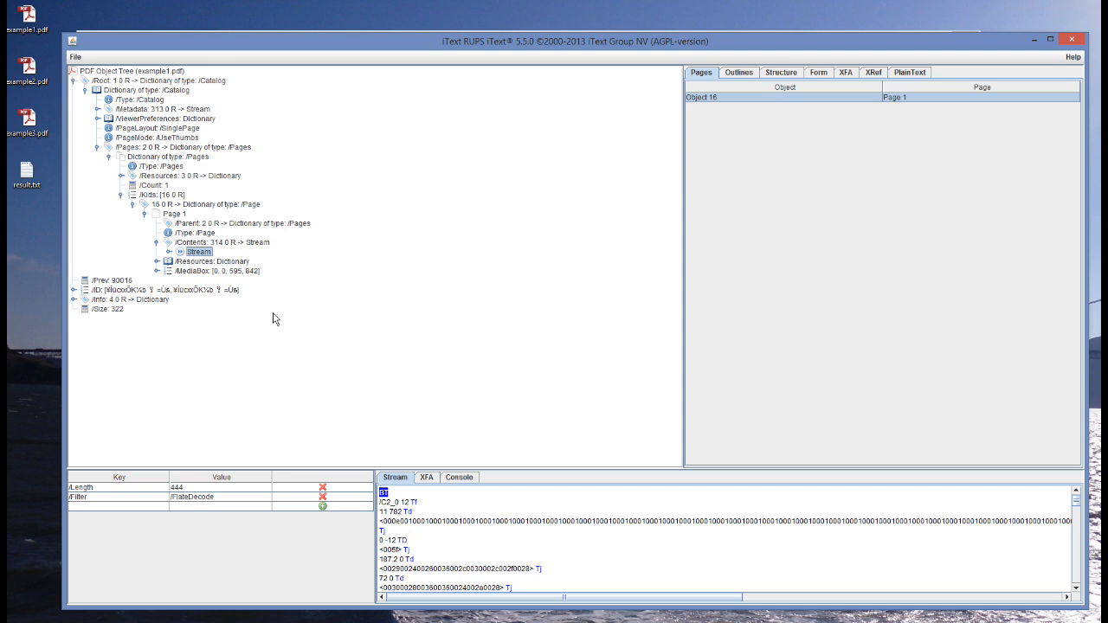
# Expand page 1's /Resources and /Font entries down to the C2_0 font dictionary.
pyautogui.click(156, 261)
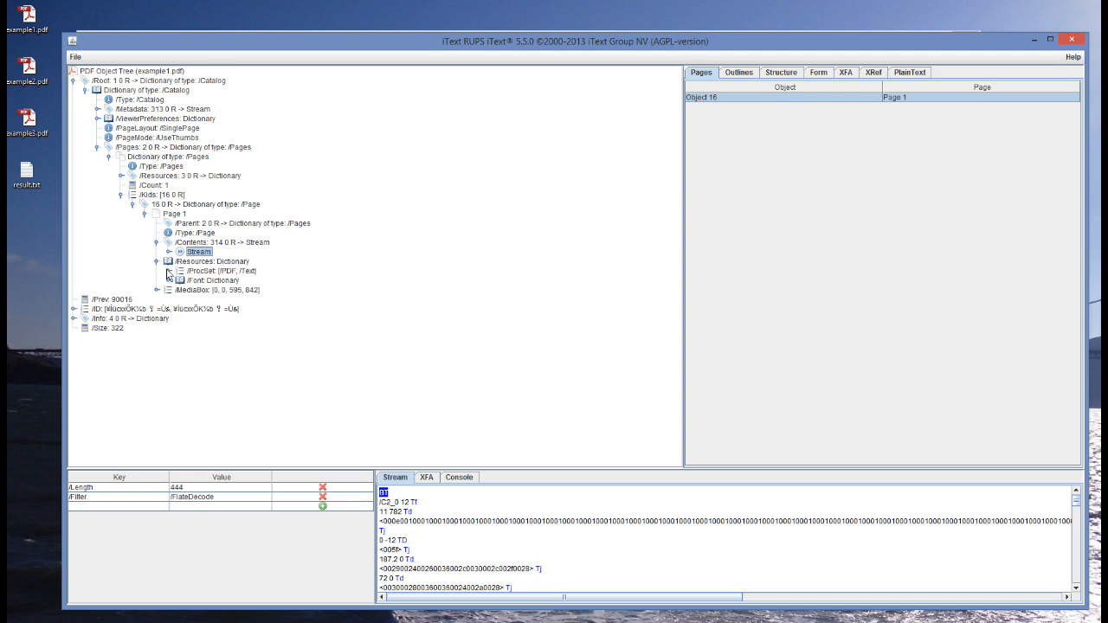
pyautogui.click(169, 280)
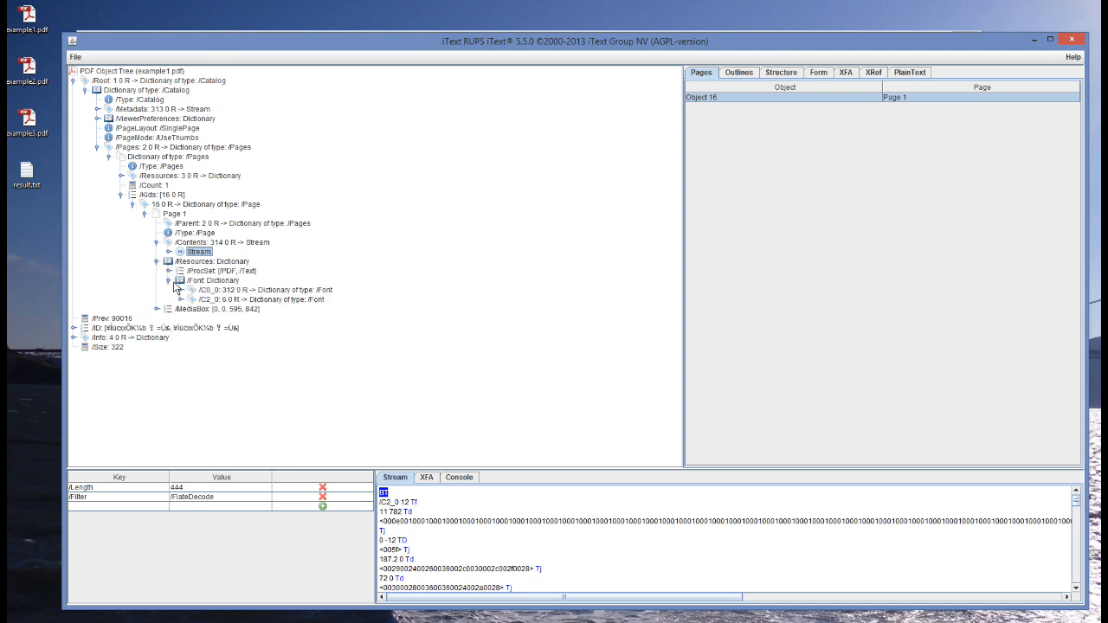
pyautogui.click(179, 299)
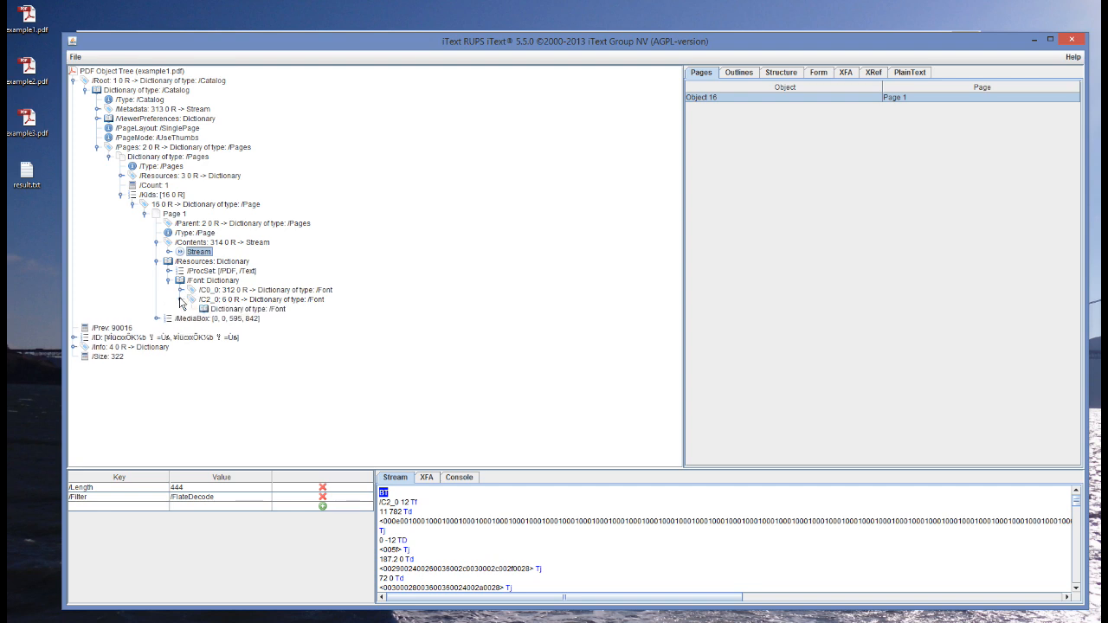
pyautogui.click(247, 309)
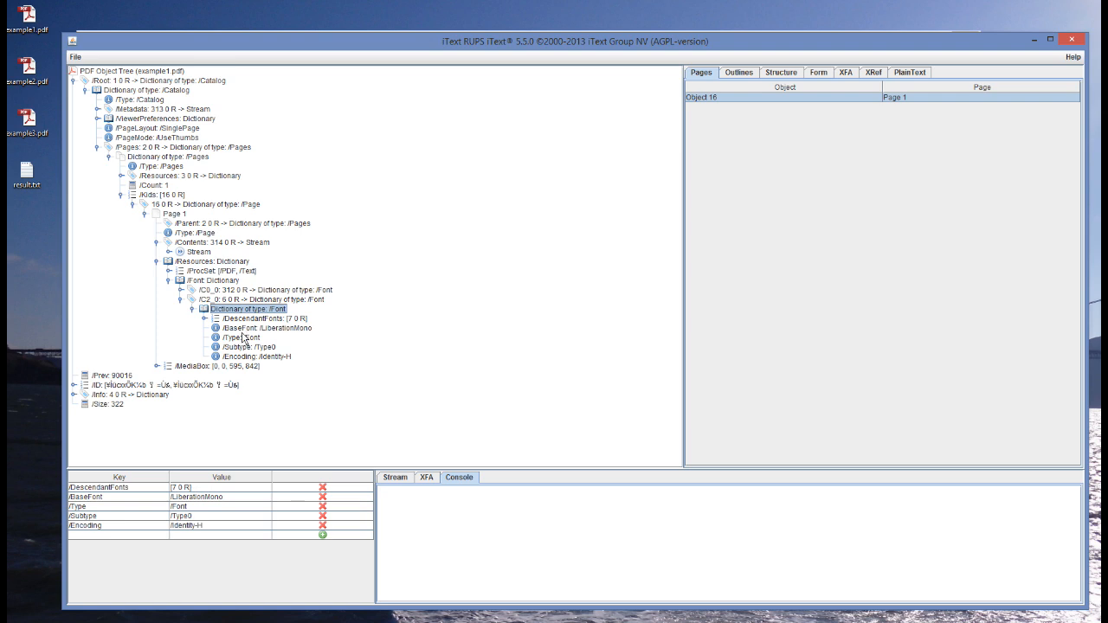
pyautogui.moveTo(244, 338)
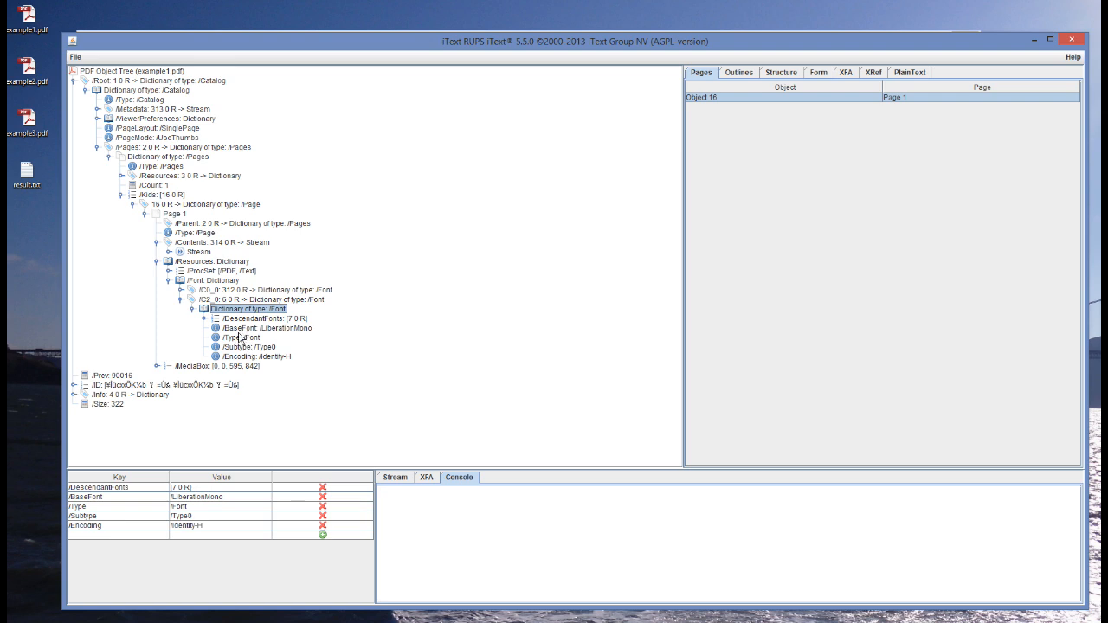
pyautogui.moveTo(210, 322)
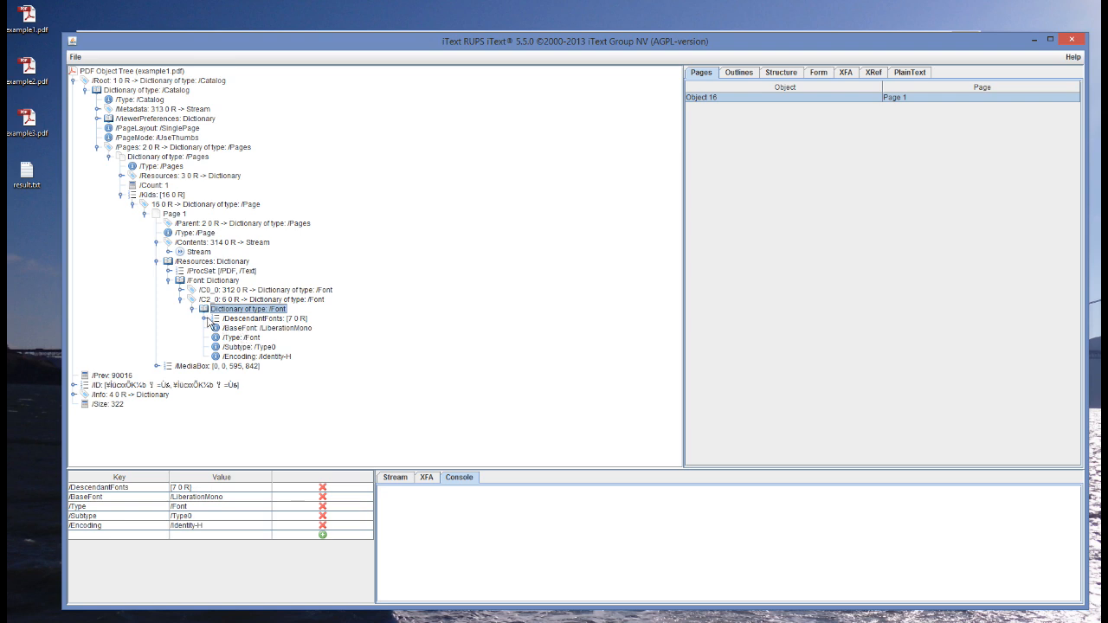
# Follow /DescendantFonts to the LiberationMono FontDescriptor and select /FontFile2.
pyautogui.click(213, 319)
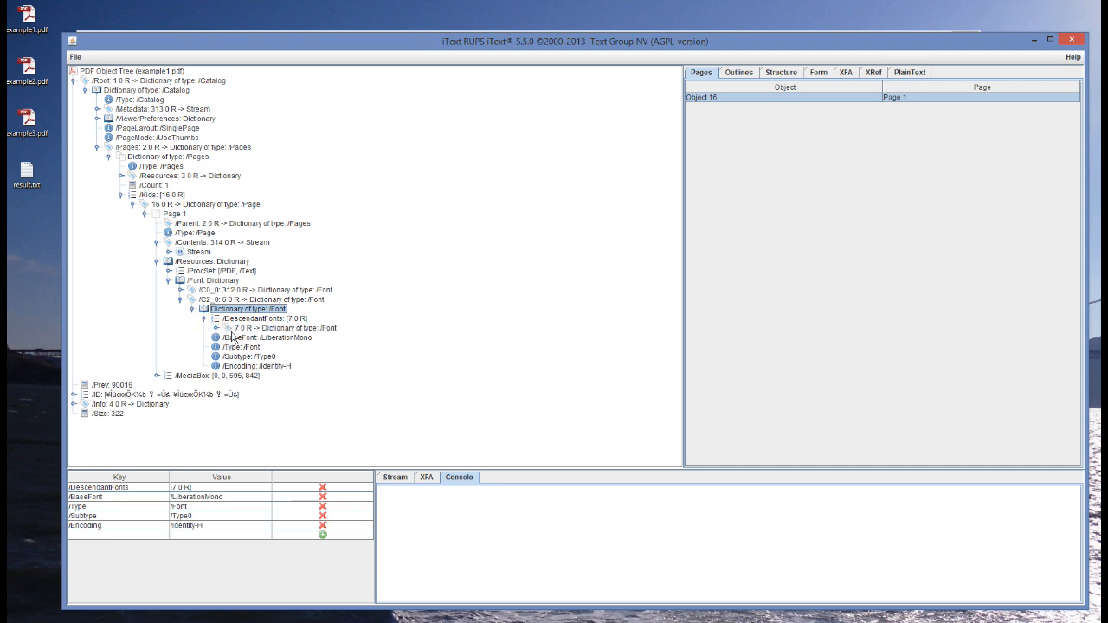
pyautogui.click(219, 327)
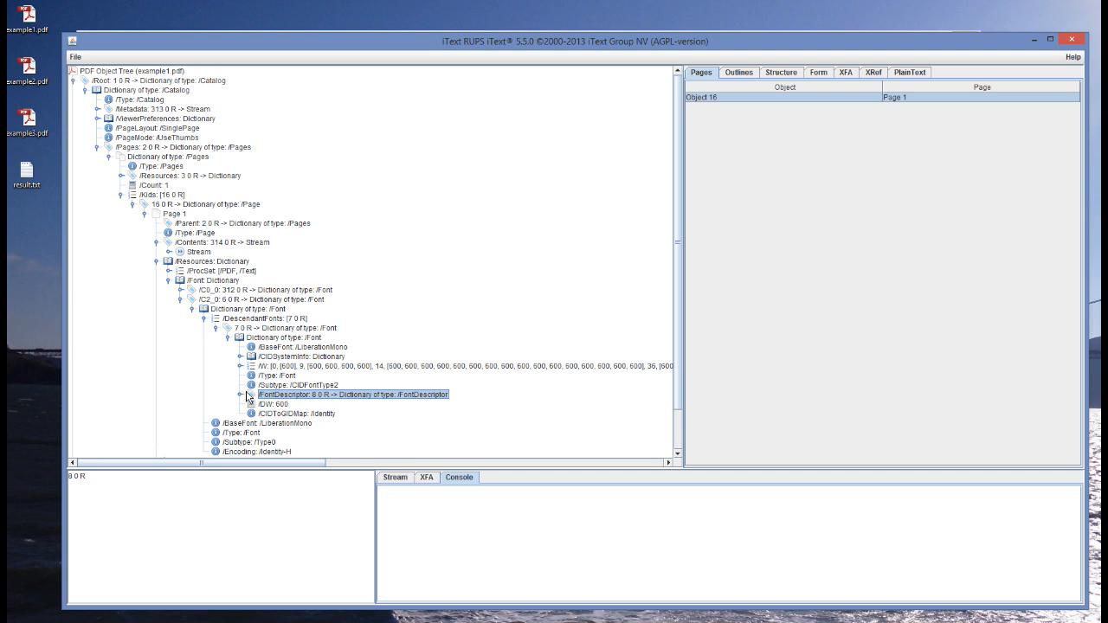
pyautogui.click(250, 395)
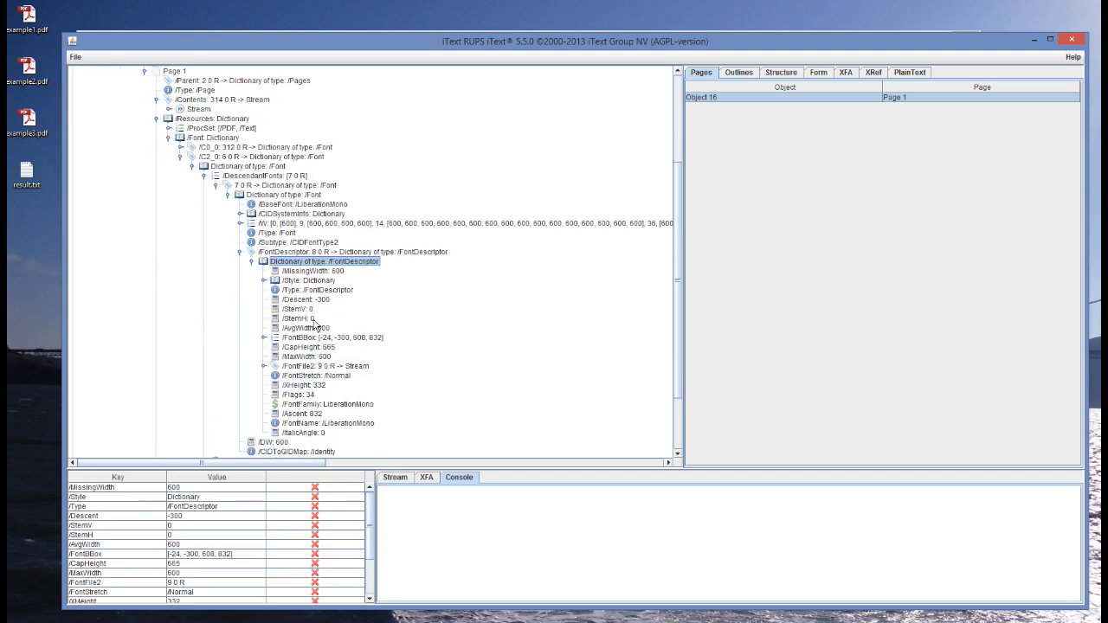
pyautogui.click(326, 366)
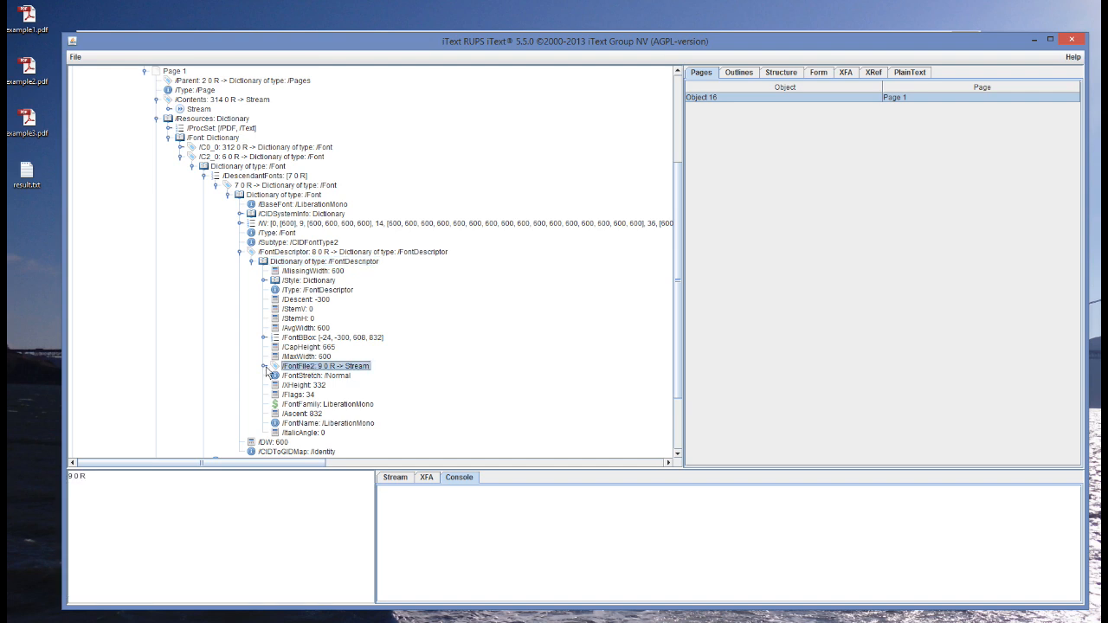
# Open the FontFile2 stream to view the embedded font's binary data.
pyautogui.click(267, 365)
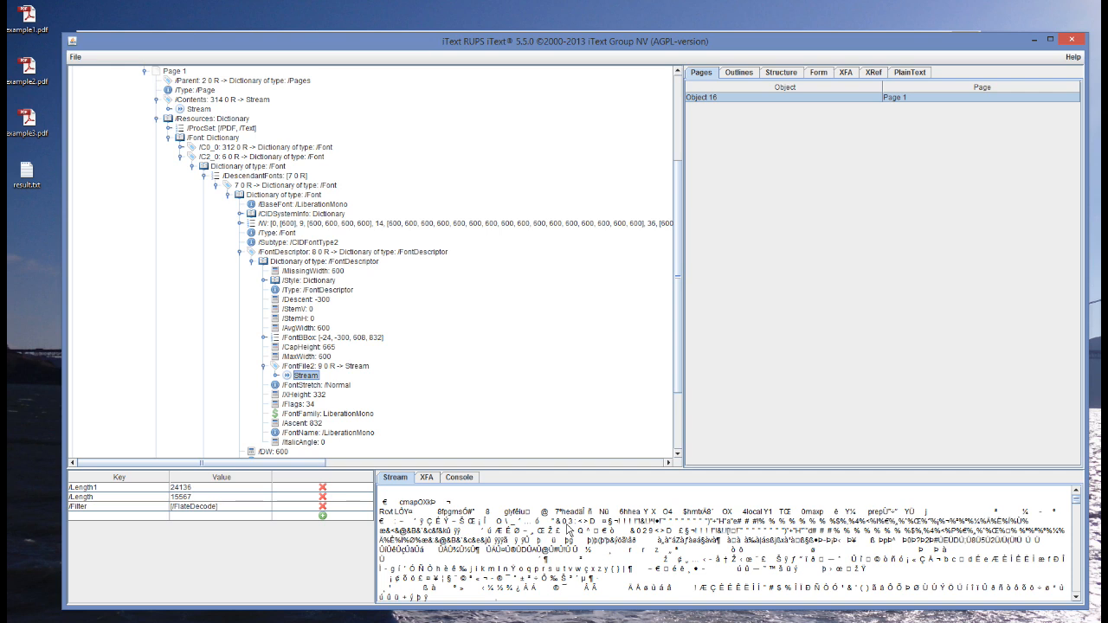
pyautogui.moveTo(550, 516)
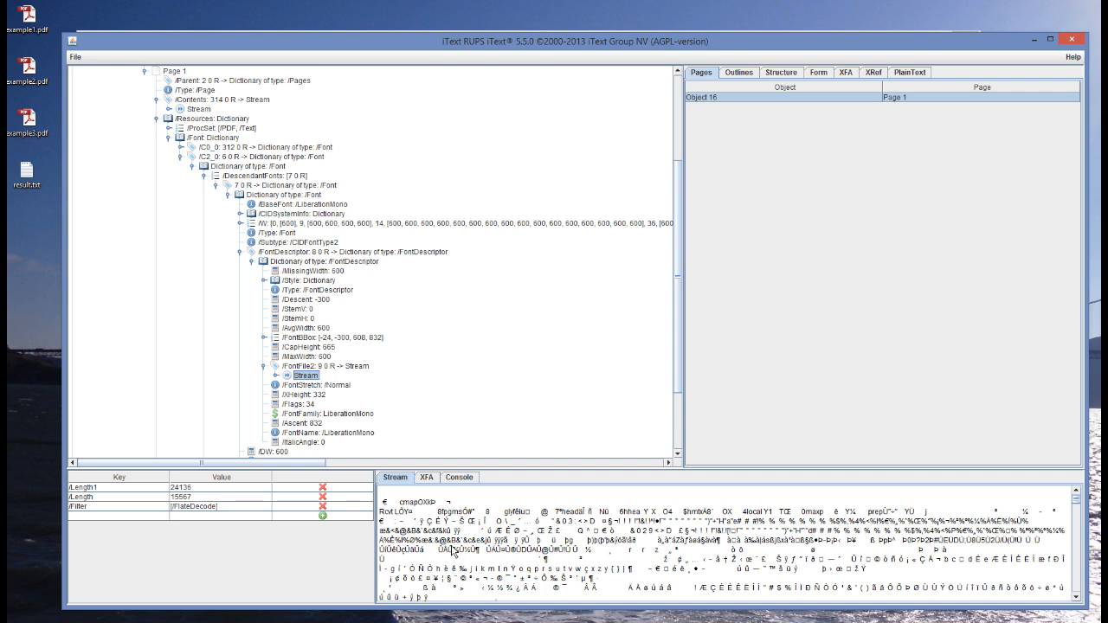
pyautogui.moveTo(461, 525)
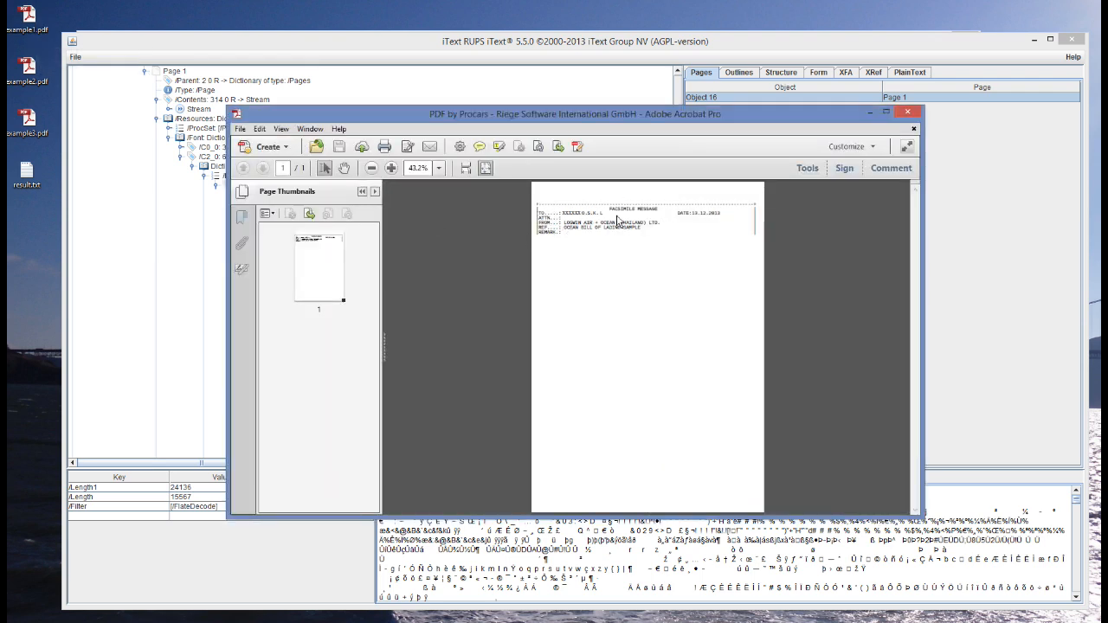
# Zoom in on the facsimile page in Acrobat, then close the document.
pyautogui.click(391, 168)
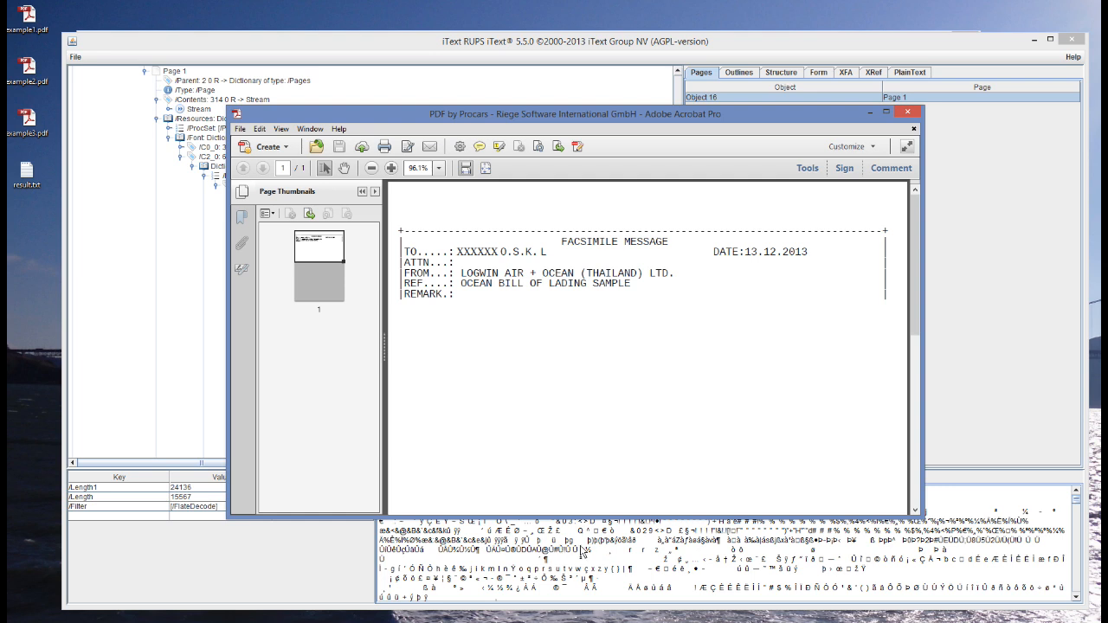
pyautogui.moveTo(597, 504)
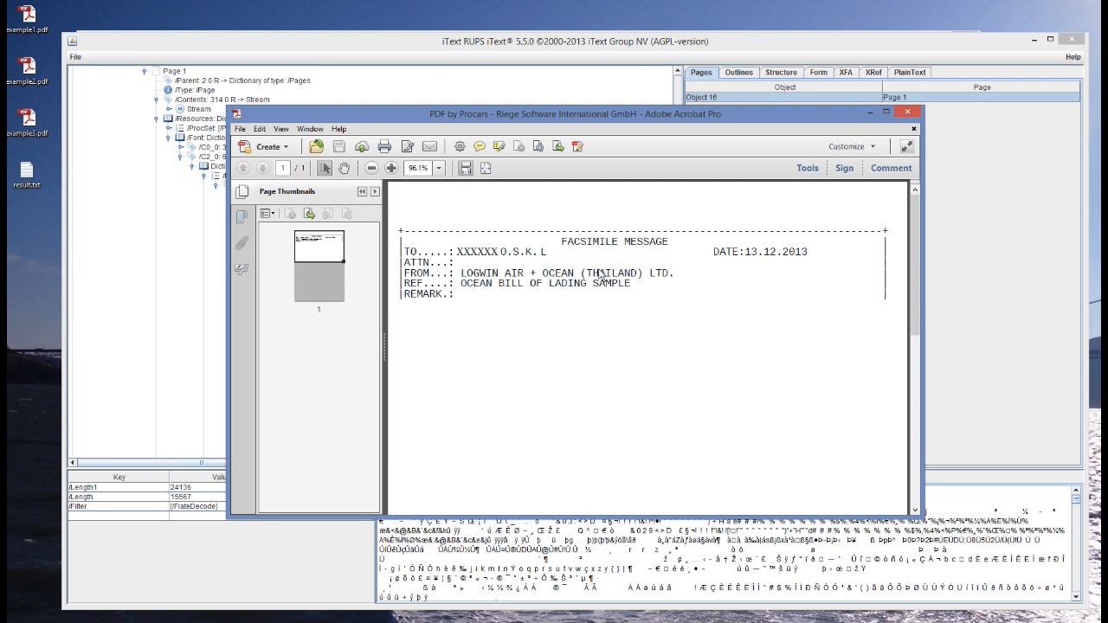
pyautogui.moveTo(572, 258)
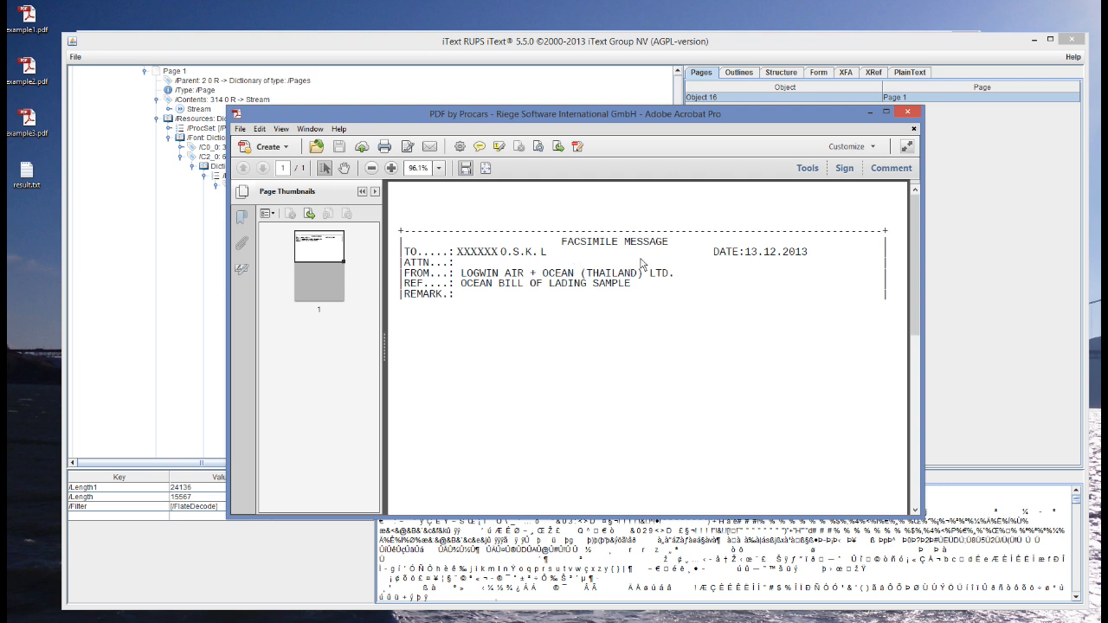
pyautogui.moveTo(620, 263)
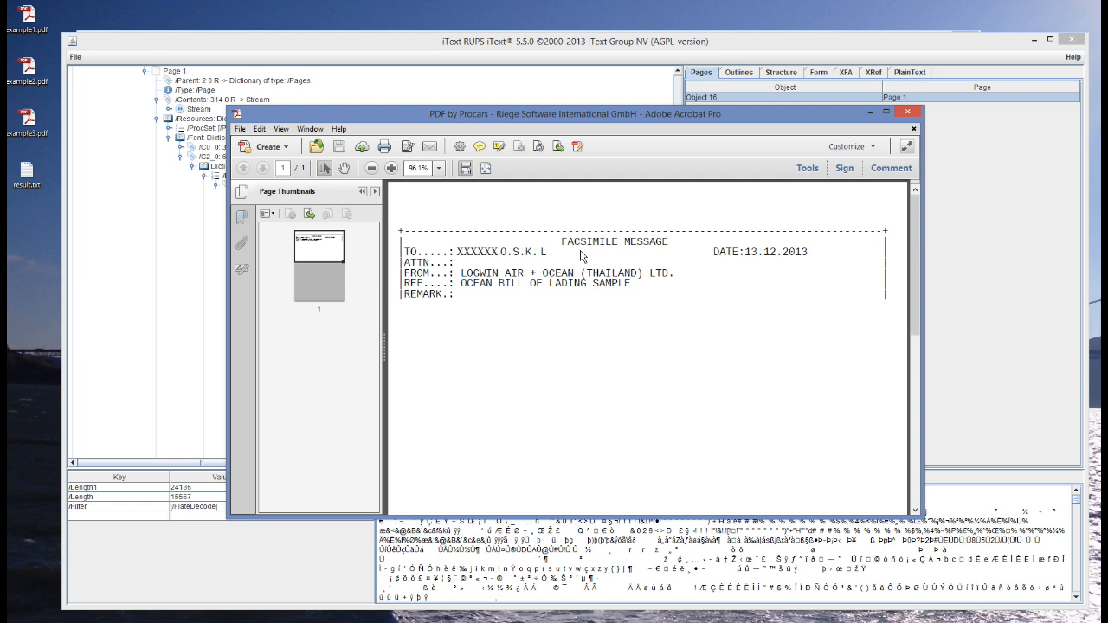
pyautogui.moveTo(590, 262)
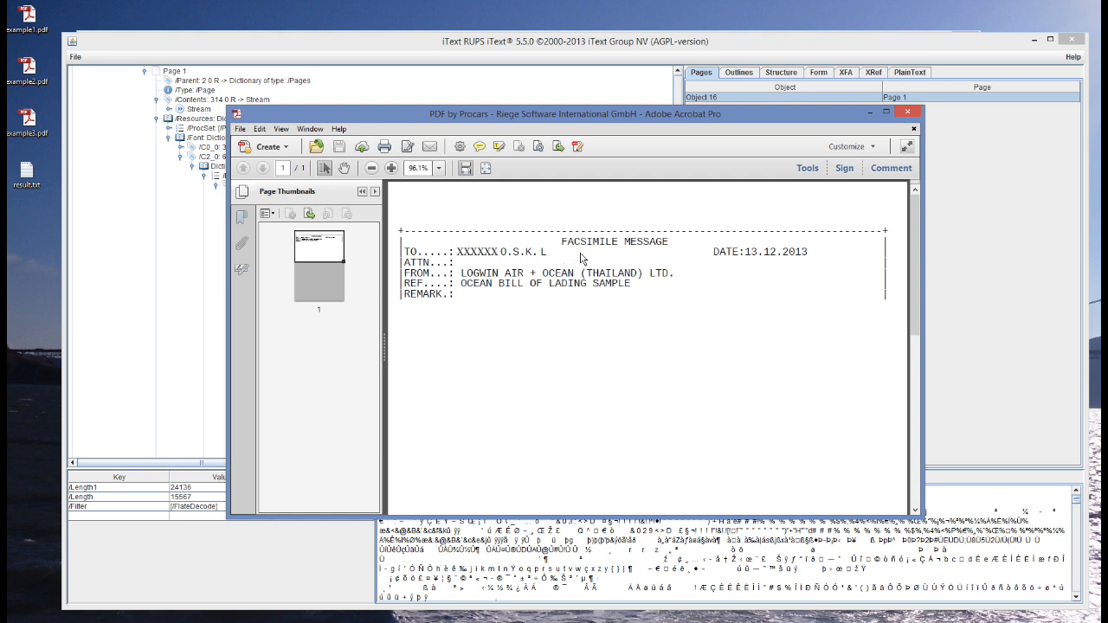
pyautogui.moveTo(584, 260)
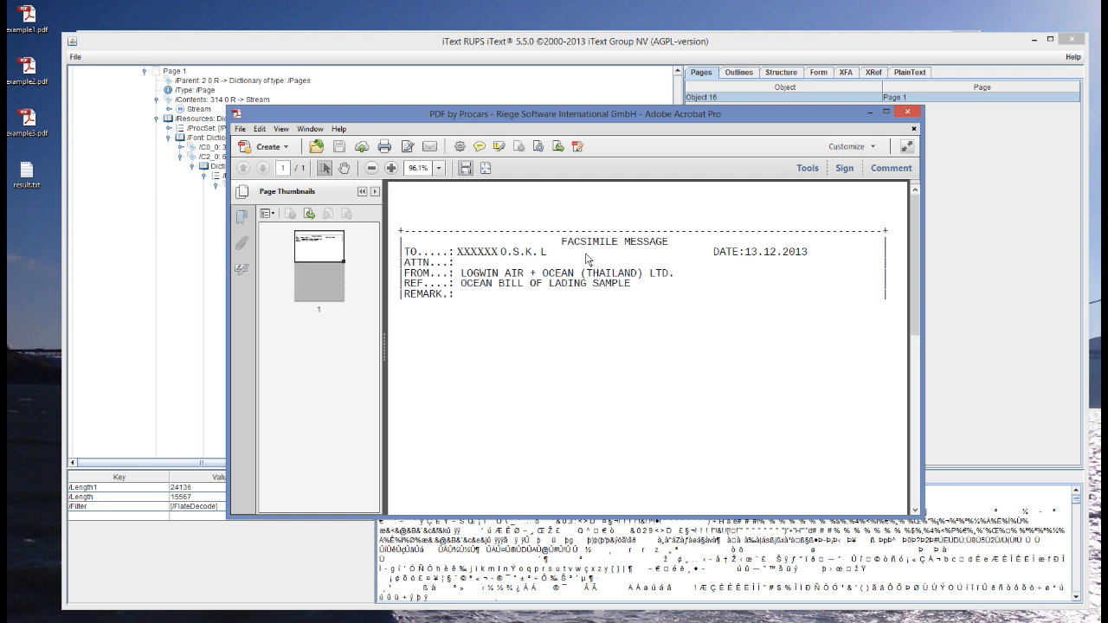
pyautogui.moveTo(596, 262)
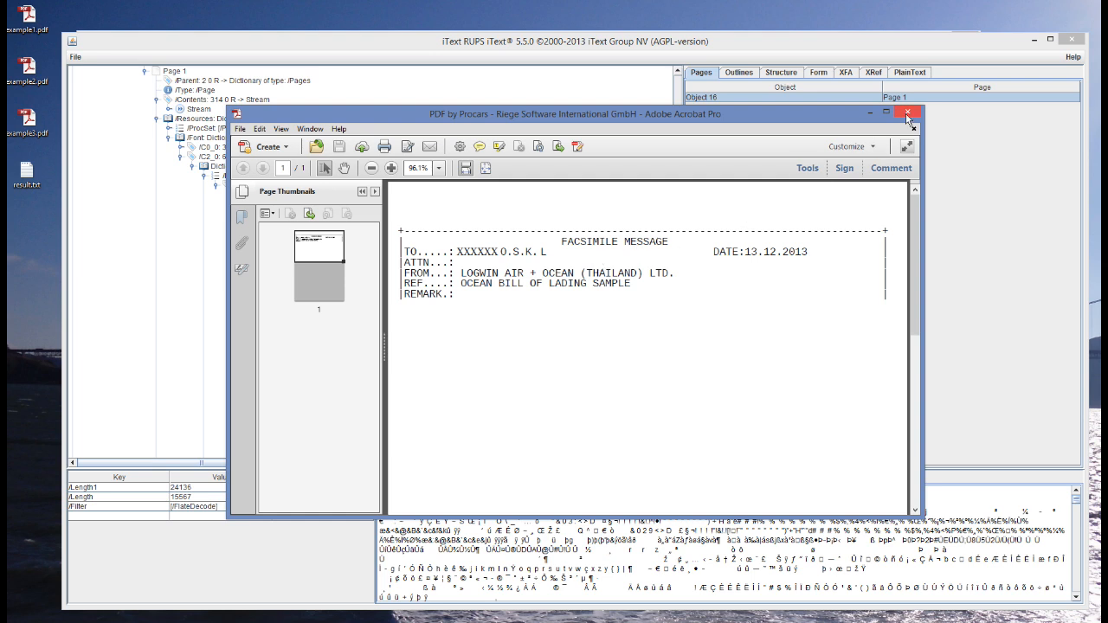
pyautogui.click(907, 114)
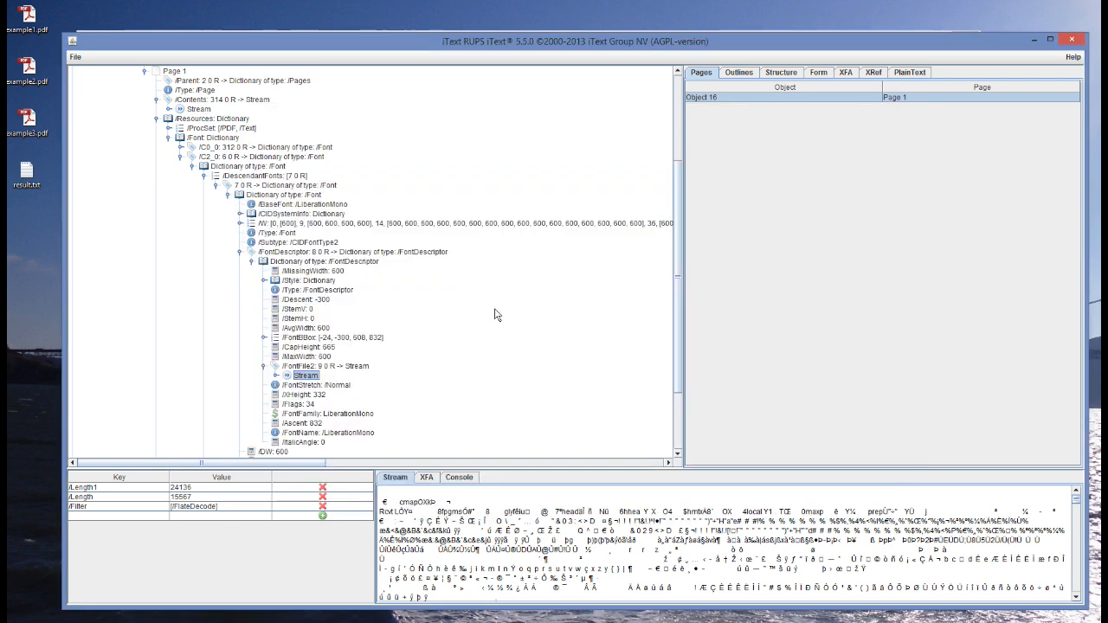
# Show the C0_0 MinionPro-Regular font's ToUnicode CMap stream, then close Acrobat's facsimile view.
pyautogui.scroll(-3)
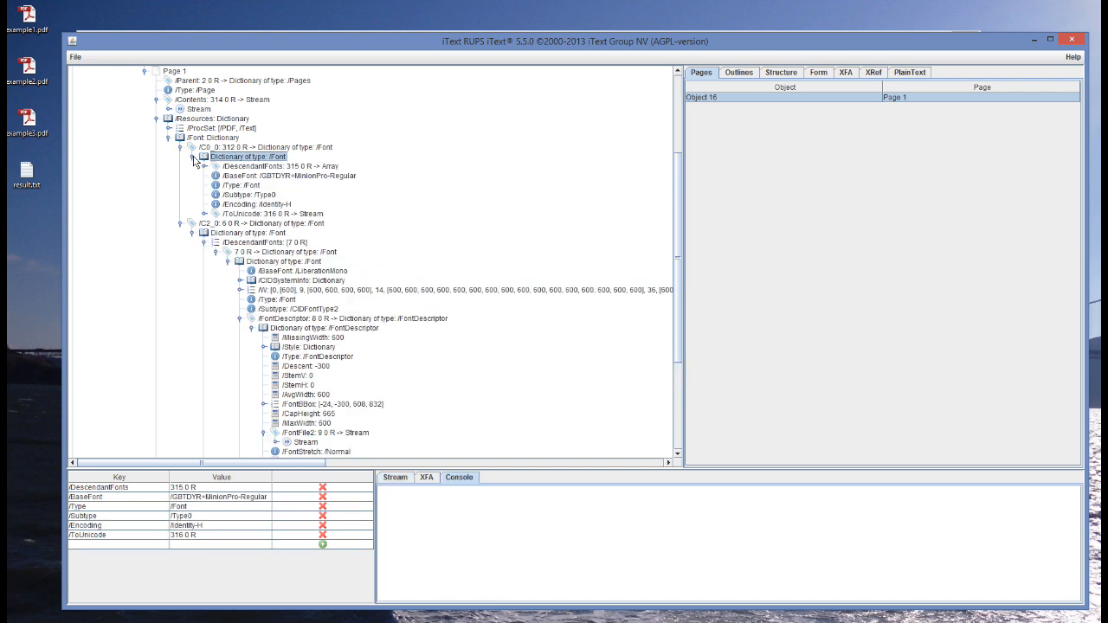
pyautogui.click(275, 213)
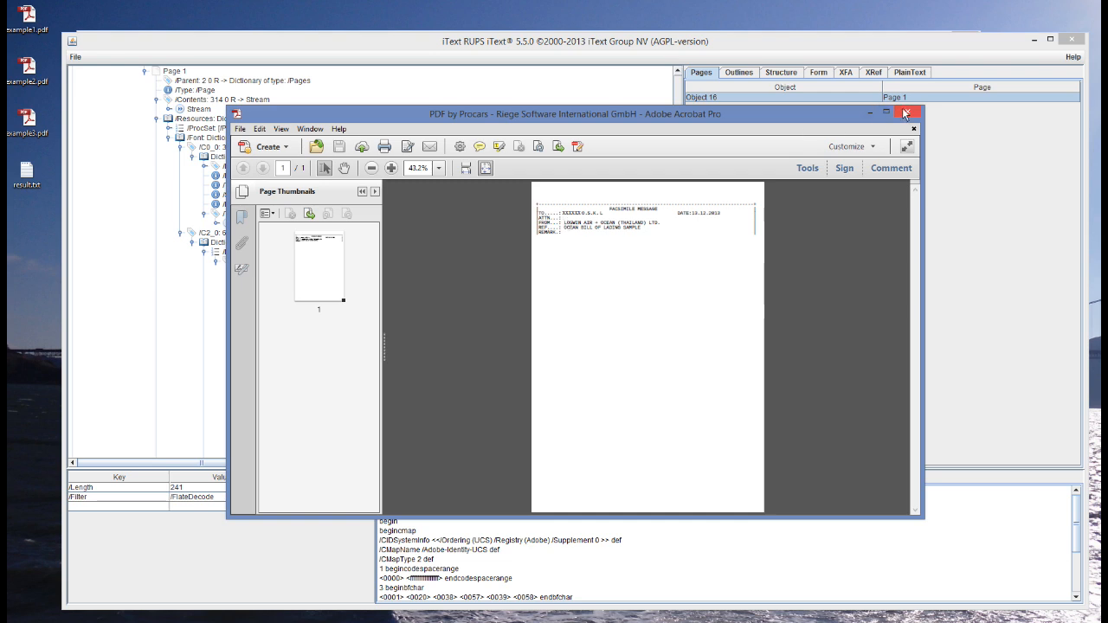
pyautogui.click(905, 114)
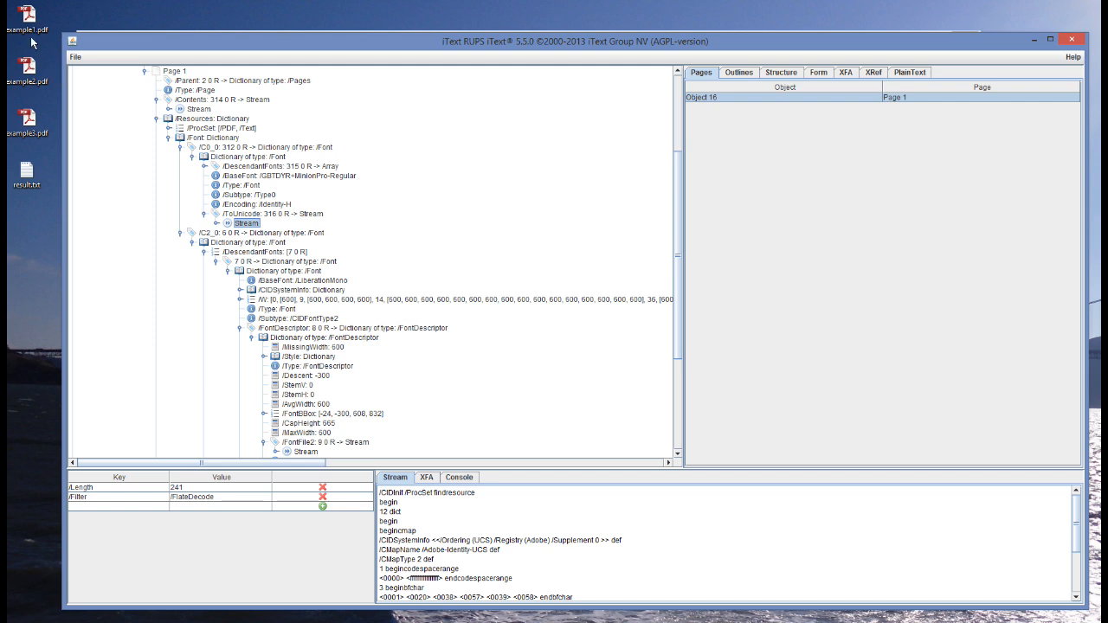
pyautogui.moveTo(1033, 58)
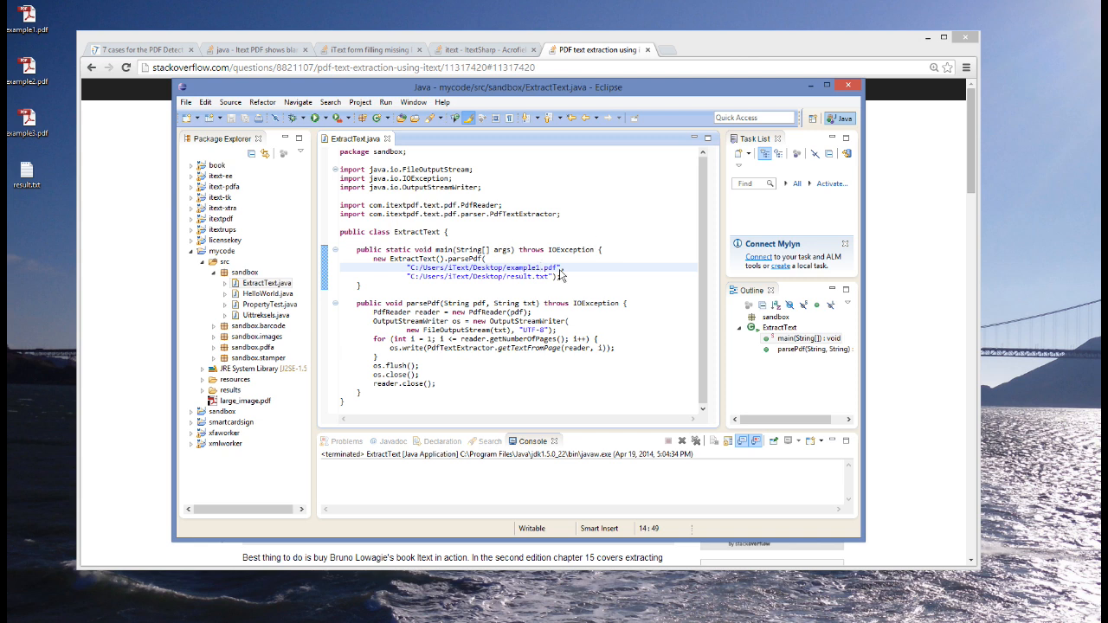
pyautogui.moveTo(570, 249)
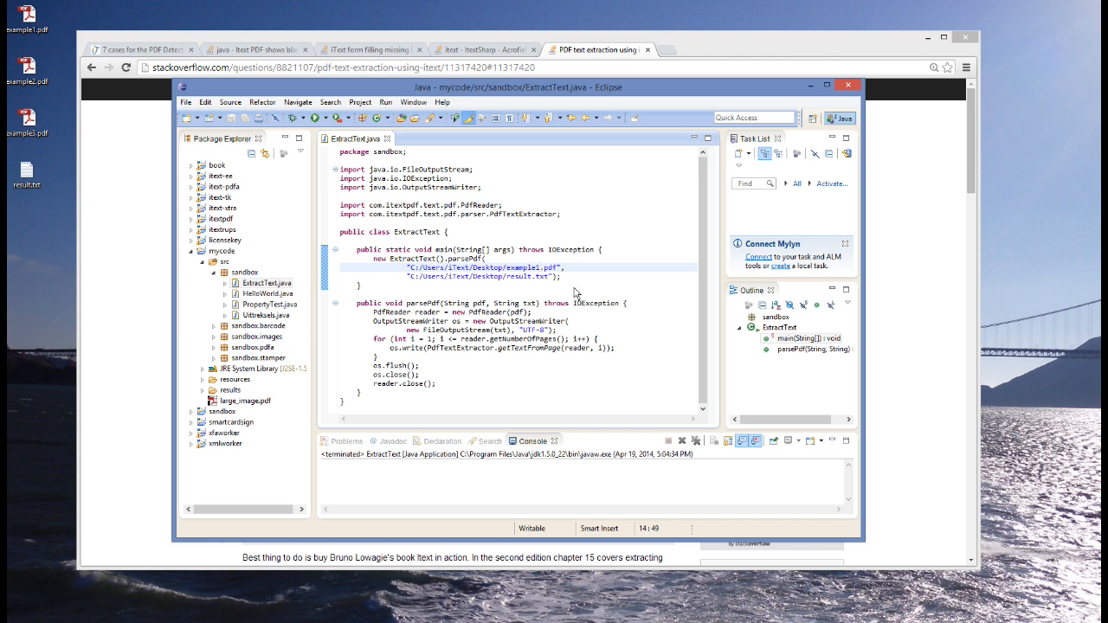
# Bring up the ExtractText.java parsePdf code in Eclipse.
pyautogui.click(539, 268)
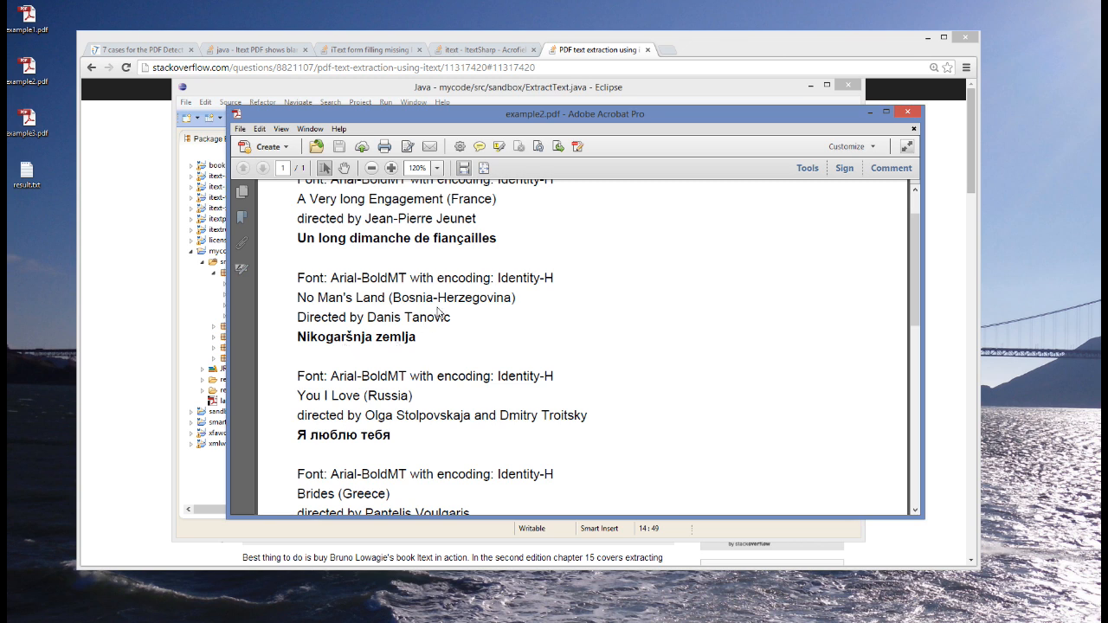
# Scroll down example2.pdf in Acrobat to view the French, Bosnian and Russian film titles.
pyautogui.scroll(-3)
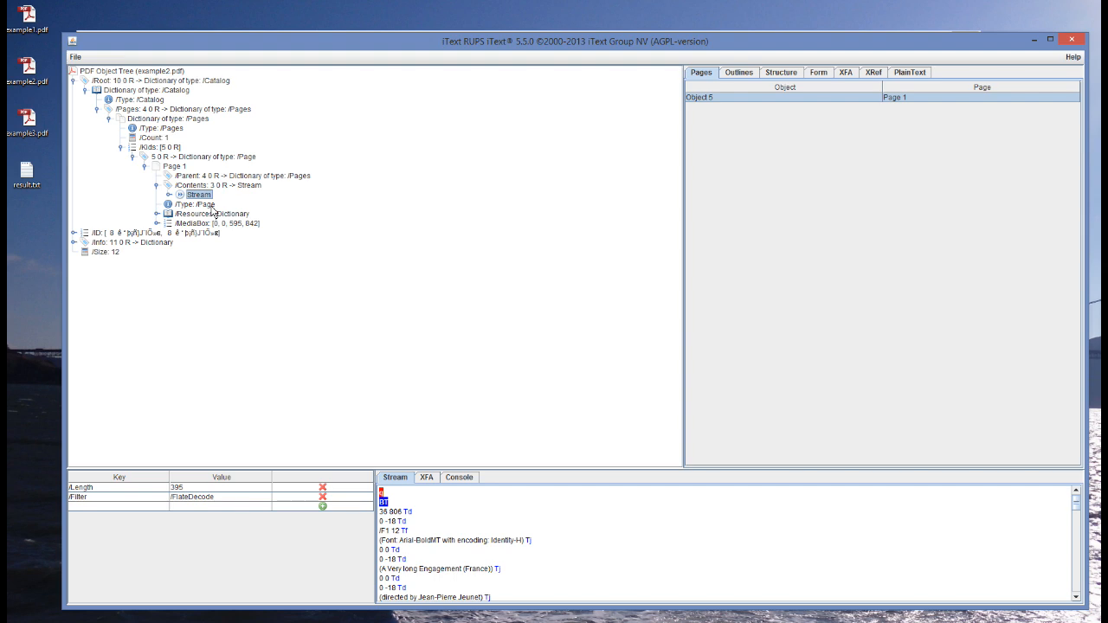
pyautogui.moveTo(394, 561)
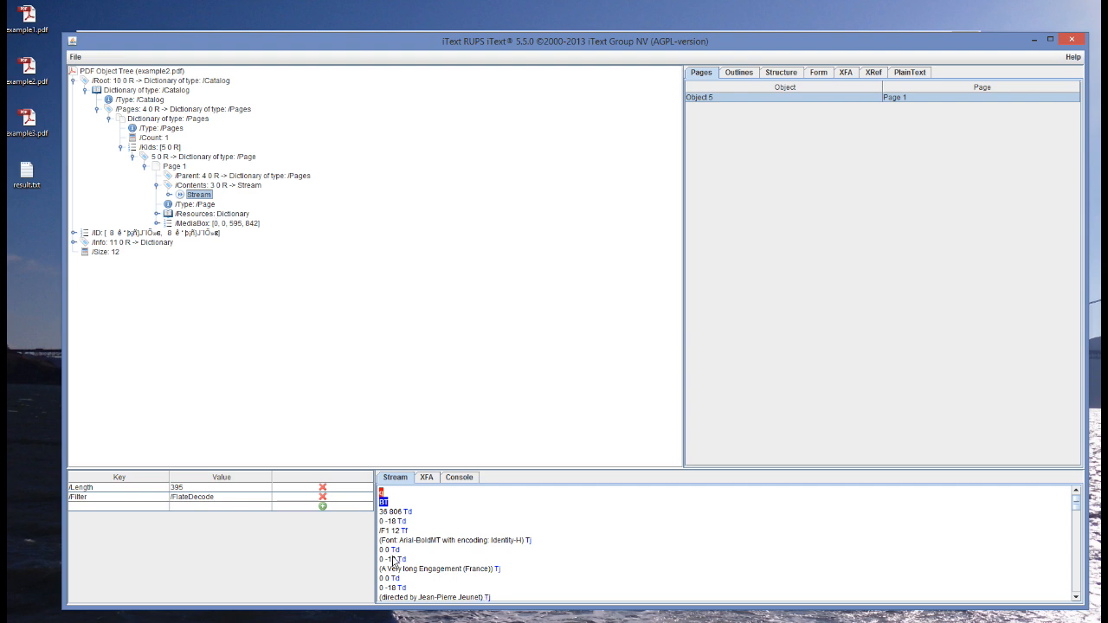
pyautogui.moveTo(515, 557)
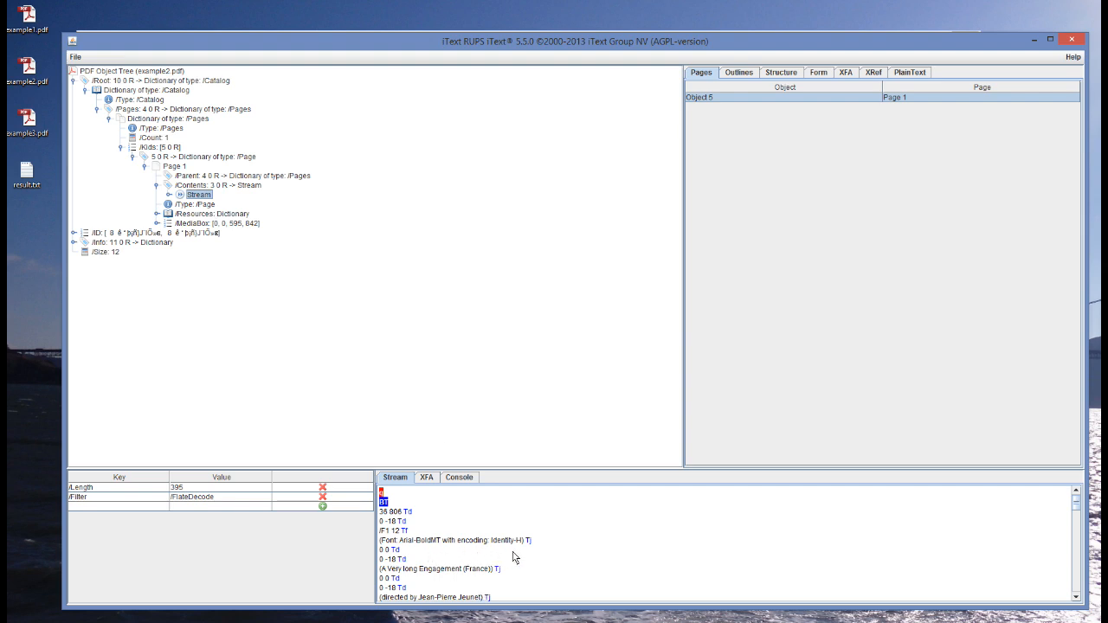
# Scroll through example2.pdf's page 1 content stream, past readable titles and garbled F2 strings.
pyautogui.scroll(-3)
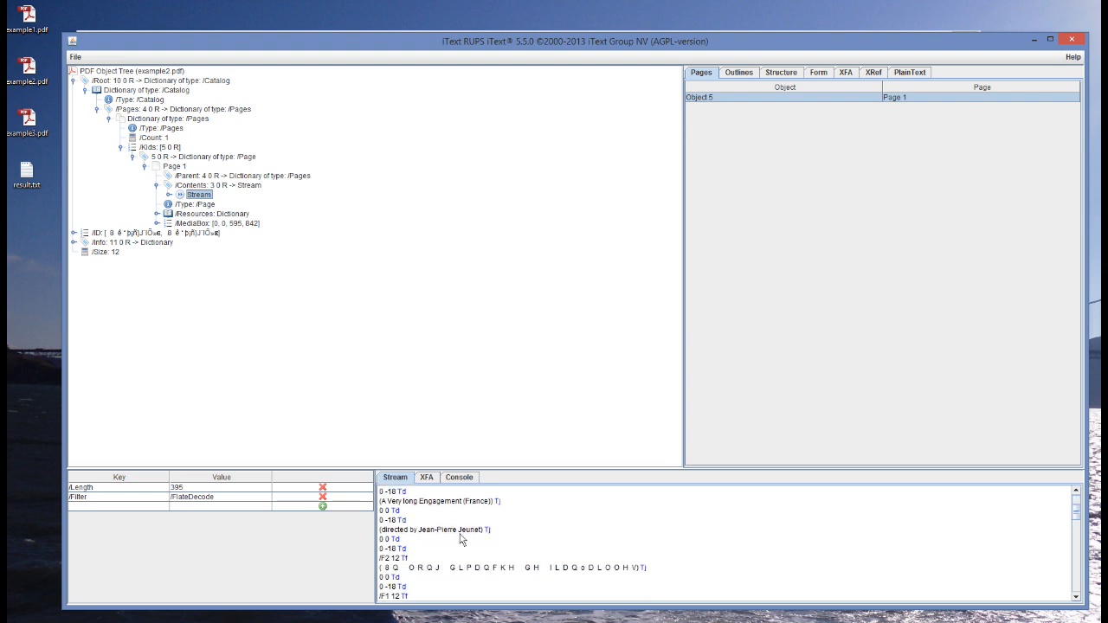
pyautogui.scroll(-3)
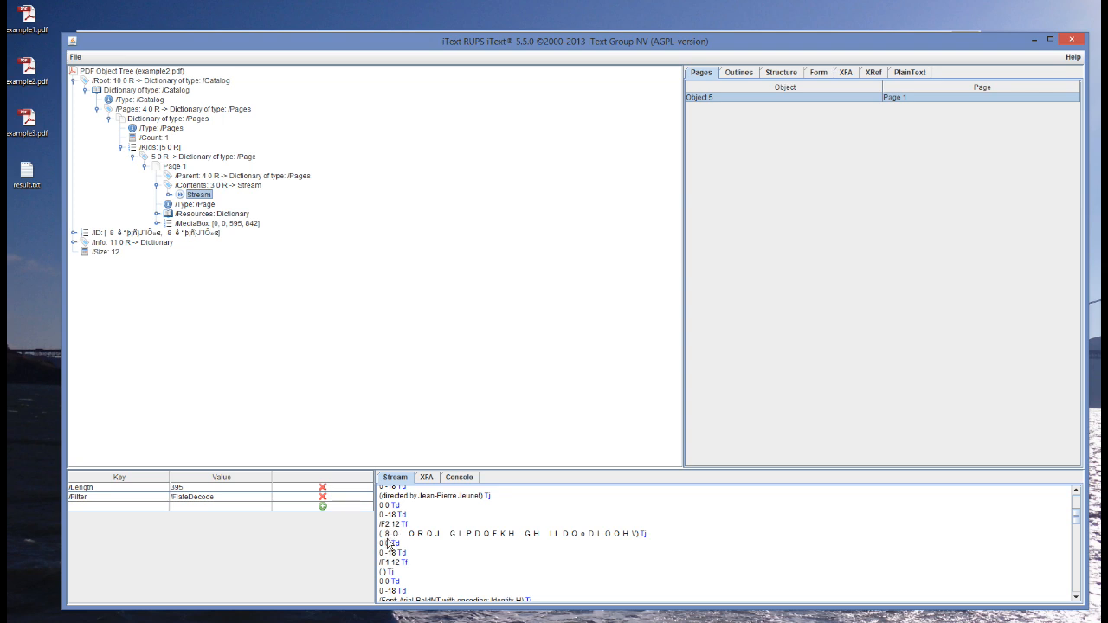
pyautogui.moveTo(605, 544)
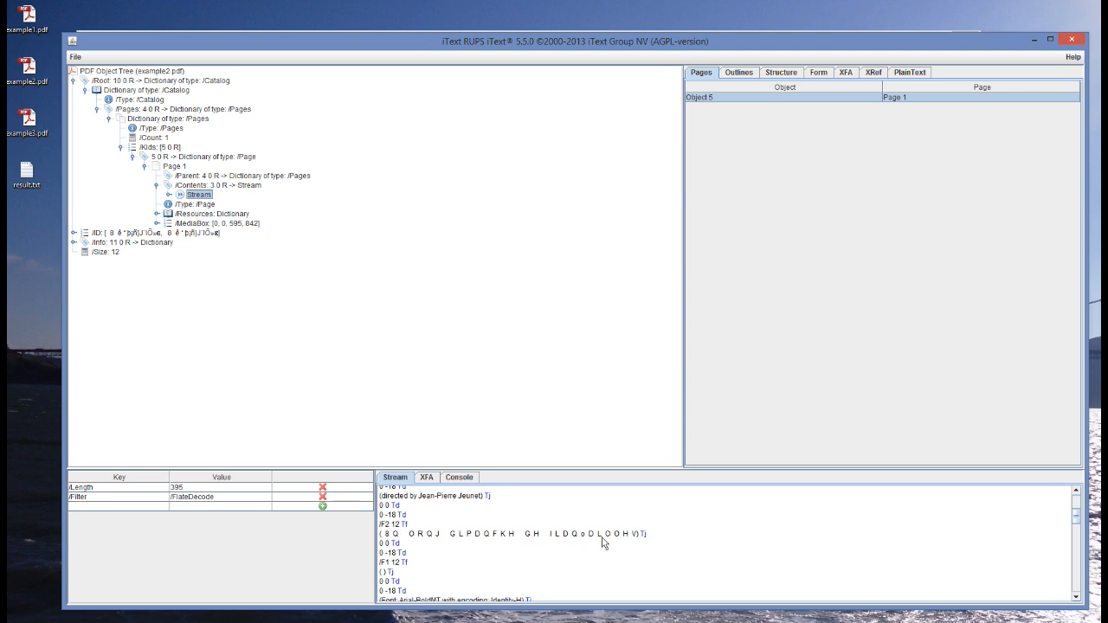
pyautogui.moveTo(407, 545)
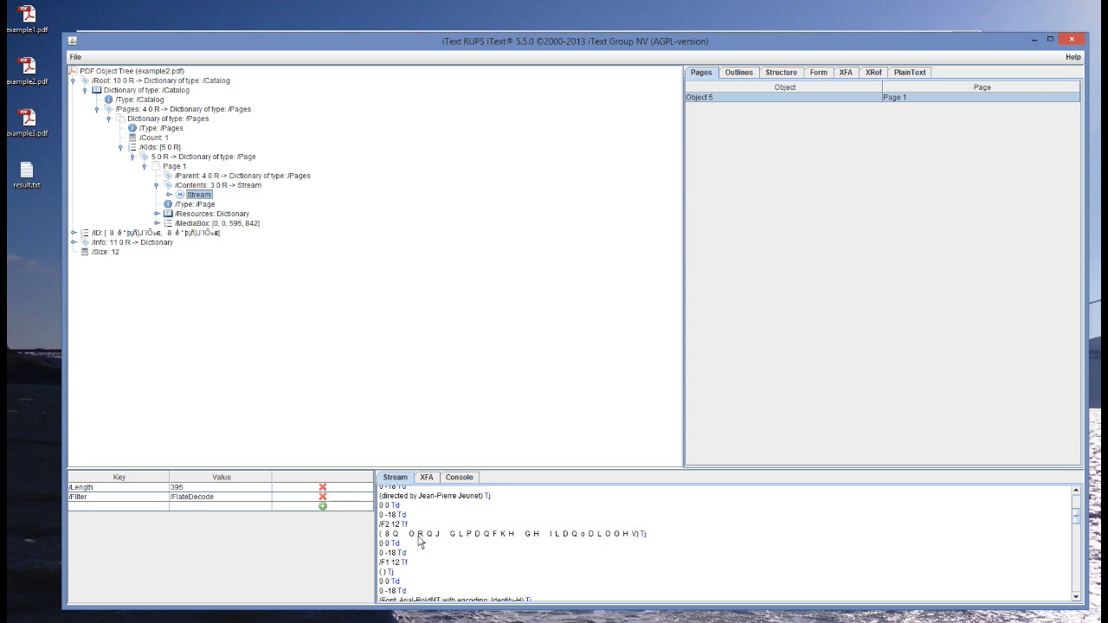
pyautogui.moveTo(520, 544)
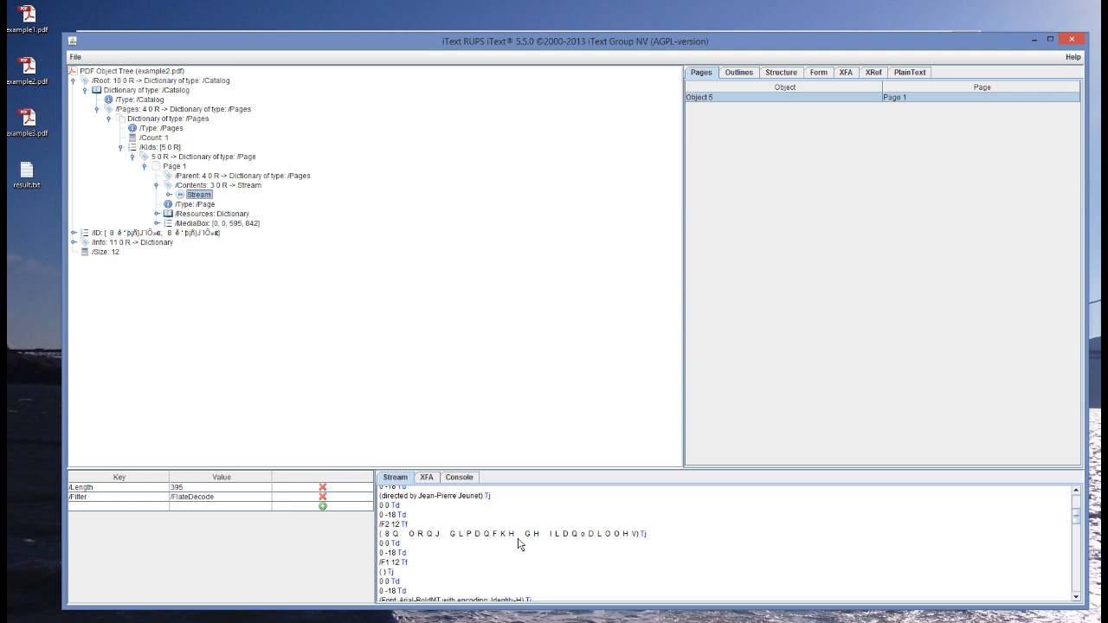
pyautogui.moveTo(505, 545)
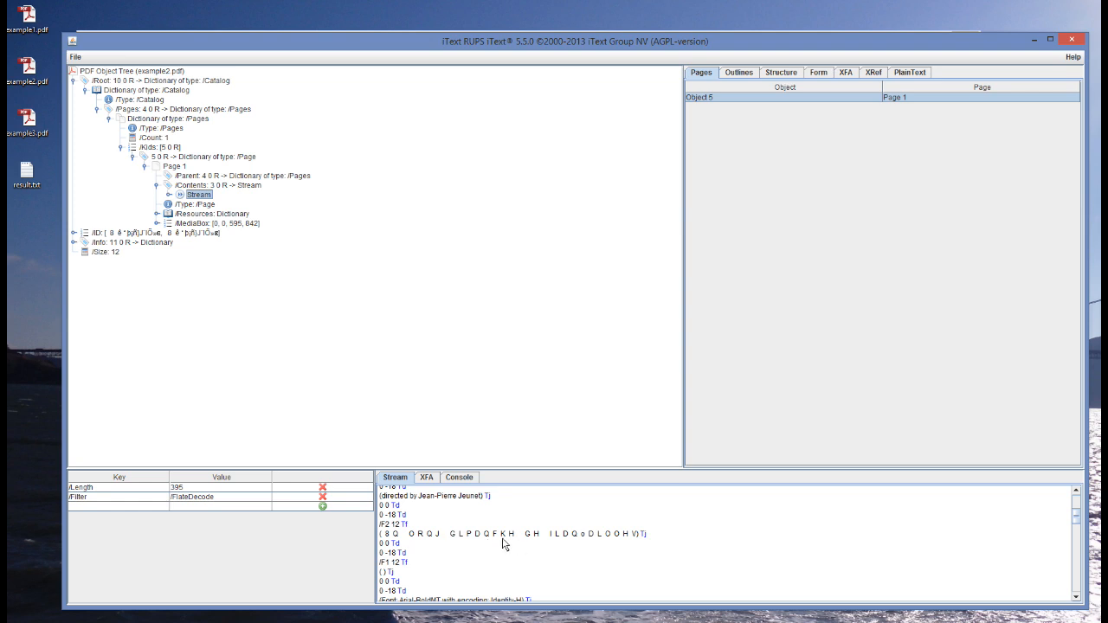
pyautogui.scroll(-3)
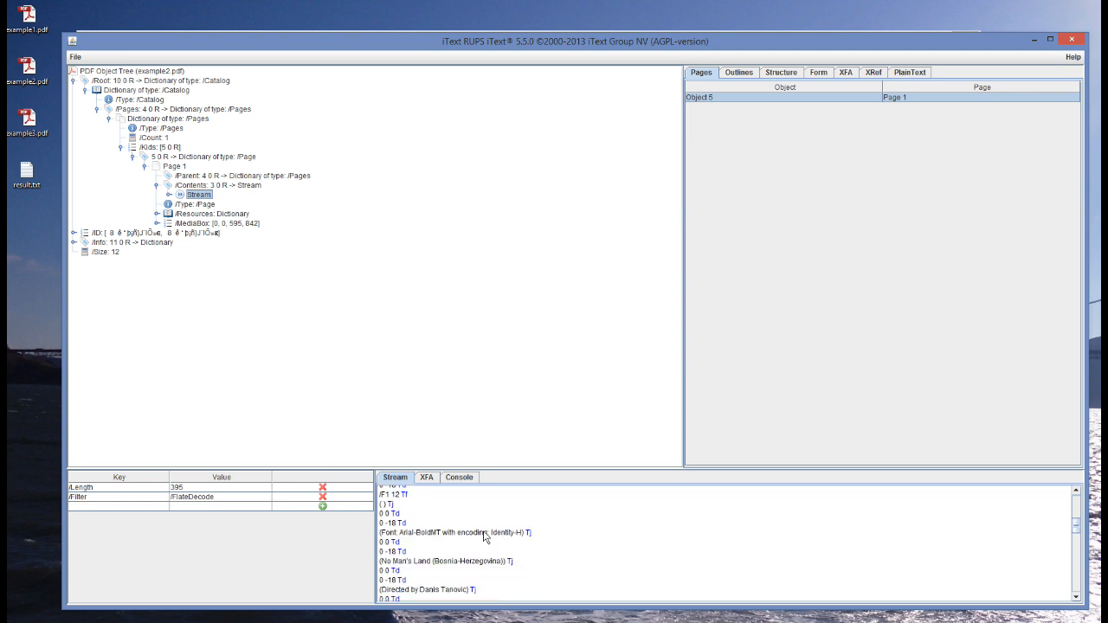
pyautogui.scroll(-3)
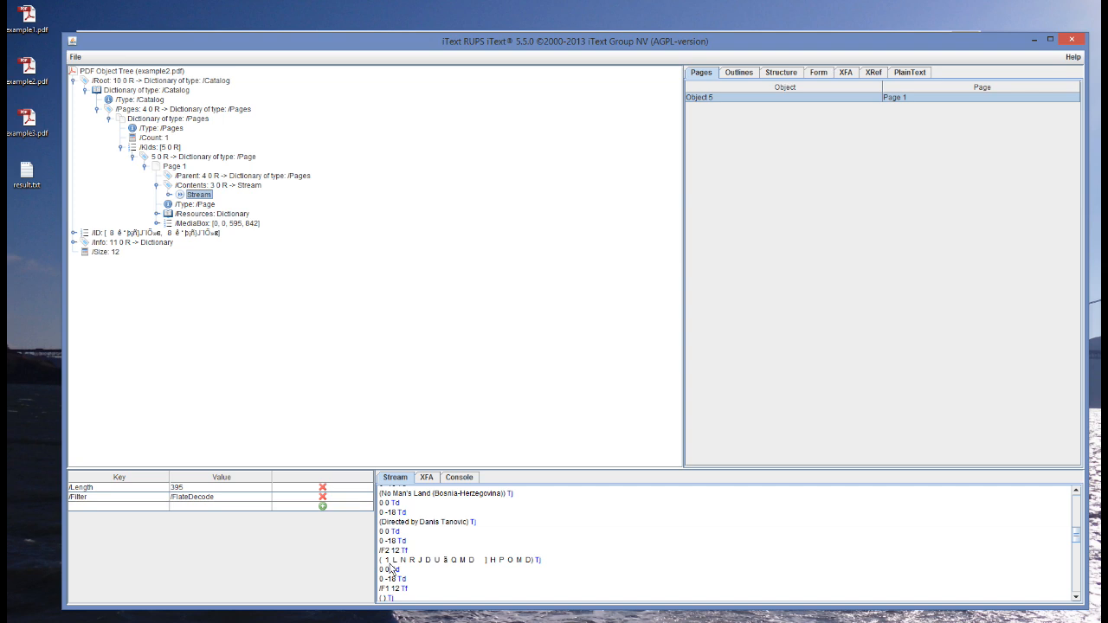
pyautogui.scroll(-3)
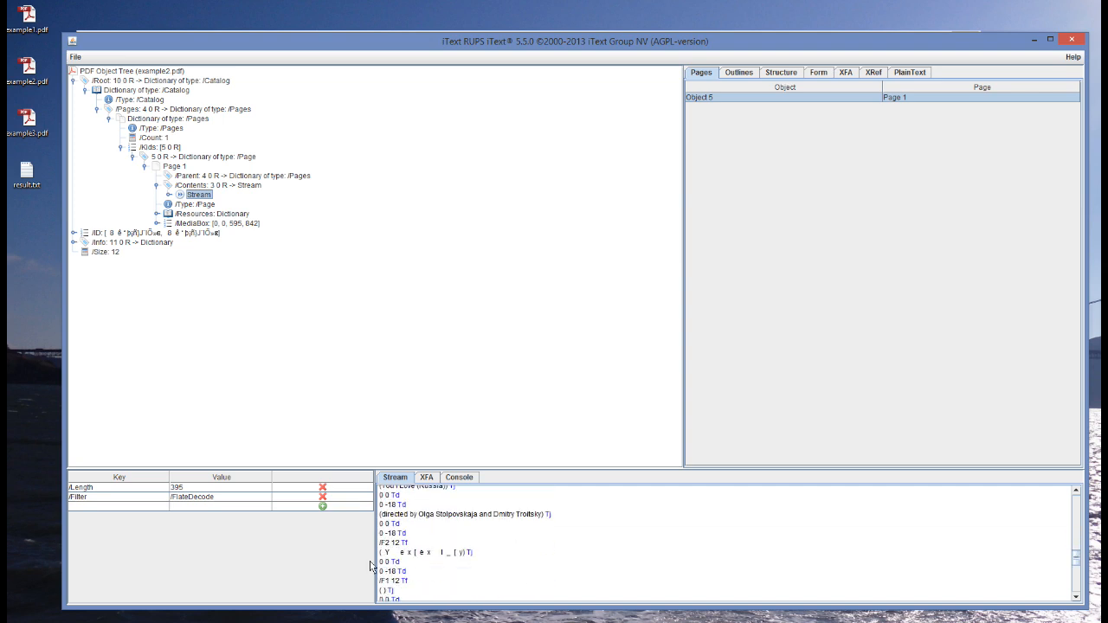
pyautogui.scroll(-3)
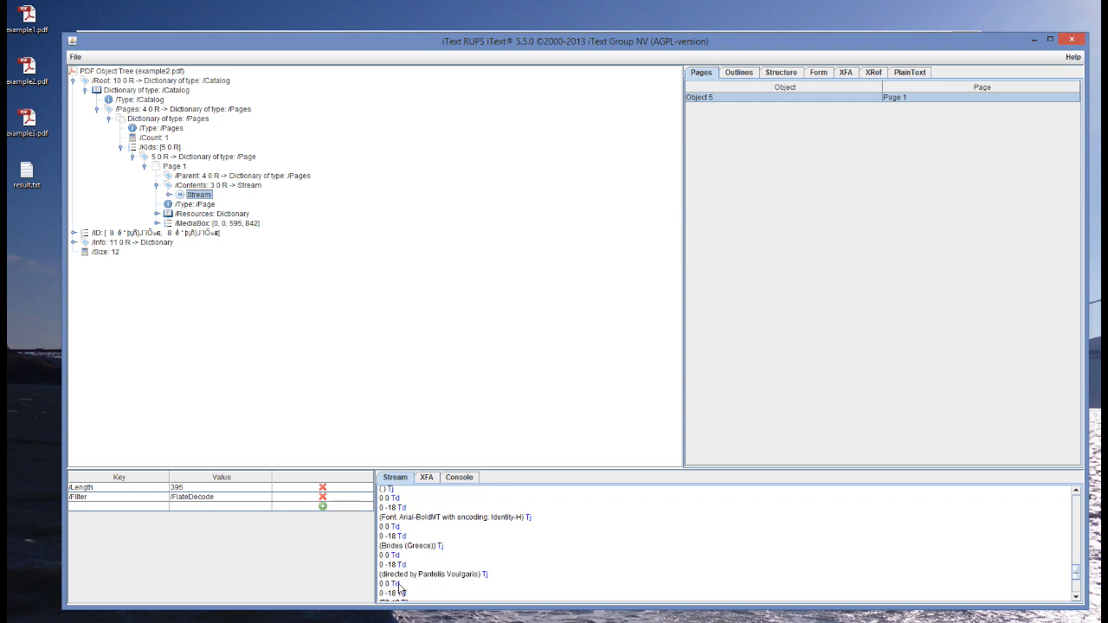
pyautogui.scroll(-3)
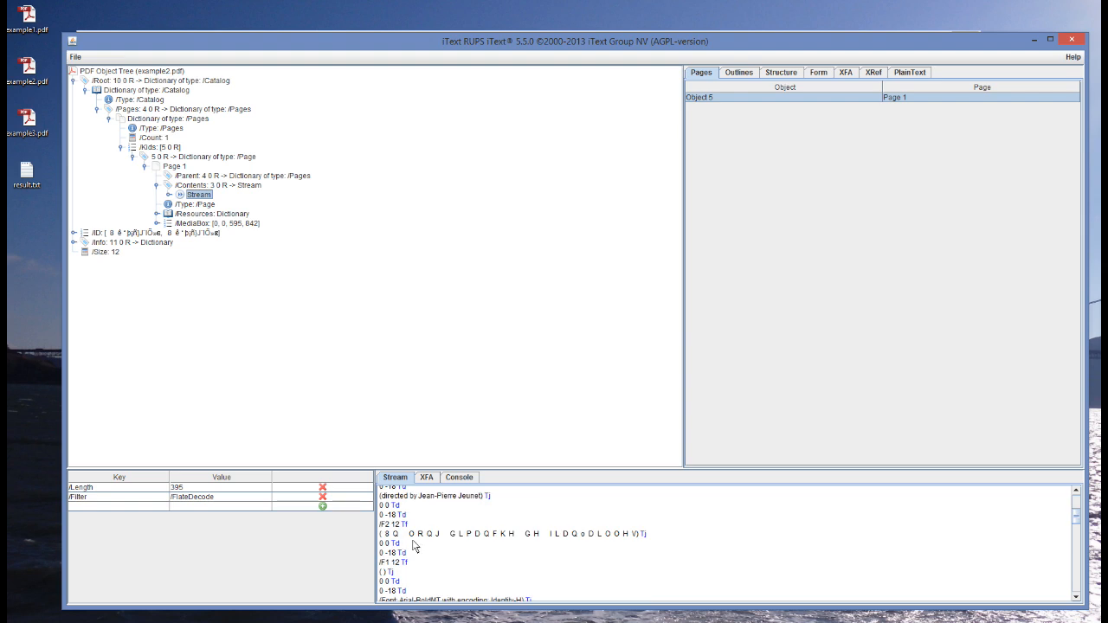
pyautogui.moveTo(419, 544)
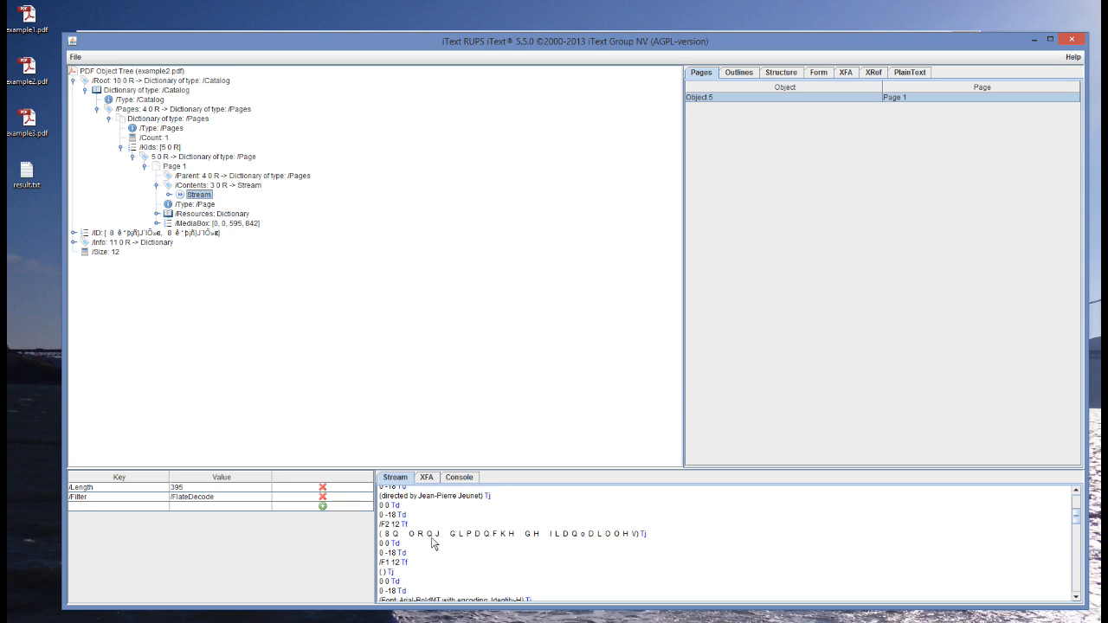
pyautogui.moveTo(401, 546)
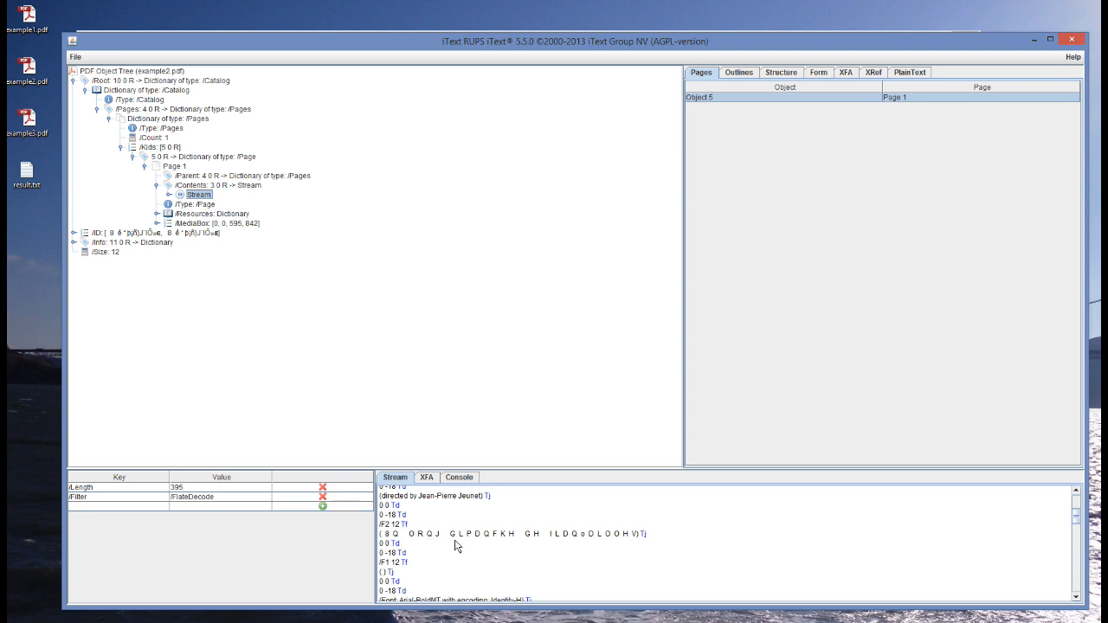
pyautogui.moveTo(541, 546)
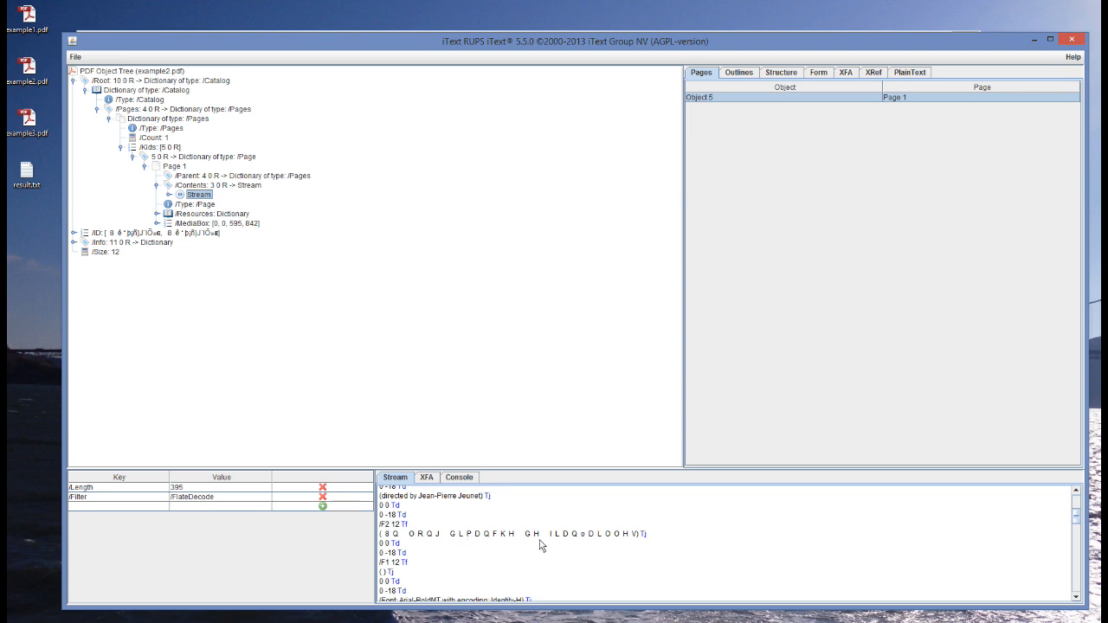
pyautogui.moveTo(577, 545)
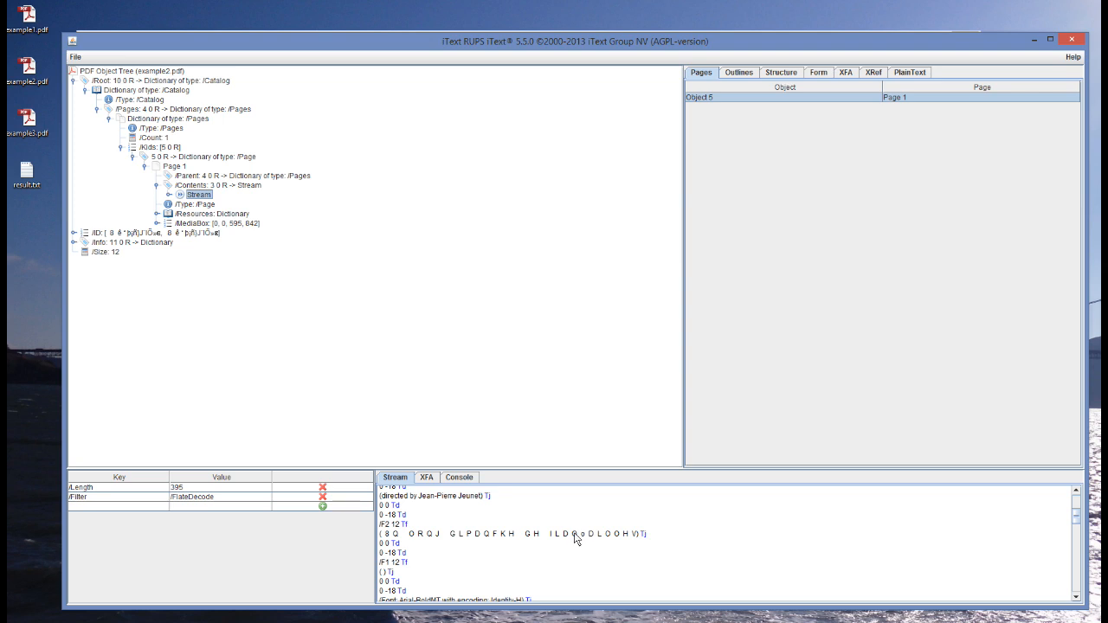
pyautogui.moveTo(411, 540)
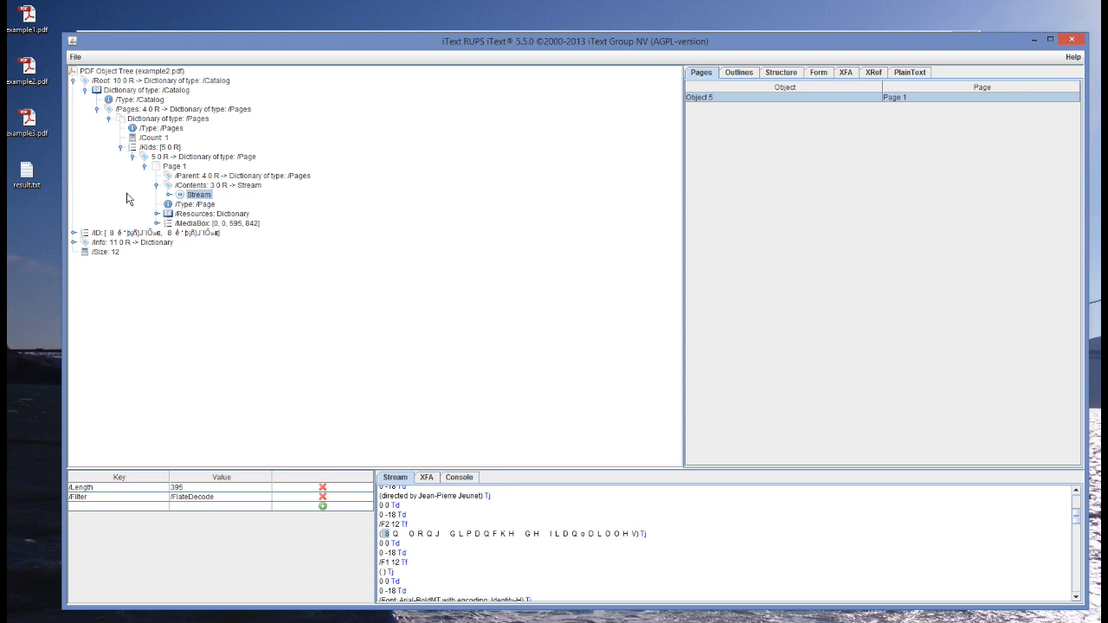
# Expand the F2 Arial-BoldMT Type0 font under /Resources and show its ToUnicode CMap stream.
pyautogui.click(156, 214)
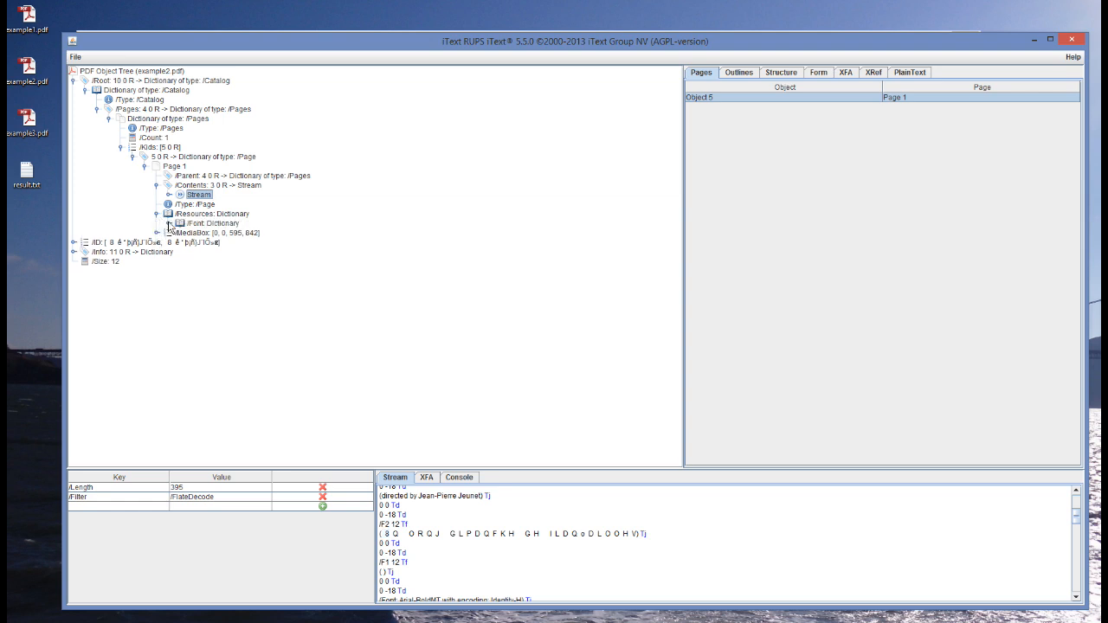
pyautogui.click(168, 223)
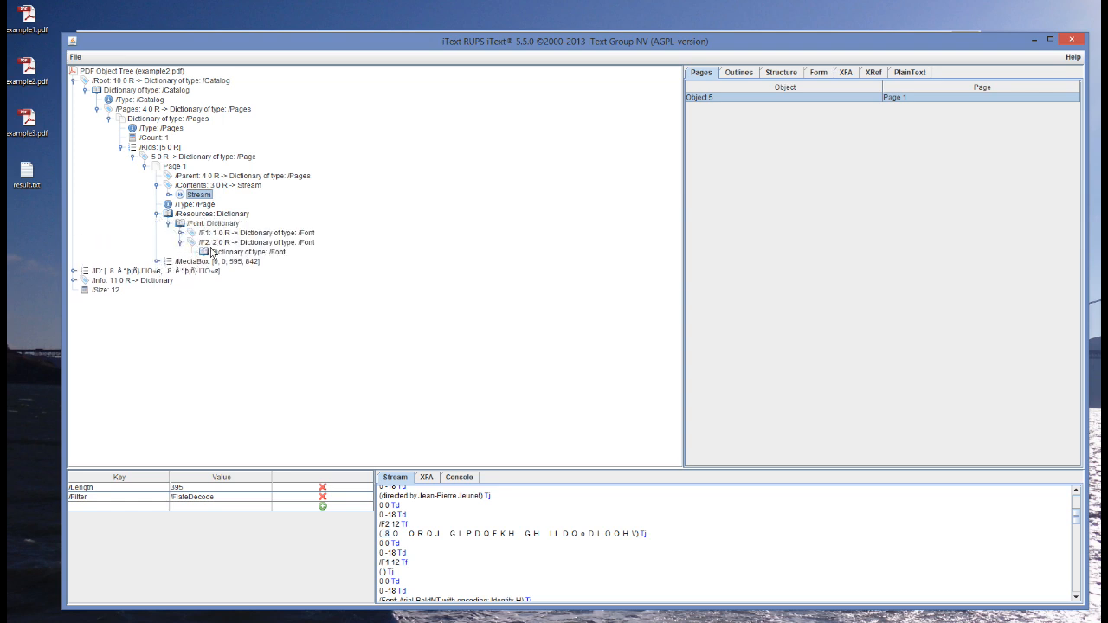
pyautogui.click(247, 252)
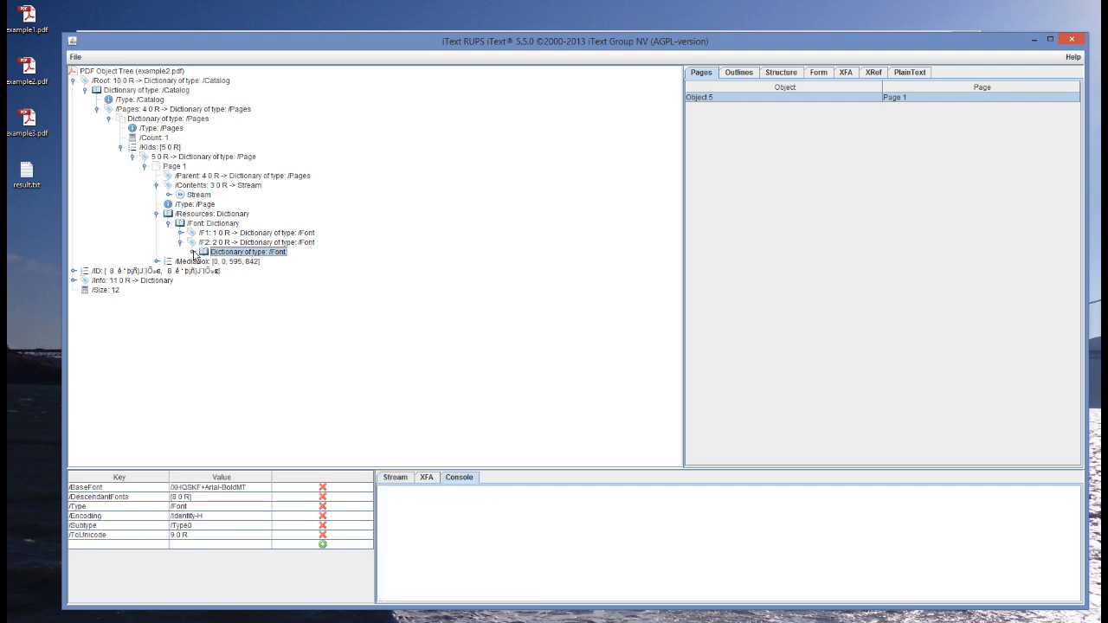
pyautogui.click(192, 252)
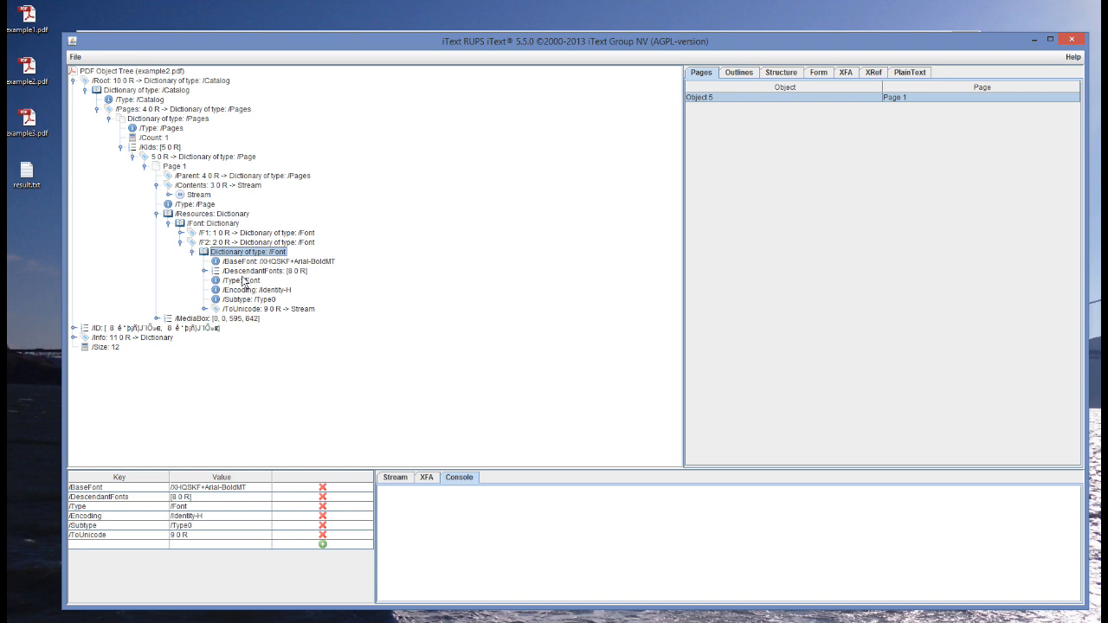
pyautogui.click(245, 318)
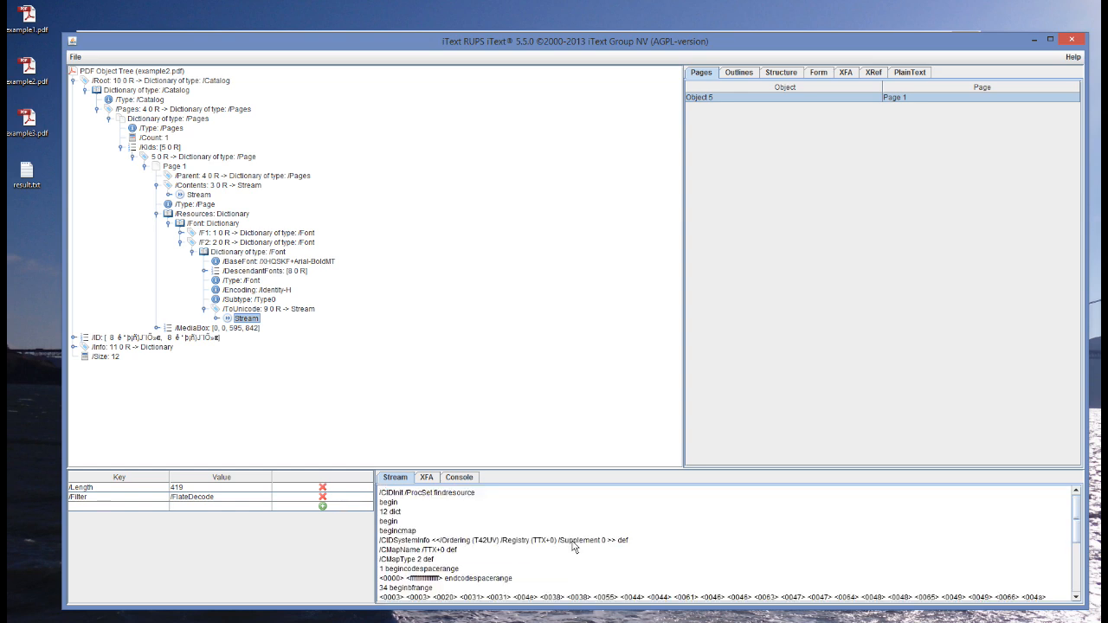
pyautogui.moveTo(474, 401)
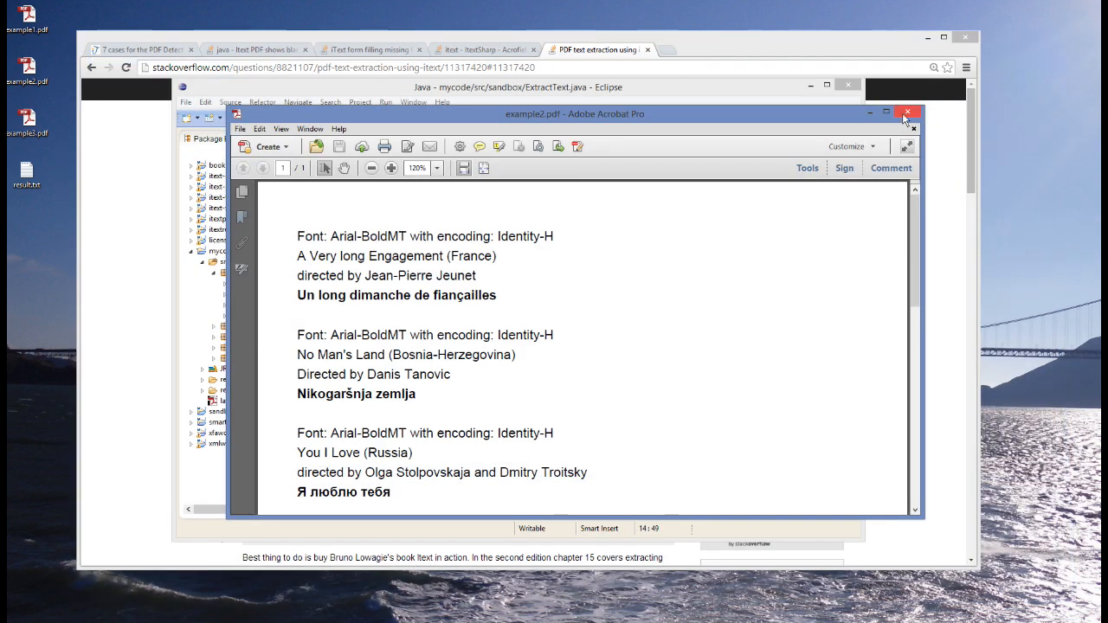
# Close example2.pdf and rerun ExtractText from the Eclipse editor's context menu.
pyautogui.click(908, 114)
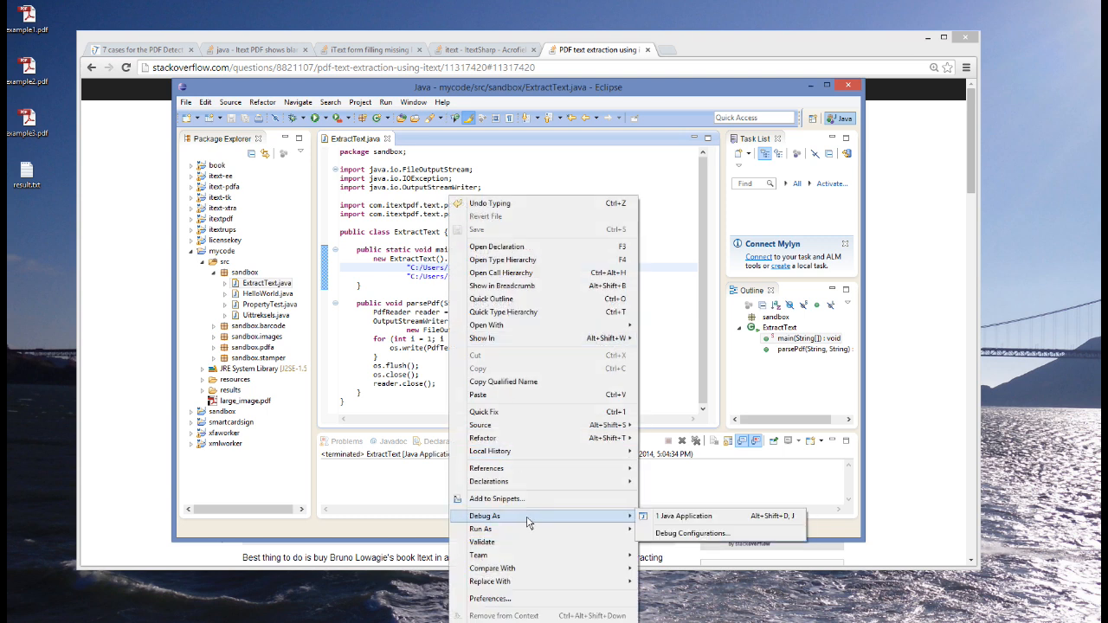
pyautogui.click(684, 516)
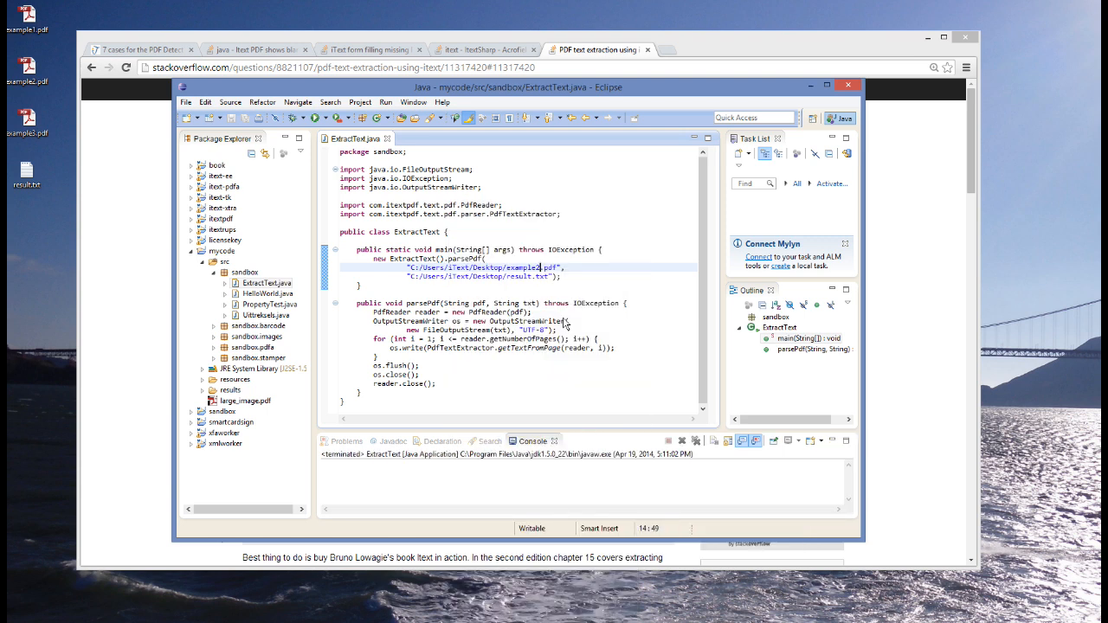
pyautogui.rightClick(27, 171)
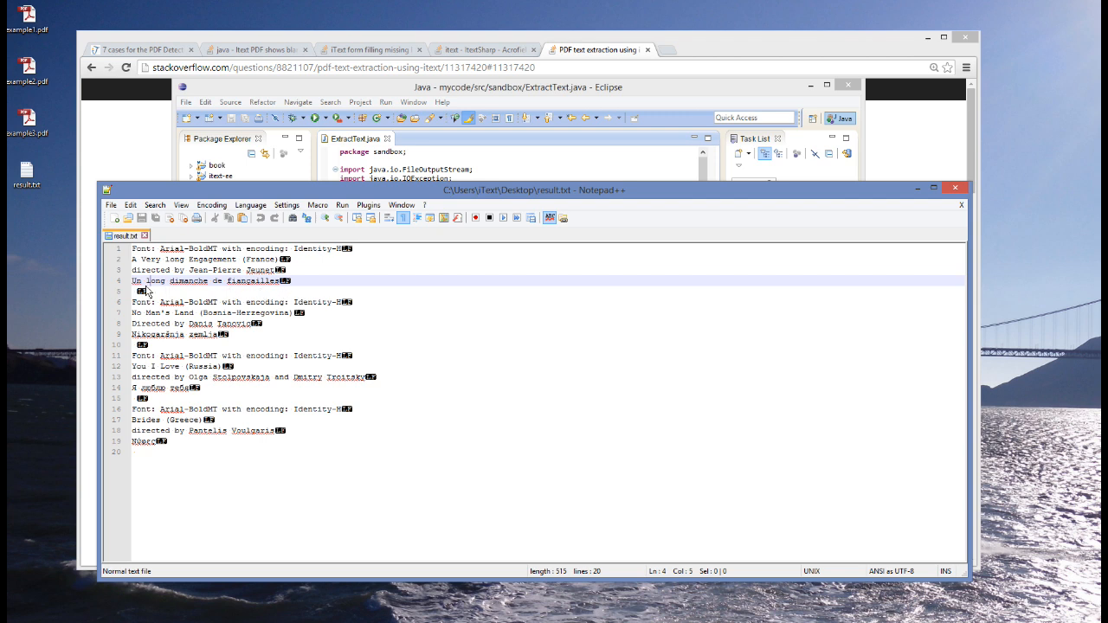
pyautogui.moveTo(194, 293)
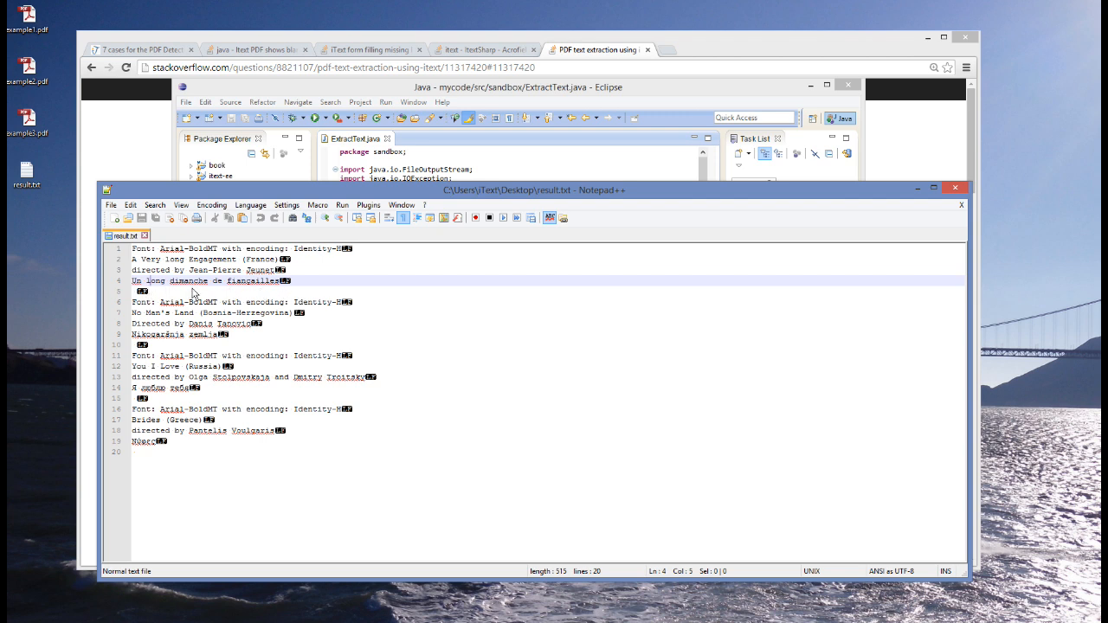
pyautogui.moveTo(139, 350)
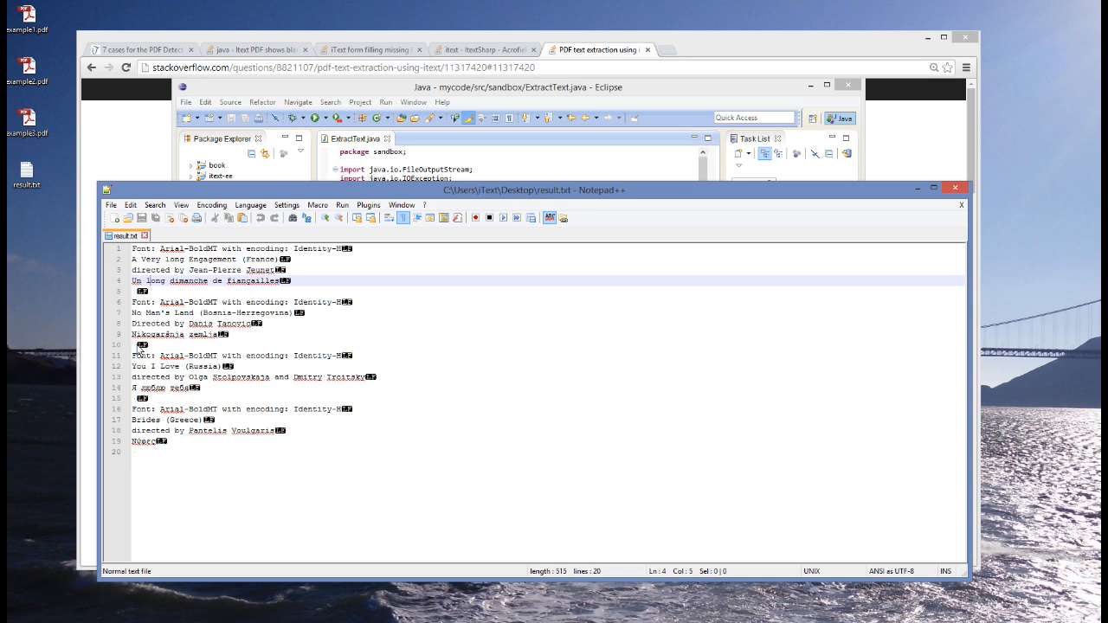
pyautogui.moveTo(214, 348)
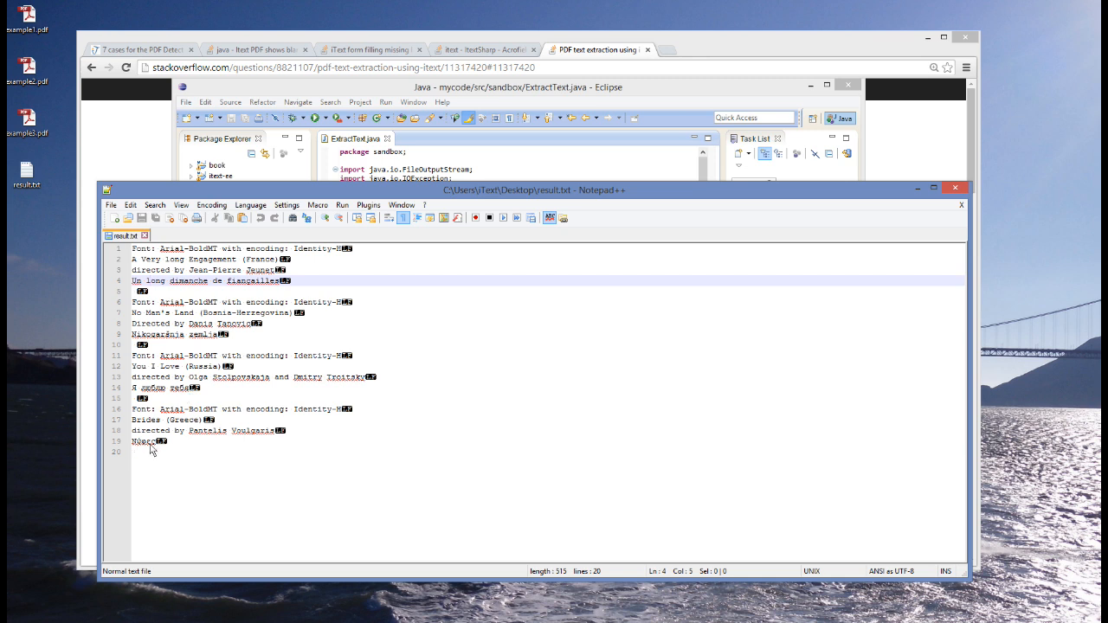
pyautogui.moveTo(164, 451)
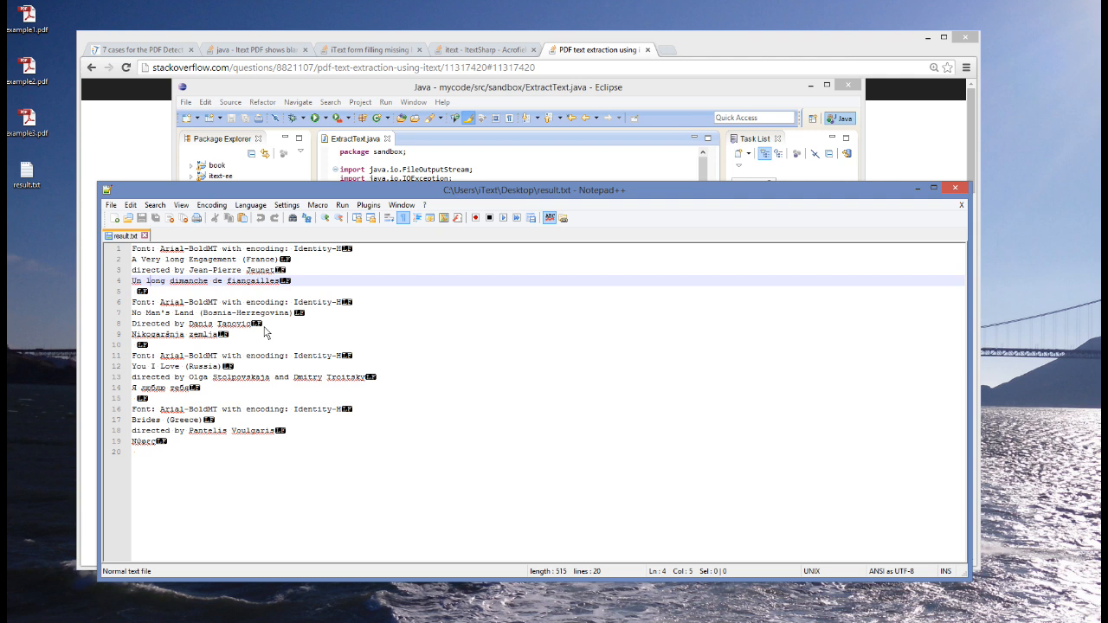
pyautogui.moveTo(366, 296)
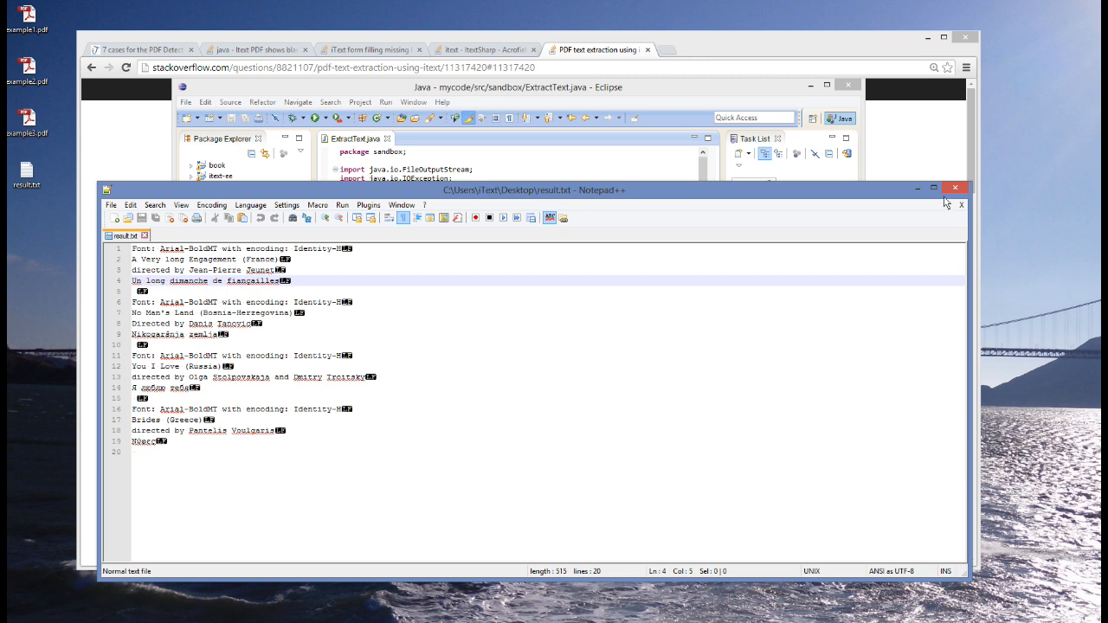
pyautogui.moveTo(956, 189)
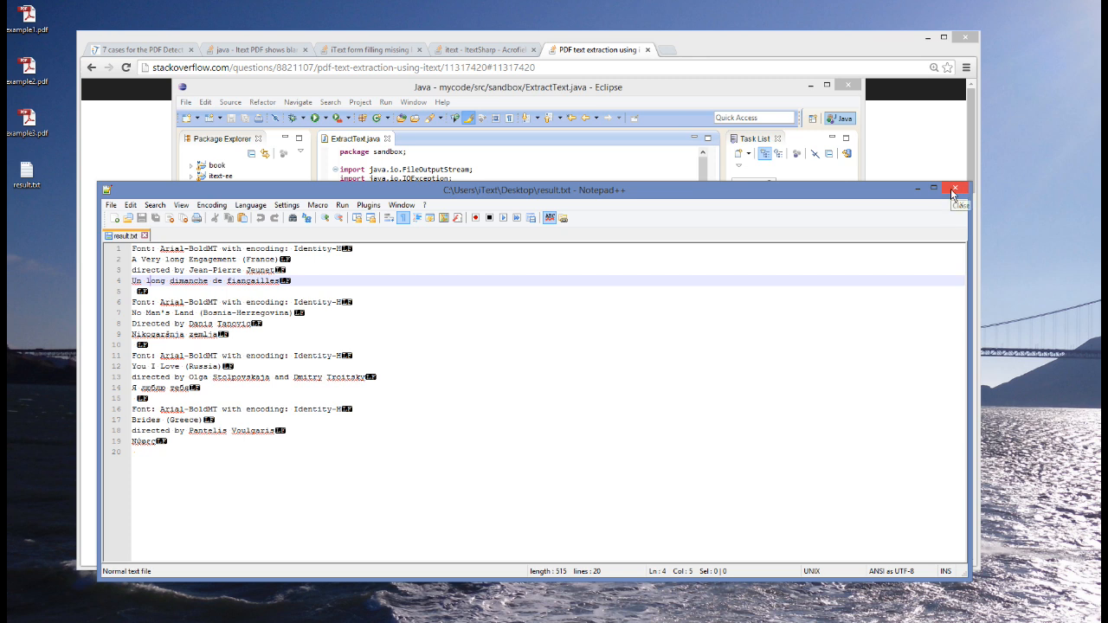
# Close Notepad++ after reviewing the partly garbled movie text in result.txt.
pyautogui.click(956, 189)
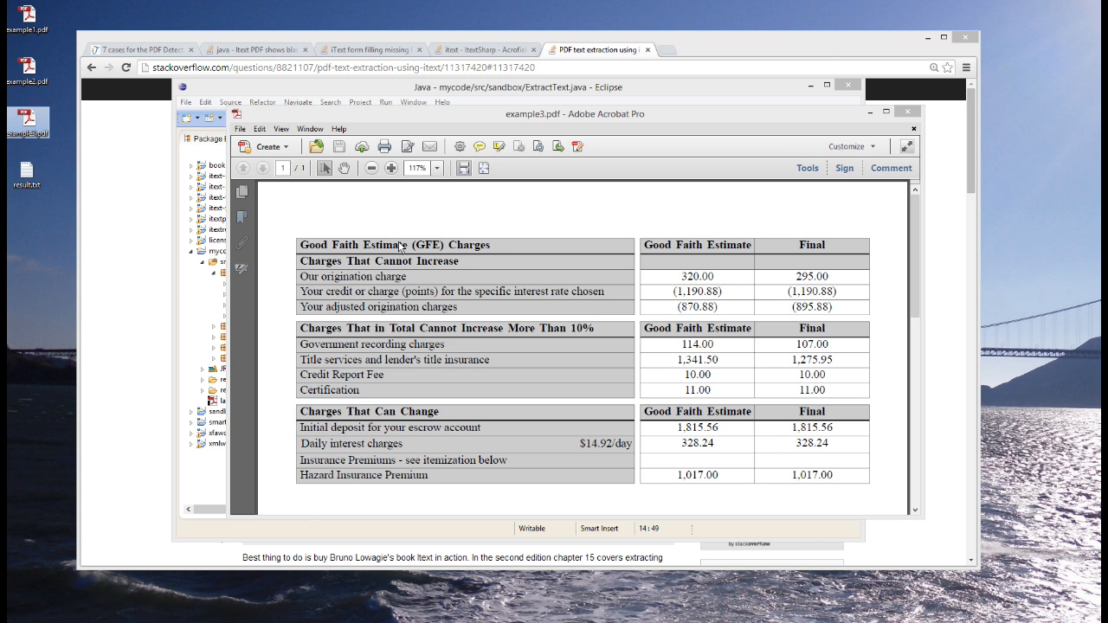
pyautogui.moveTo(399, 250)
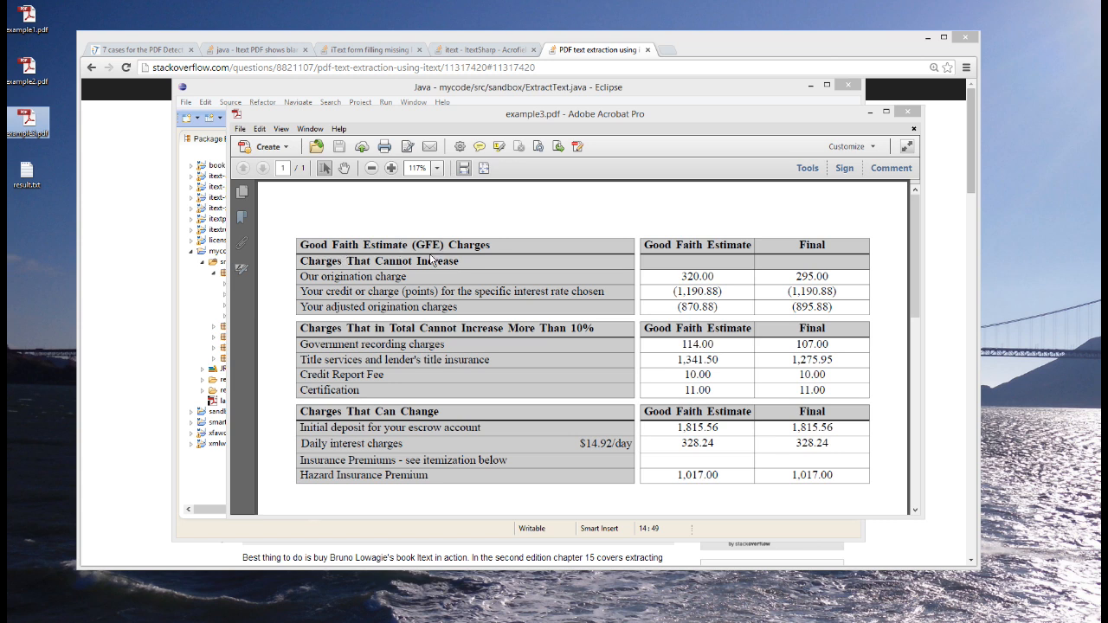
pyautogui.moveTo(653, 315)
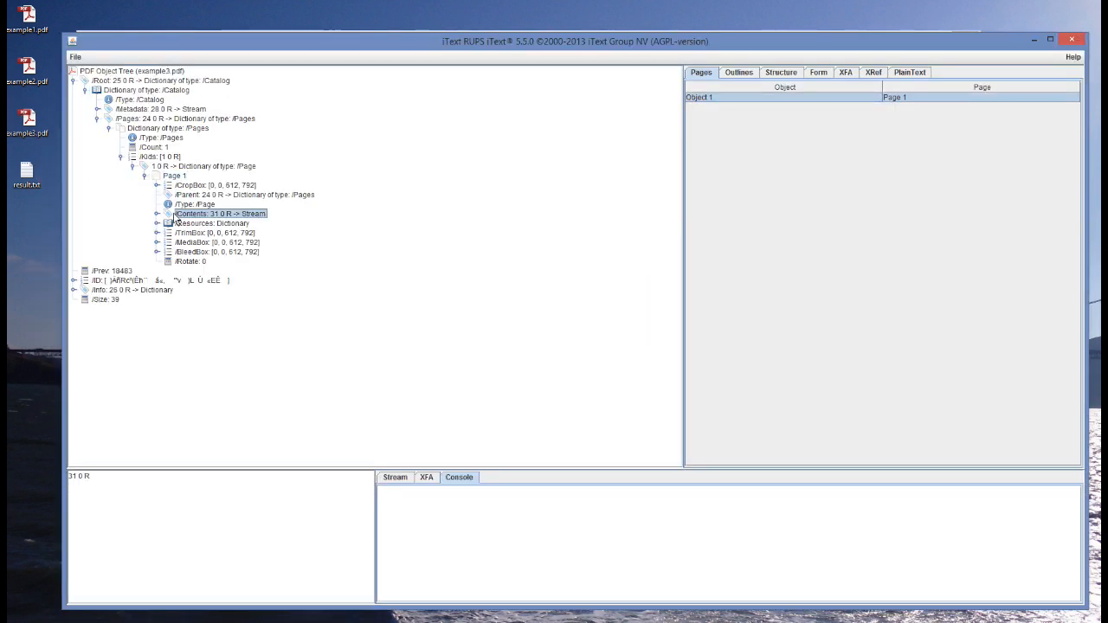
# Show example3.pdf's /Contents 31 0 R stream and scroll to the Good Faith Estimate text operators.
pyautogui.click(159, 213)
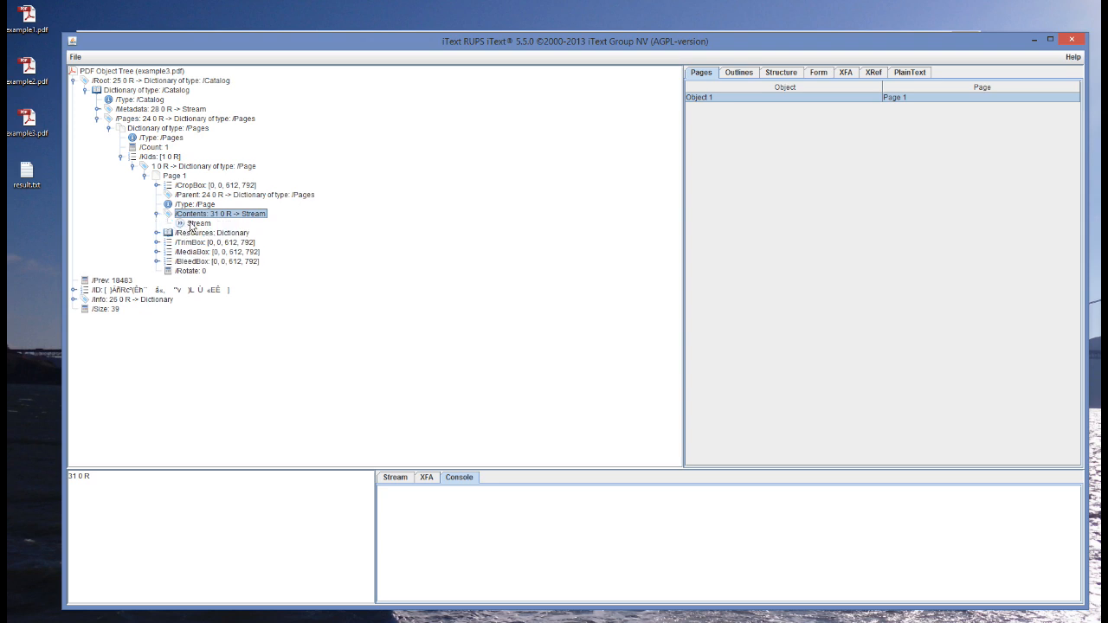
pyautogui.click(198, 223)
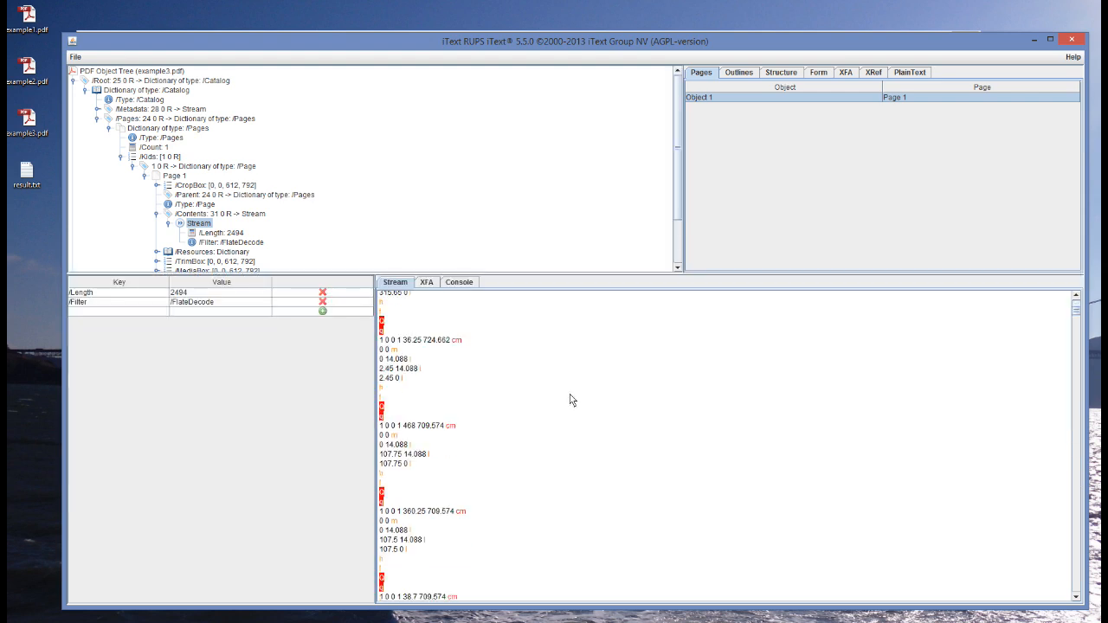
pyautogui.scroll(-3)
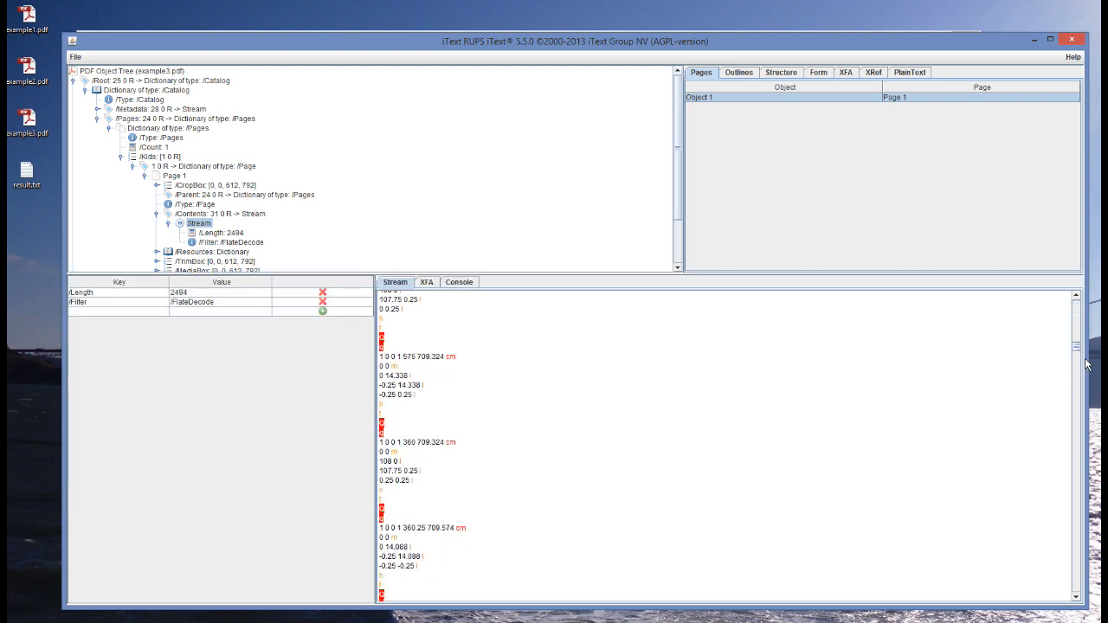
pyautogui.scroll(-3)
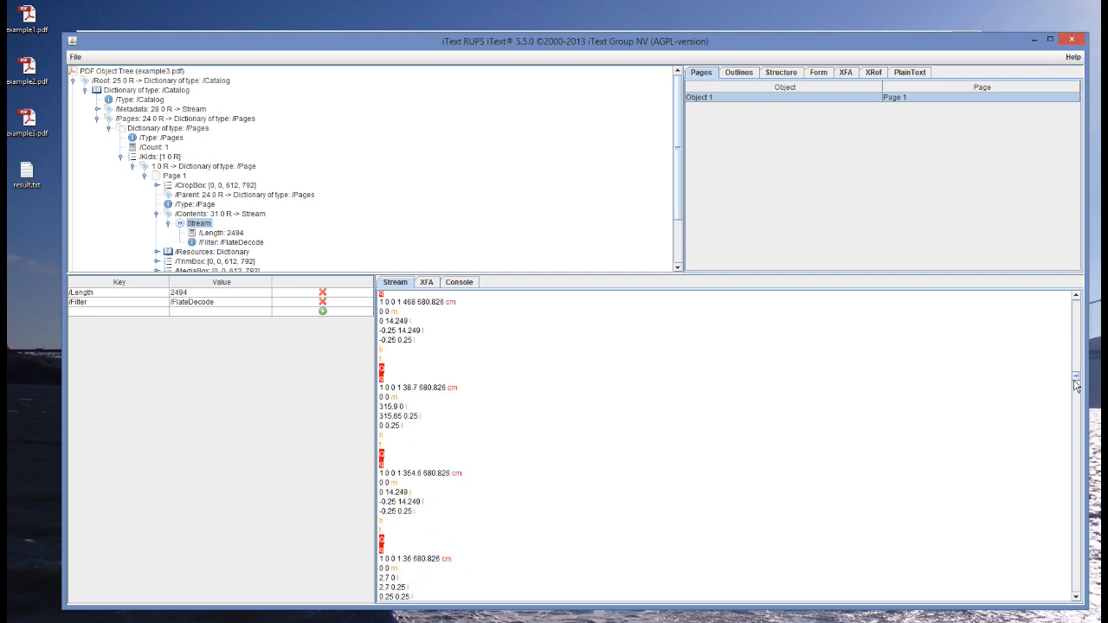
pyautogui.scroll(-3)
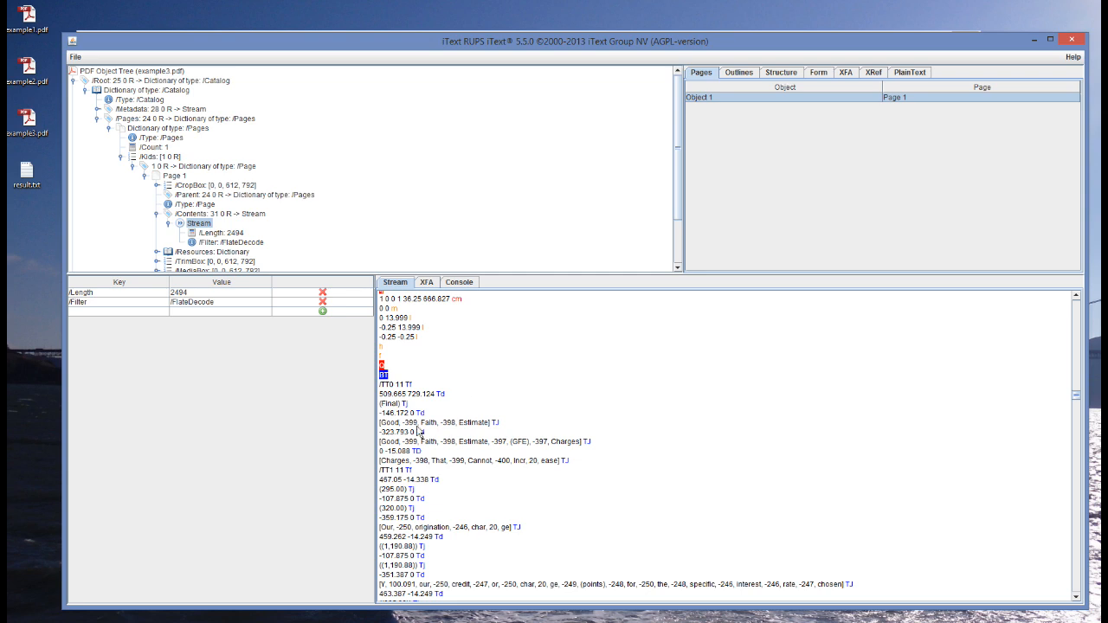
pyautogui.moveTo(554, 474)
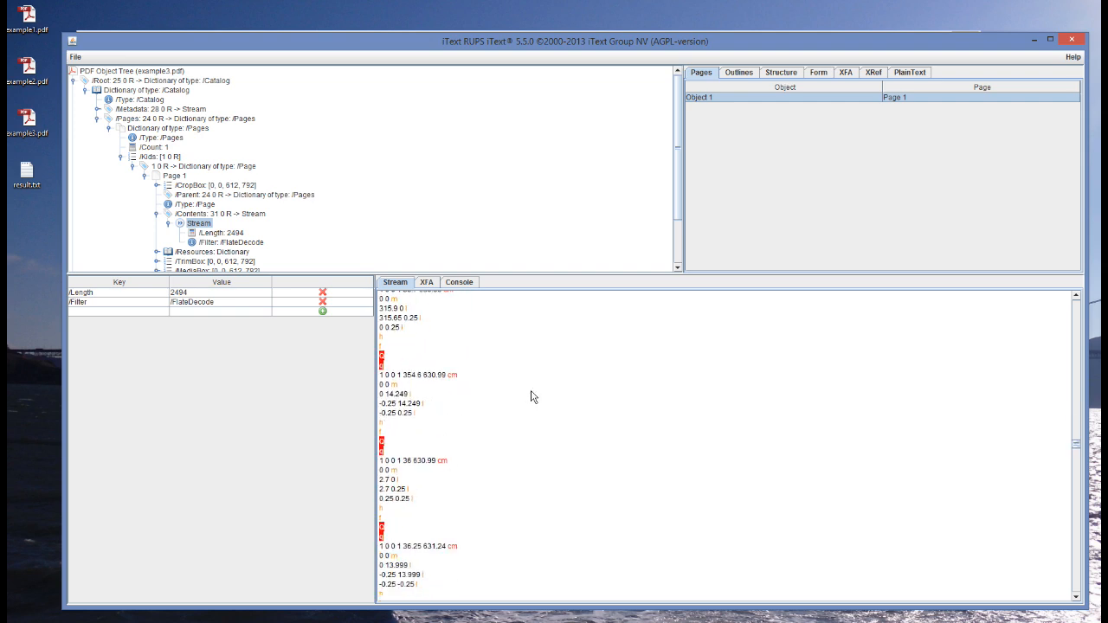
pyautogui.scroll(-3)
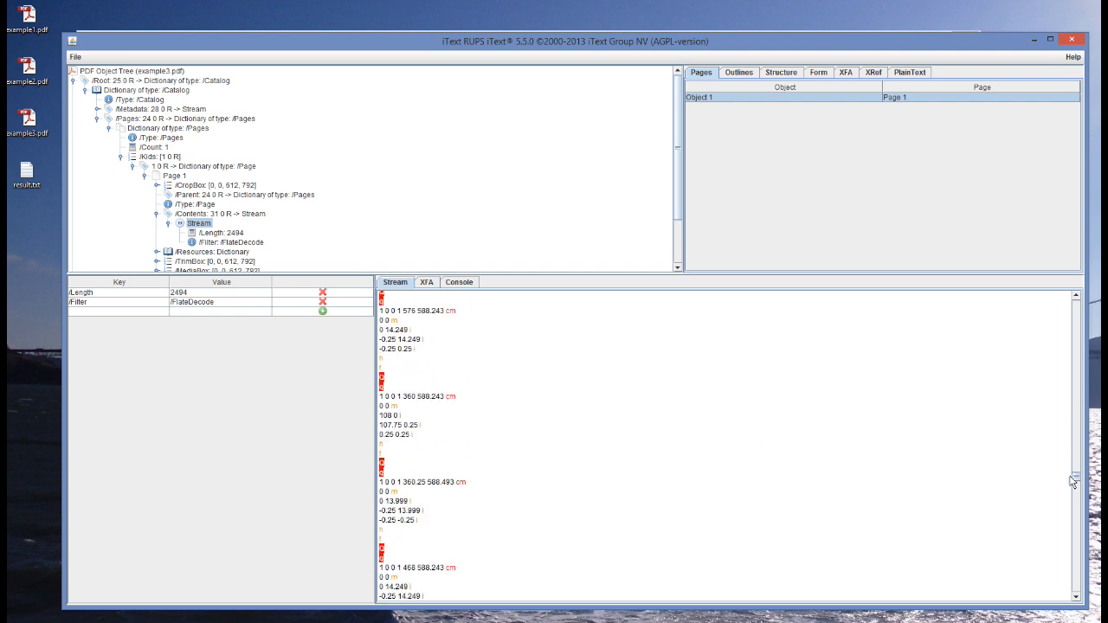
pyautogui.scroll(-3)
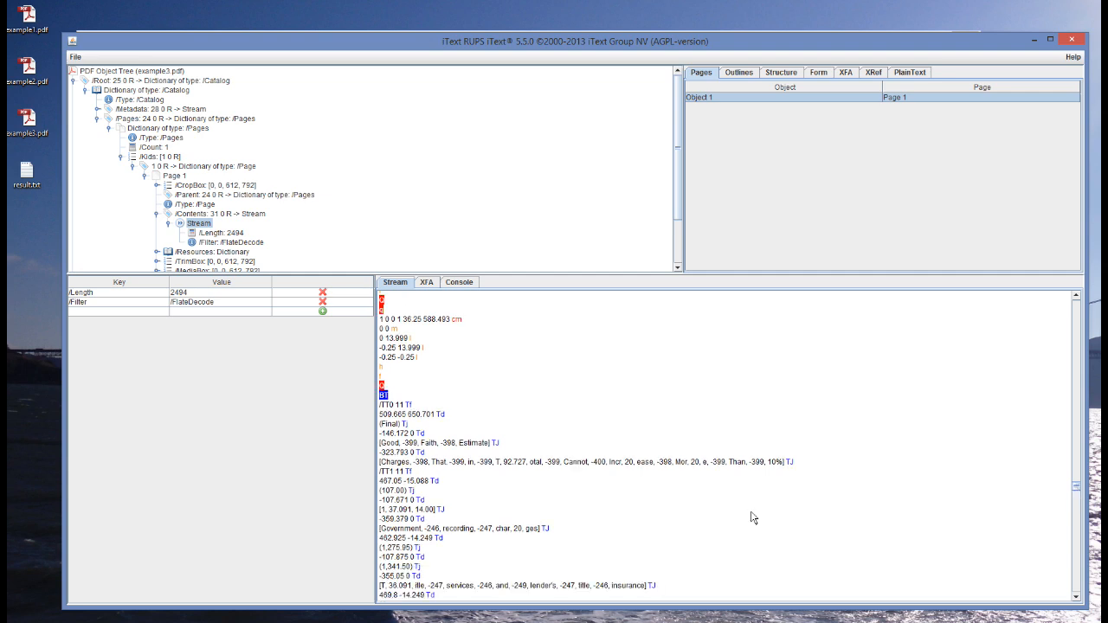
pyautogui.moveTo(395, 498)
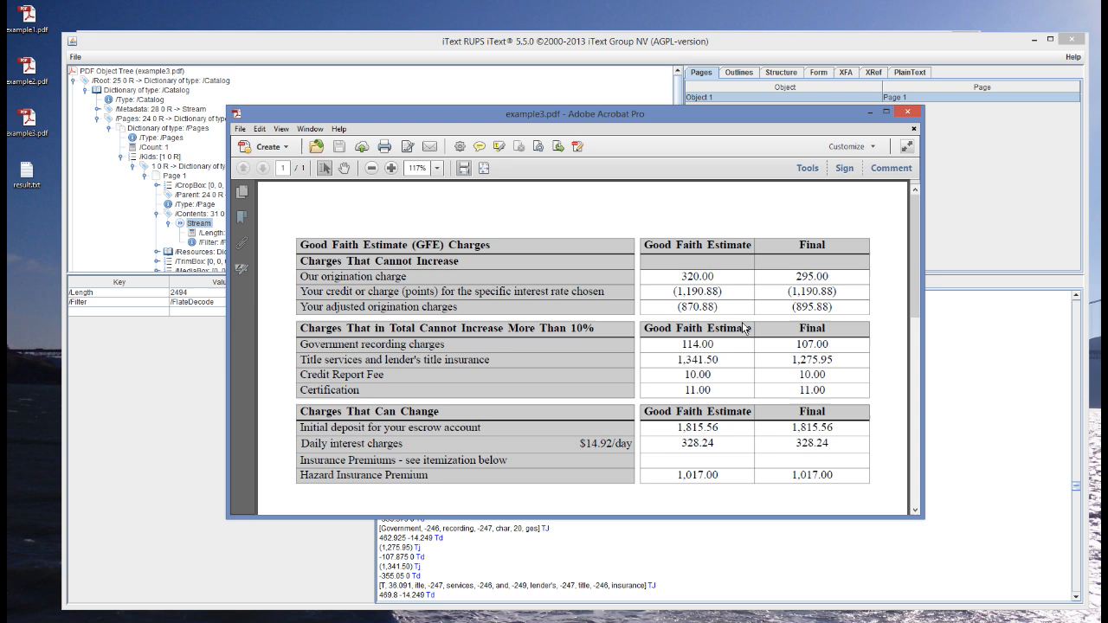
pyautogui.moveTo(926, 368)
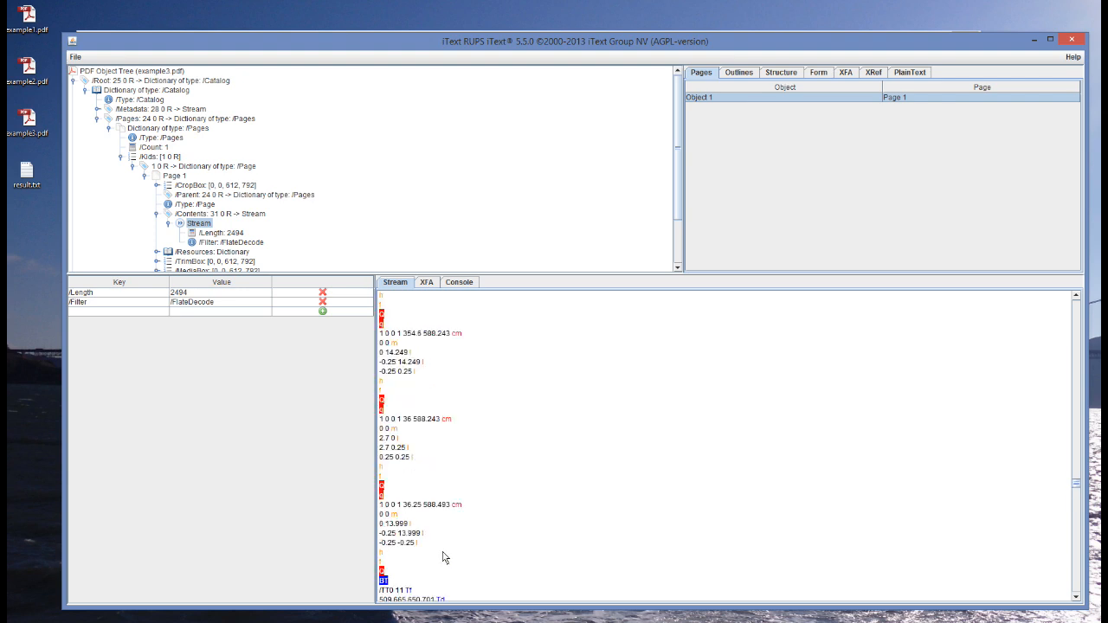
# Scroll example3.pdf's Good Faith Estimate charges table in Acrobat to compare with the stream.
pyautogui.scroll(-3)
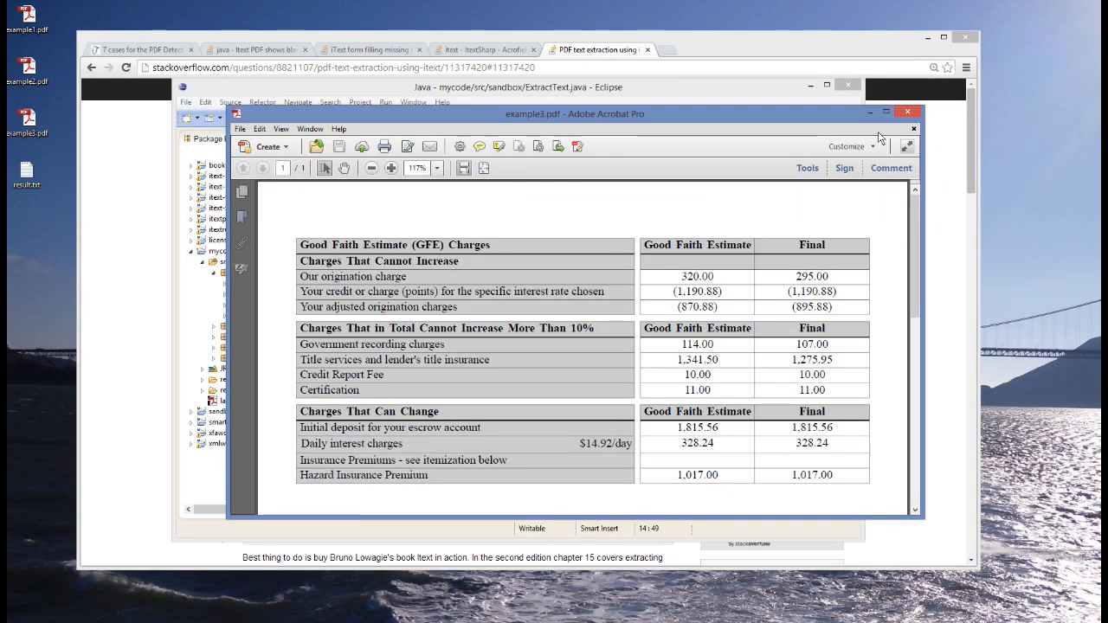
# Dismiss the example3.pdf window and right-click in the ExtractText.java editor.
pyautogui.click(511, 87)
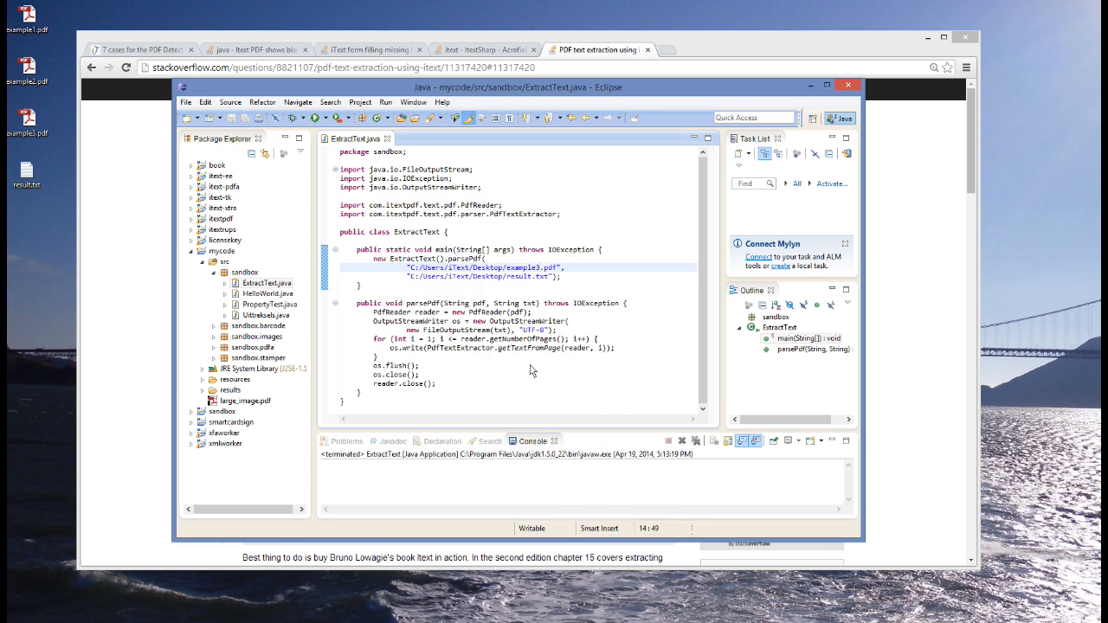
pyautogui.rightClick(27, 173)
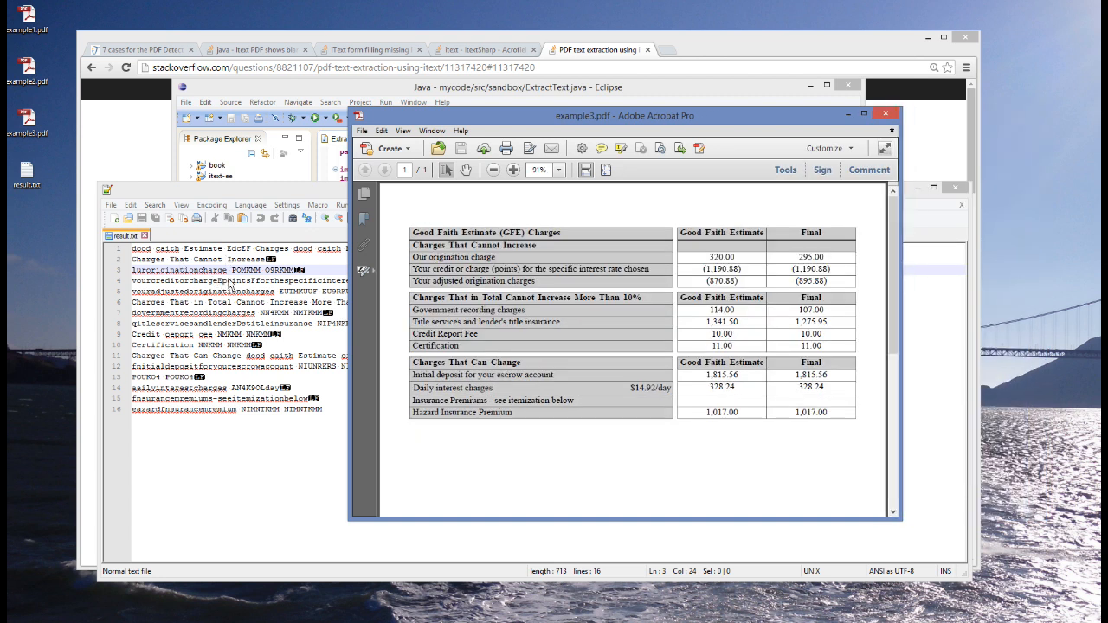
pyautogui.moveTo(251, 286)
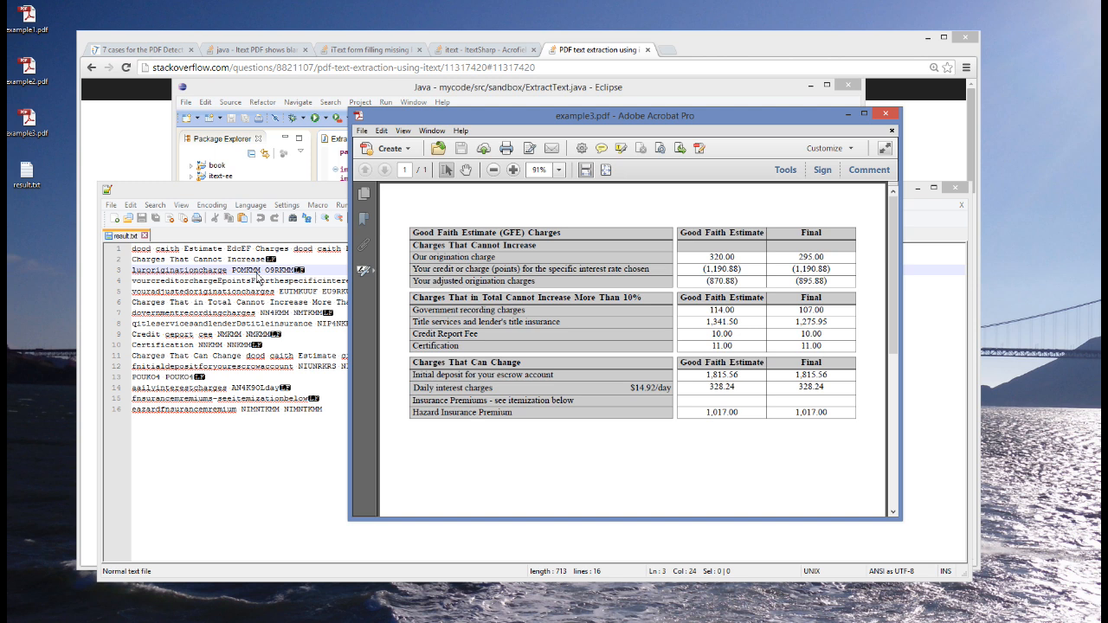
pyautogui.moveTo(293, 284)
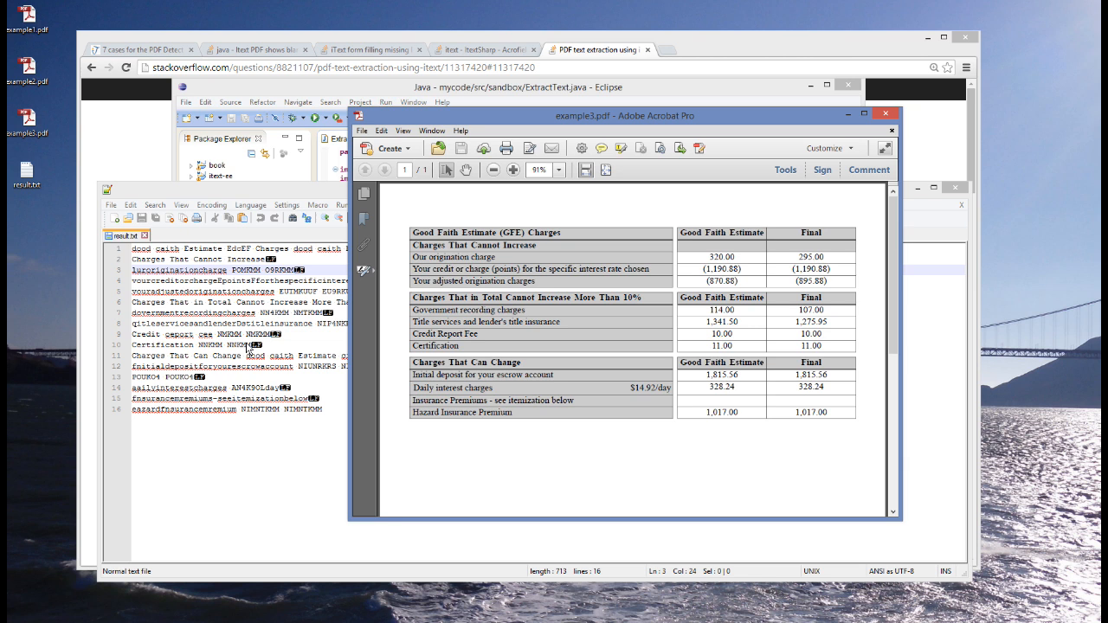
pyautogui.moveTo(576, 245)
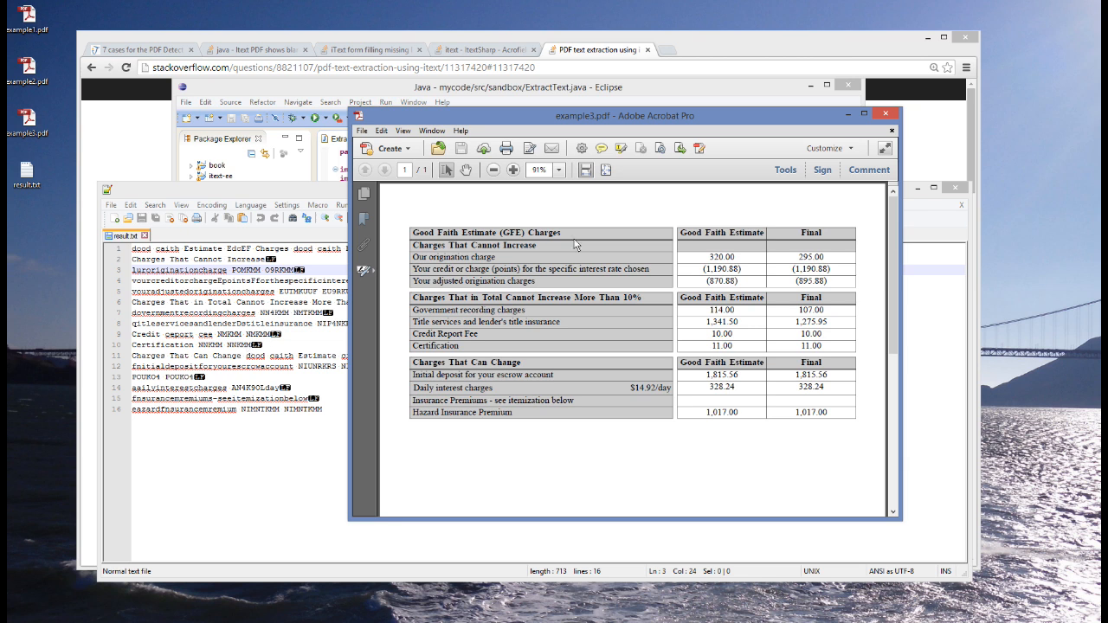
pyautogui.moveTo(636, 218)
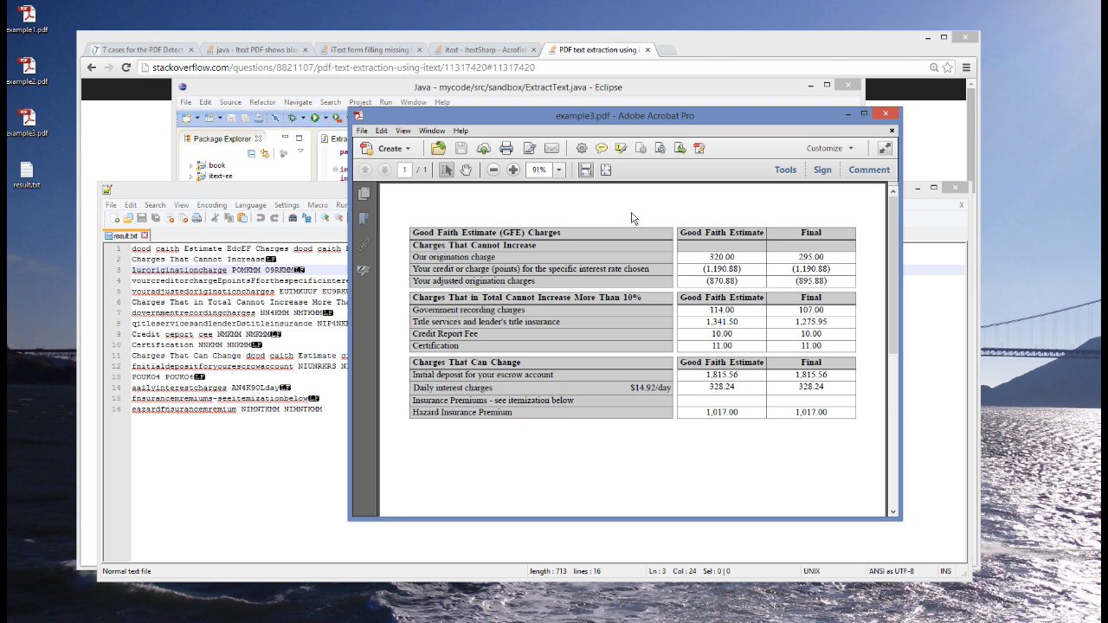
pyautogui.moveTo(771, 169)
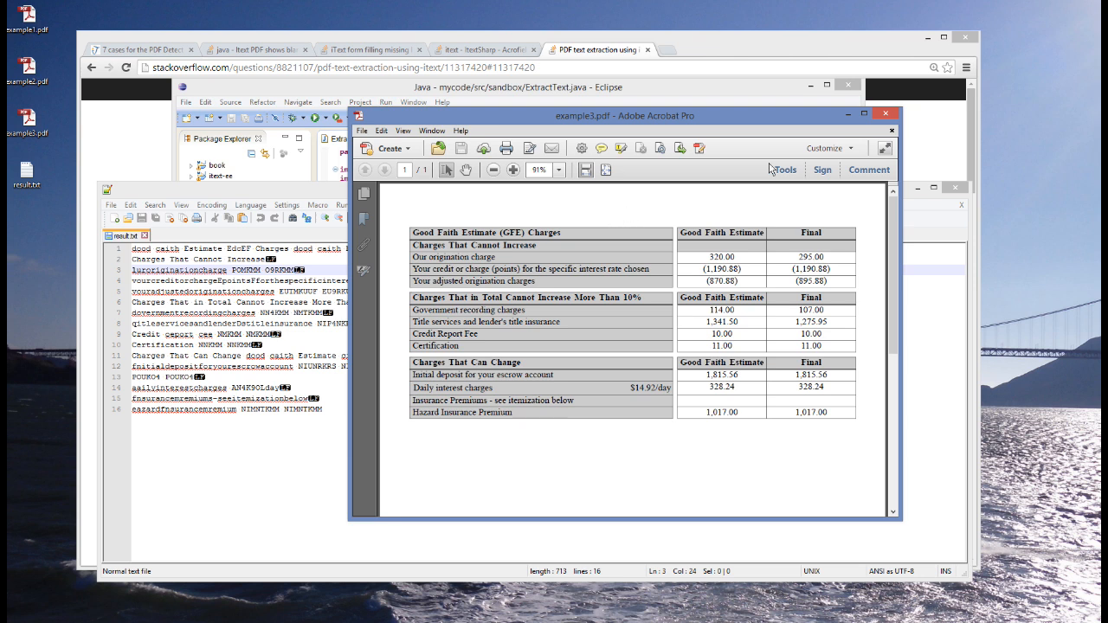
pyautogui.moveTo(712, 212)
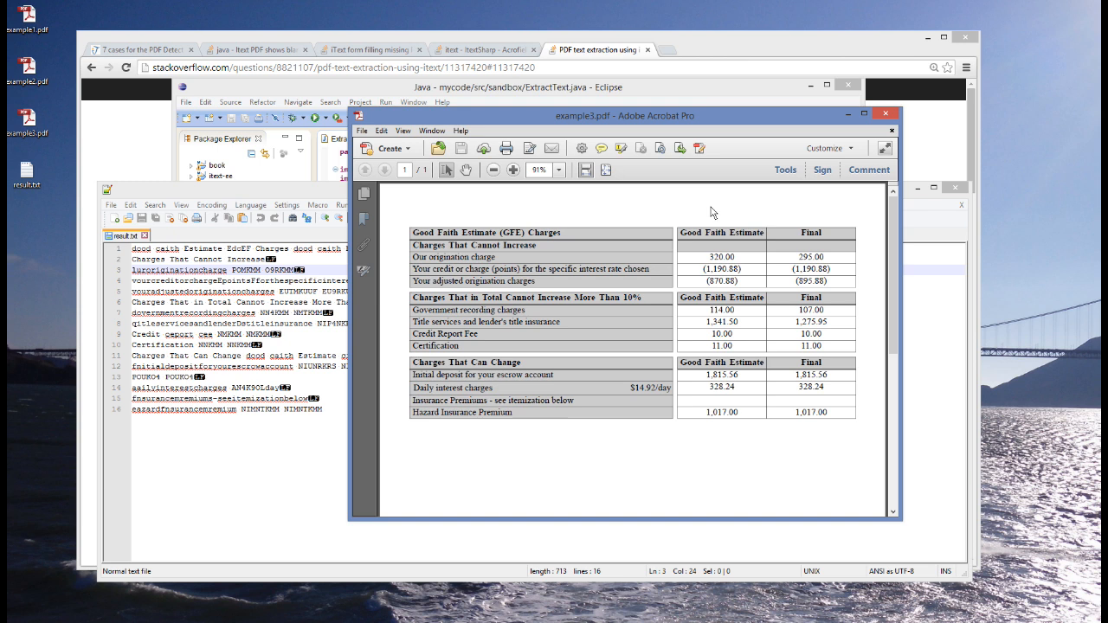
pyautogui.moveTo(667, 222)
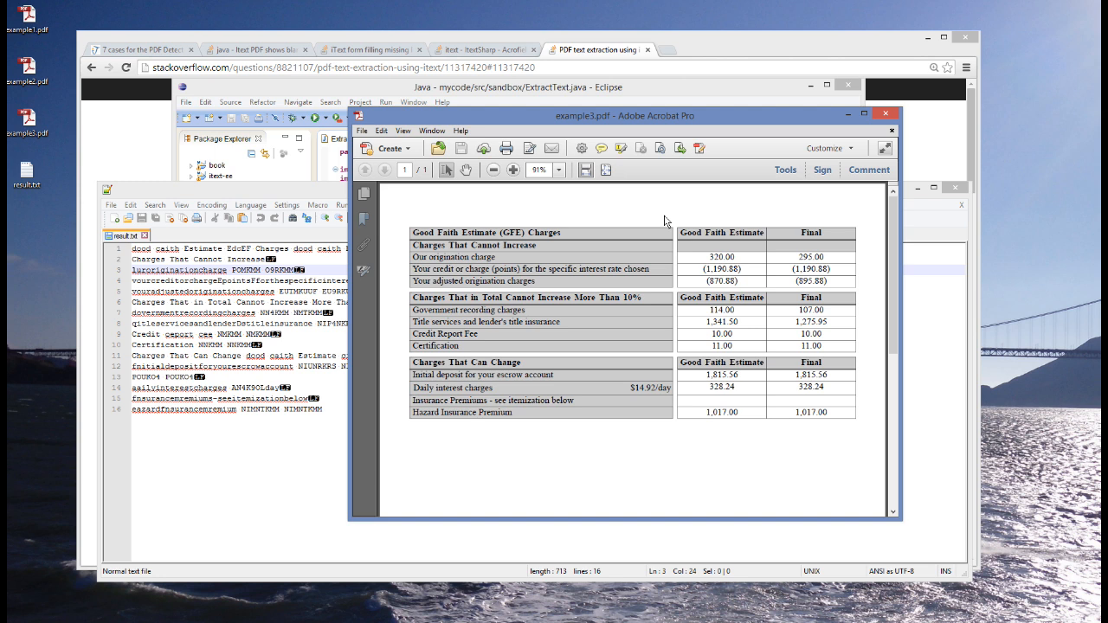
pyautogui.moveTo(171, 270)
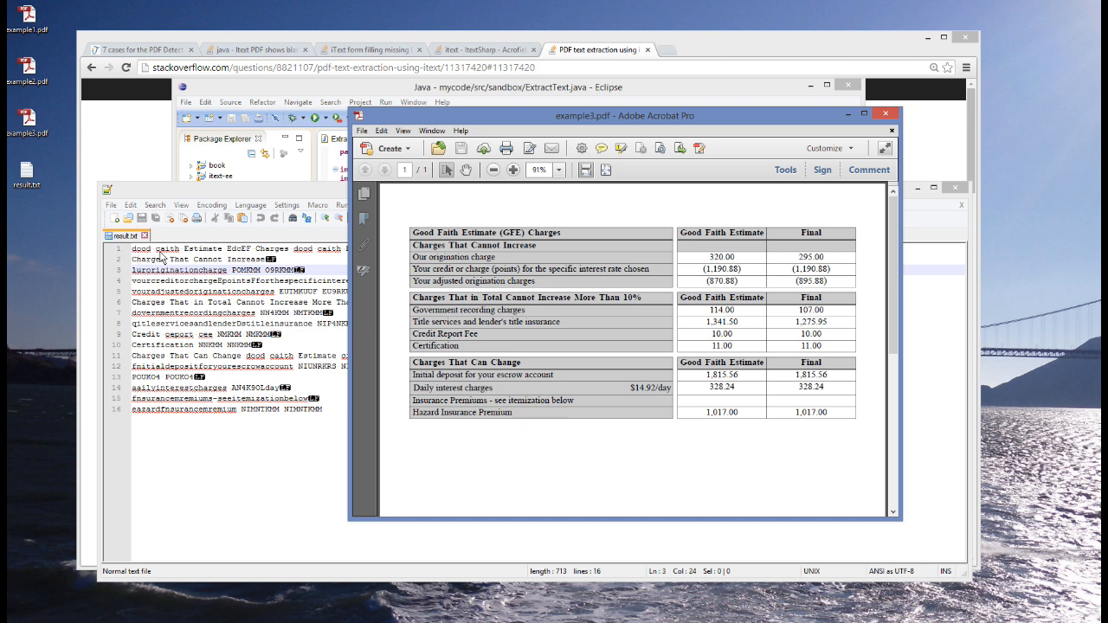
pyautogui.moveTo(242, 279)
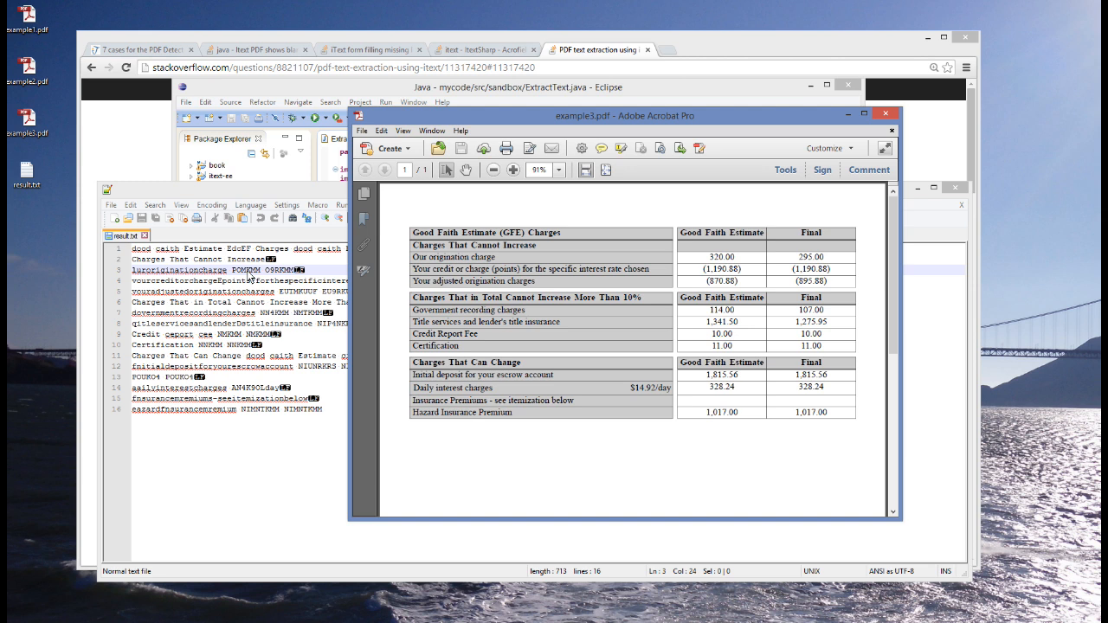
pyautogui.moveTo(516, 333)
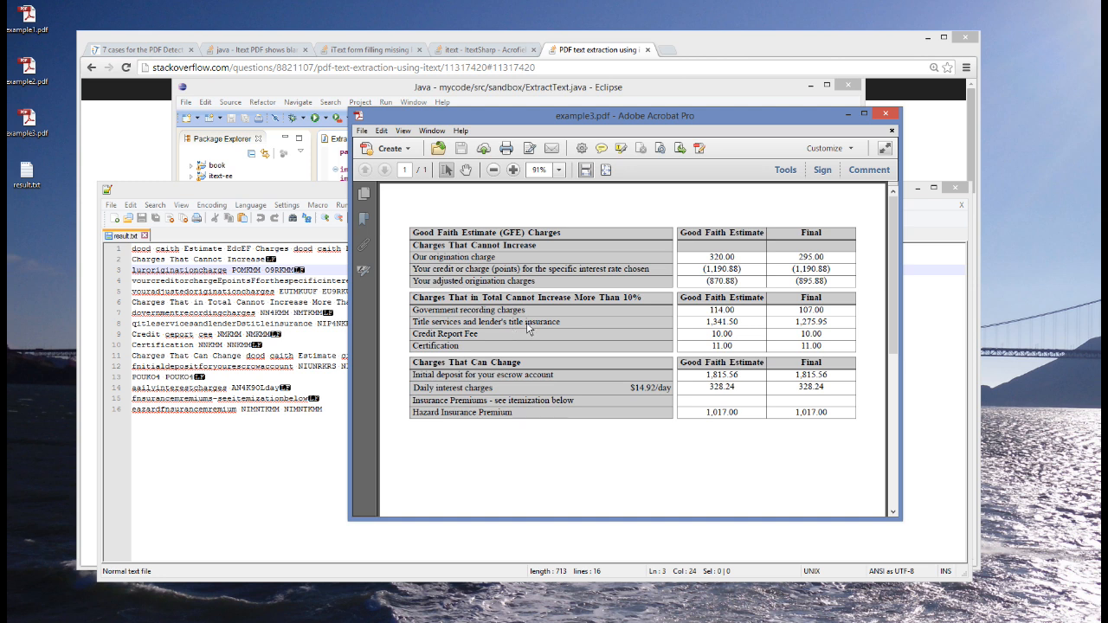
pyautogui.moveTo(598, 248)
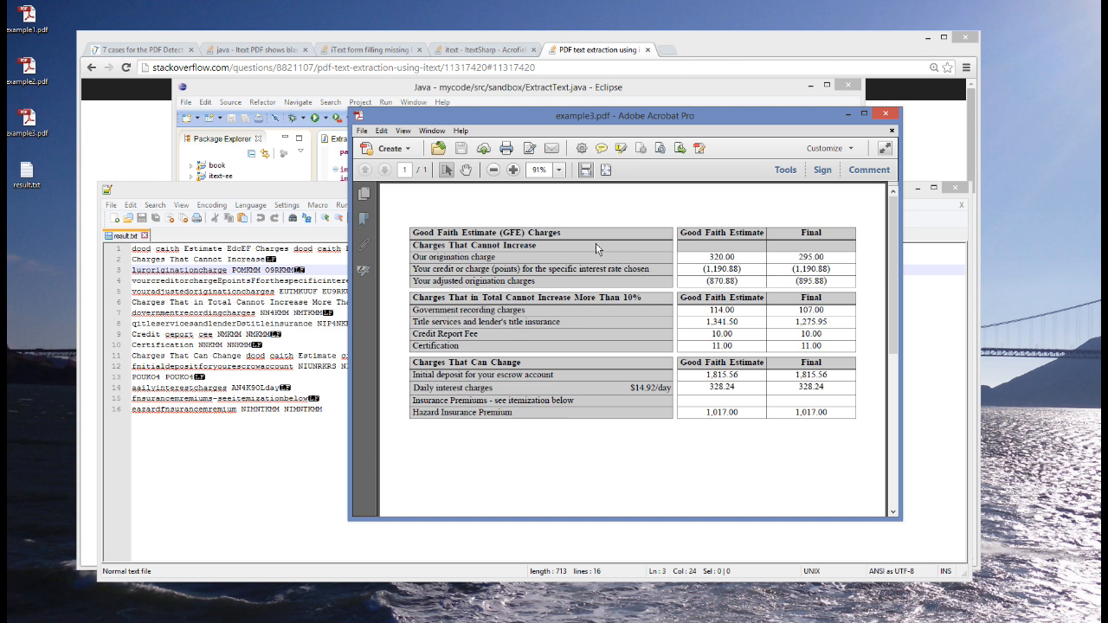
pyautogui.moveTo(845, 135)
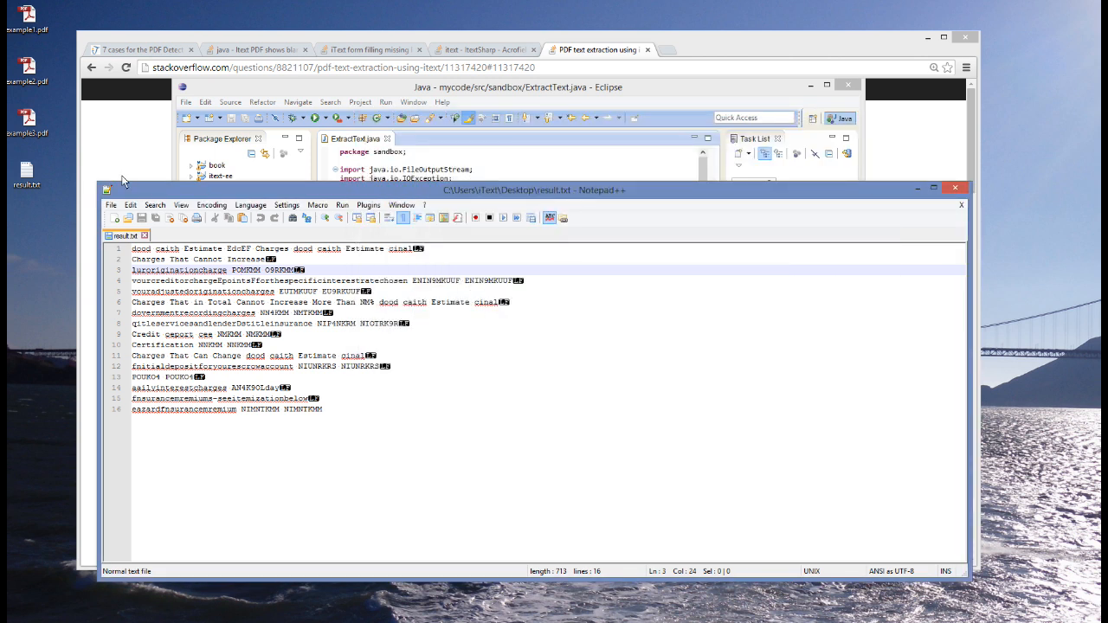
pyautogui.moveTo(675, 270)
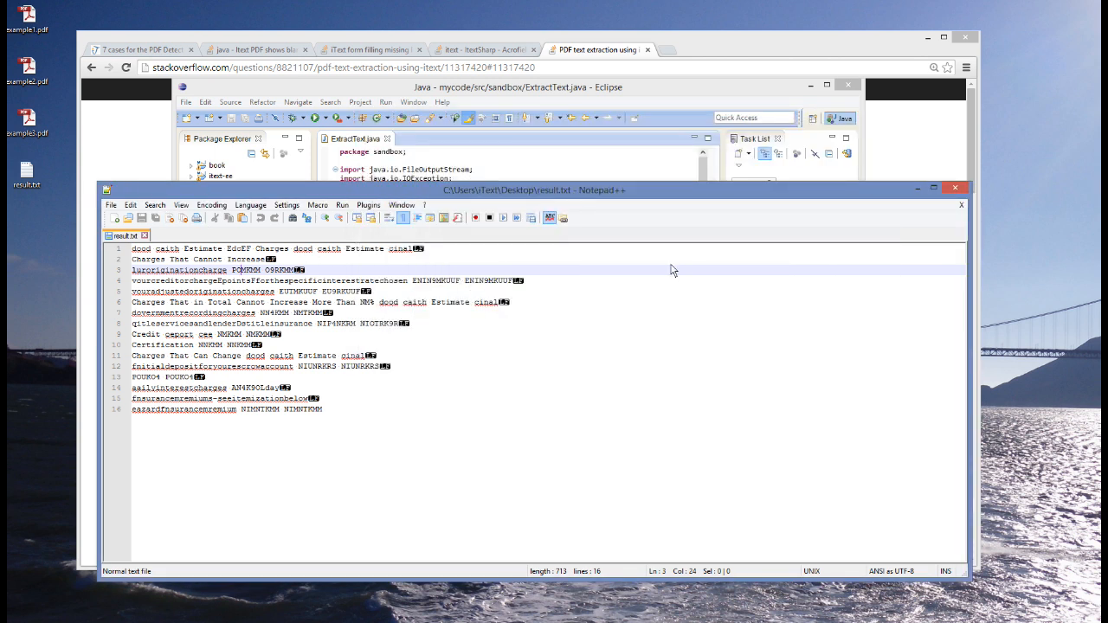
pyautogui.moveTo(649, 302)
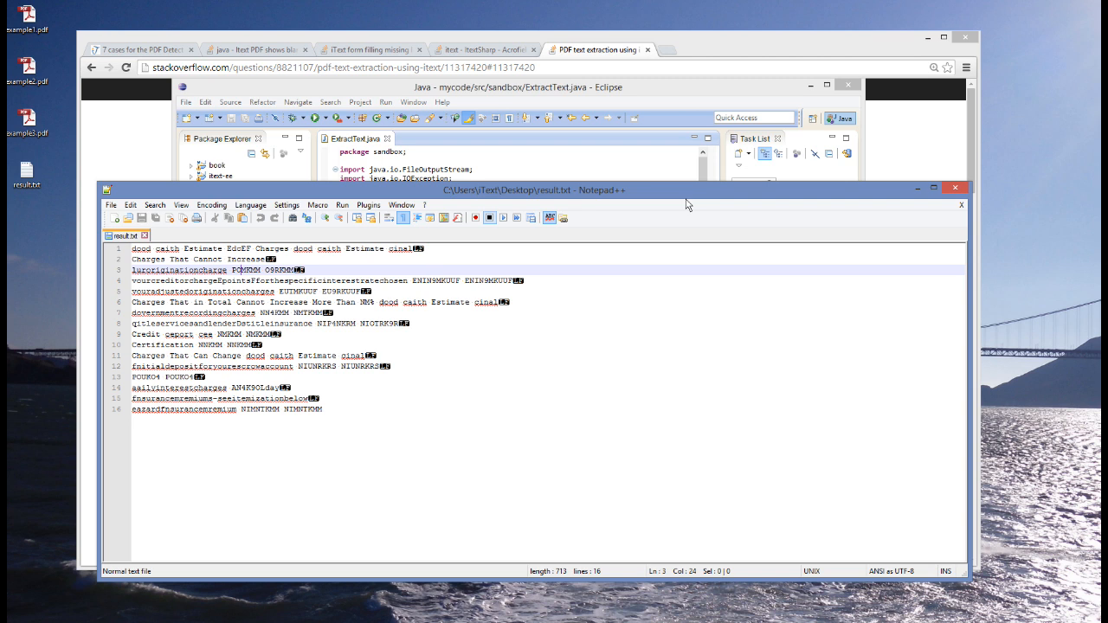
# Bring the Eclipse extraction code forward, then minimize Eclipse to reveal the Summit 2014 page.
pyautogui.click(516, 87)
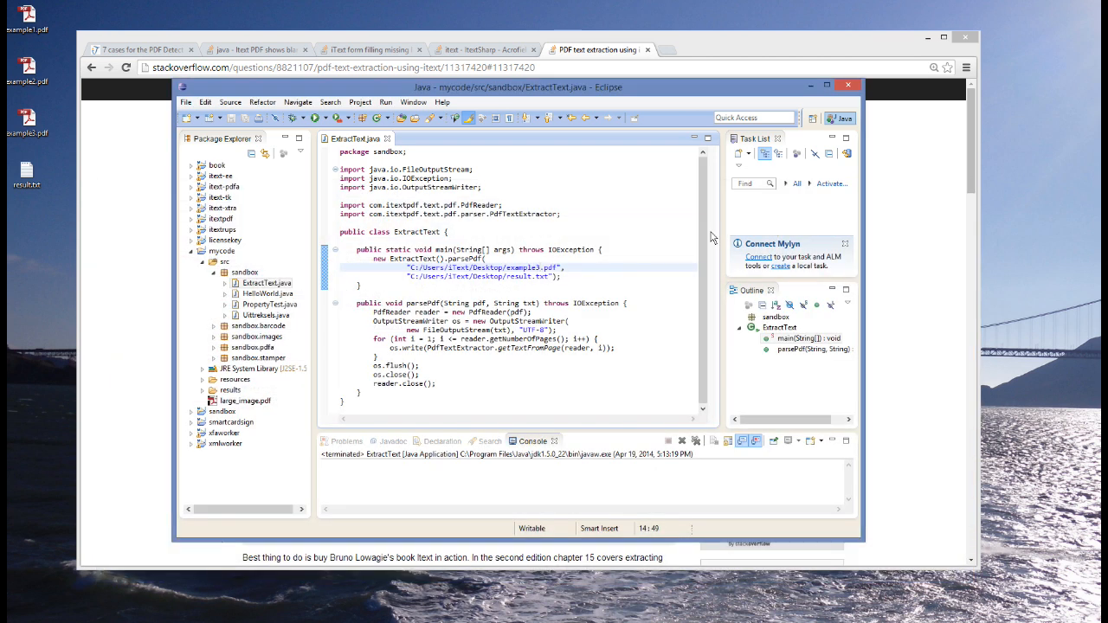
pyautogui.moveTo(680, 205)
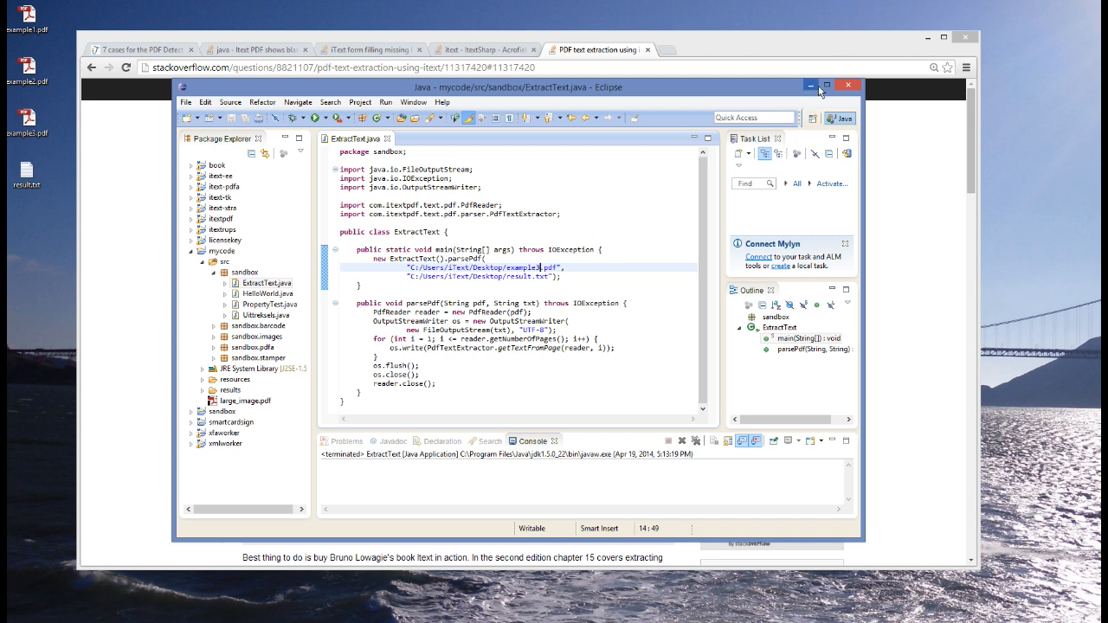
pyautogui.click(847, 85)
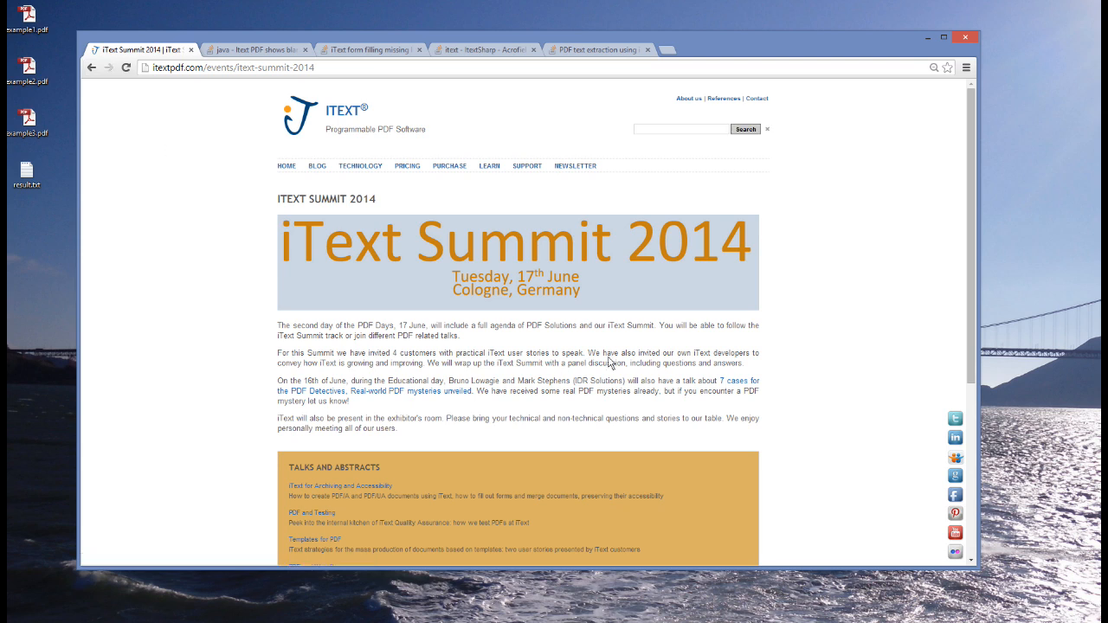
# Scroll the iText Summit 2014 page and follow the PDF Days Europe 2014 Agenda link.
pyautogui.scroll(-3)
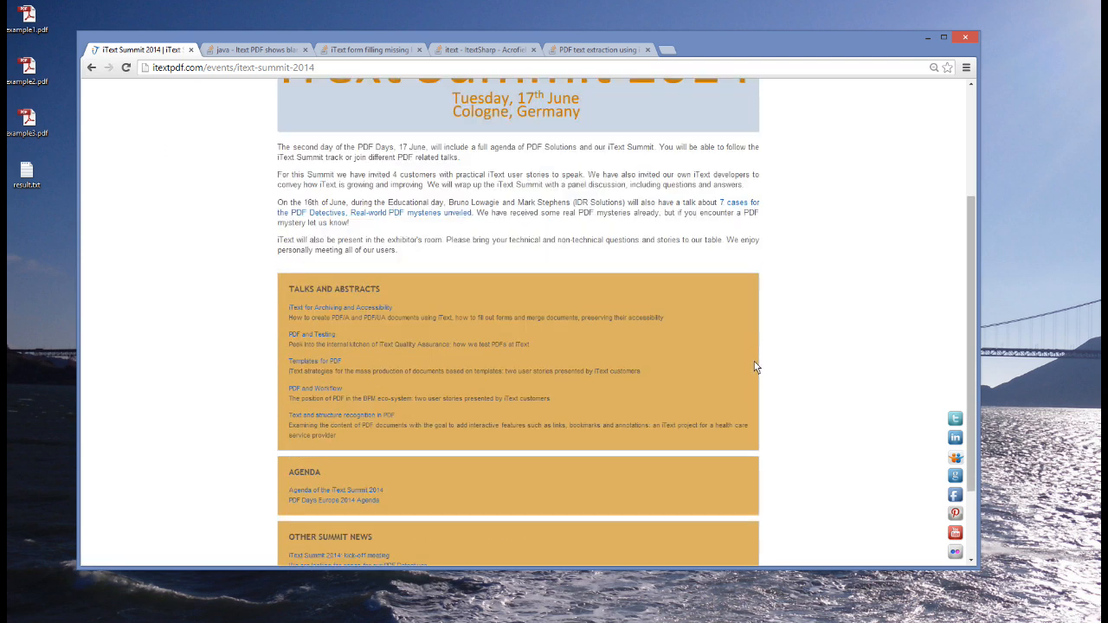
pyautogui.click(325, 500)
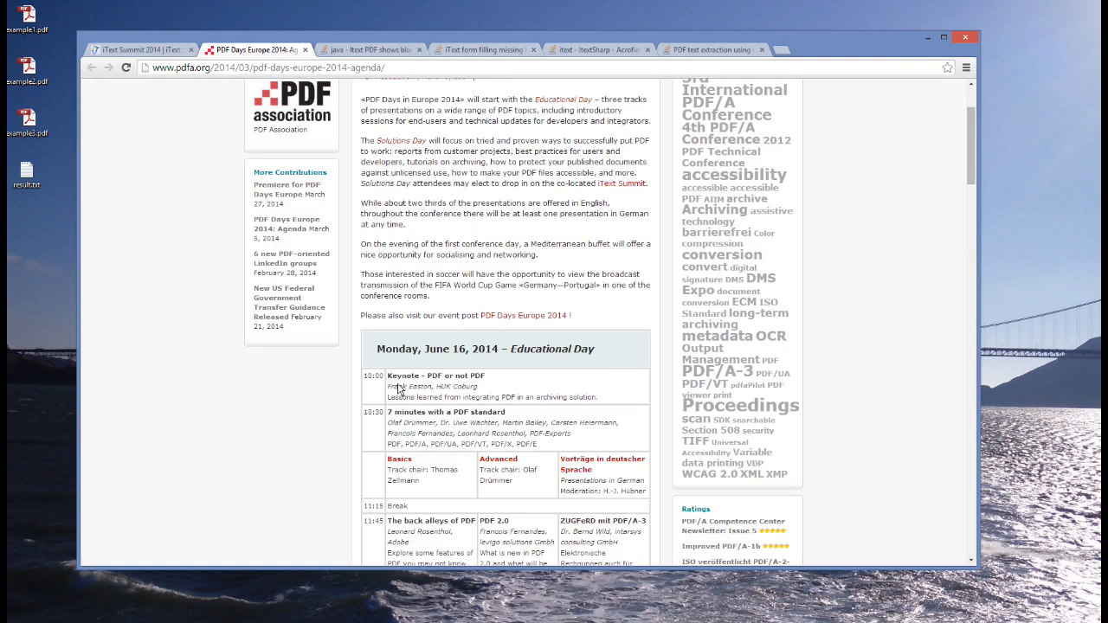
# Scroll the PDF Days Europe 2014 agenda to Monday afternoon's '7 cases for the PDF support detectives' talk.
pyautogui.scroll(-3)
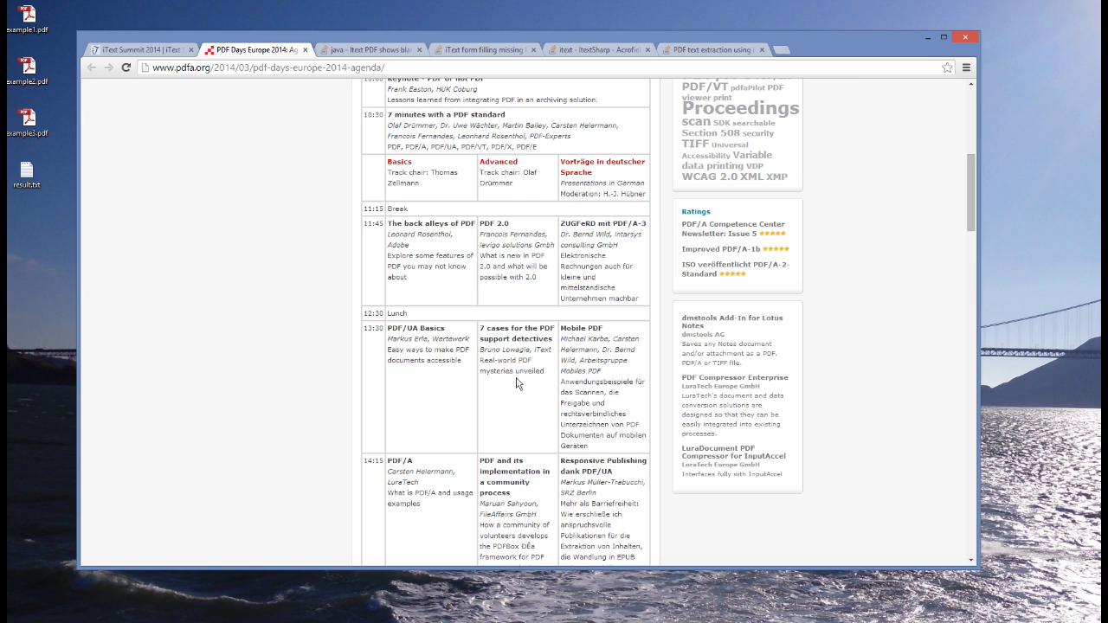
pyautogui.moveTo(516, 384)
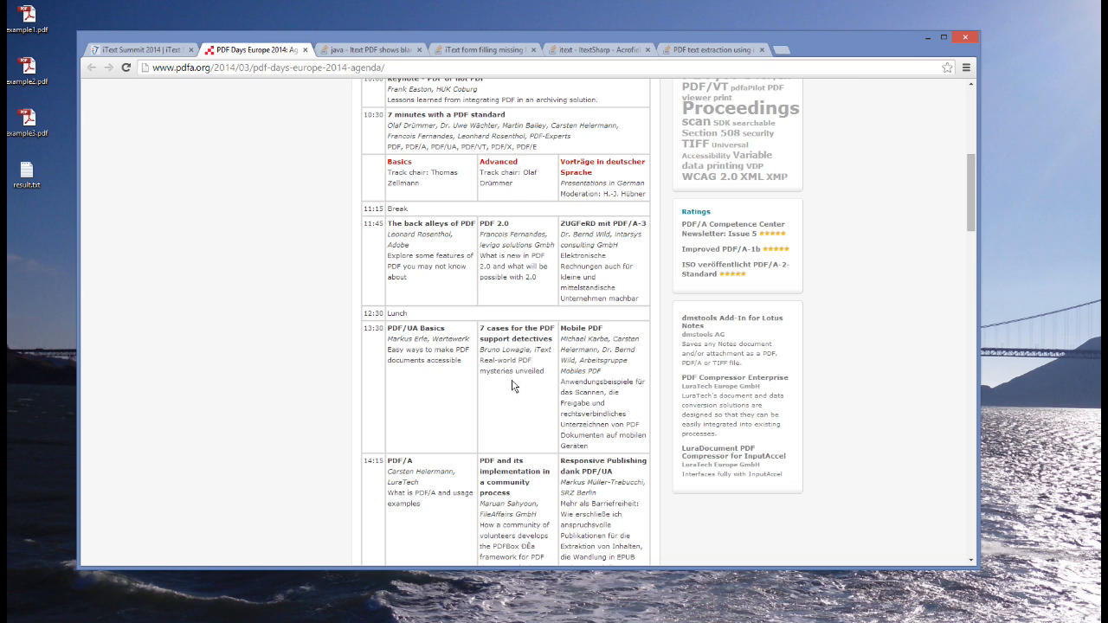
pyautogui.moveTo(375, 355)
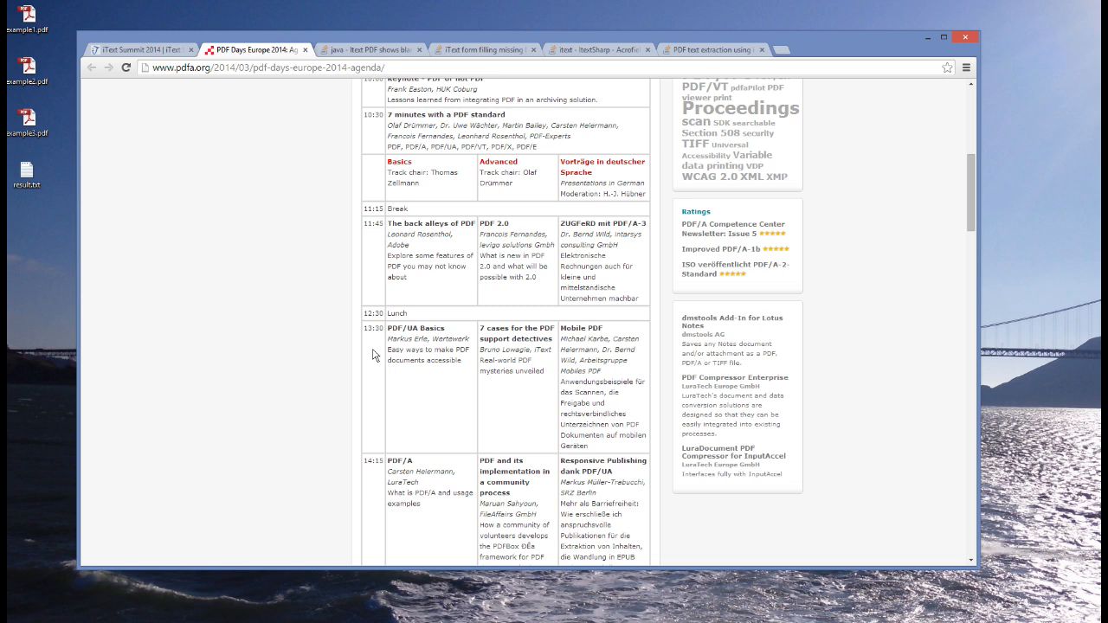
pyautogui.moveTo(489, 350)
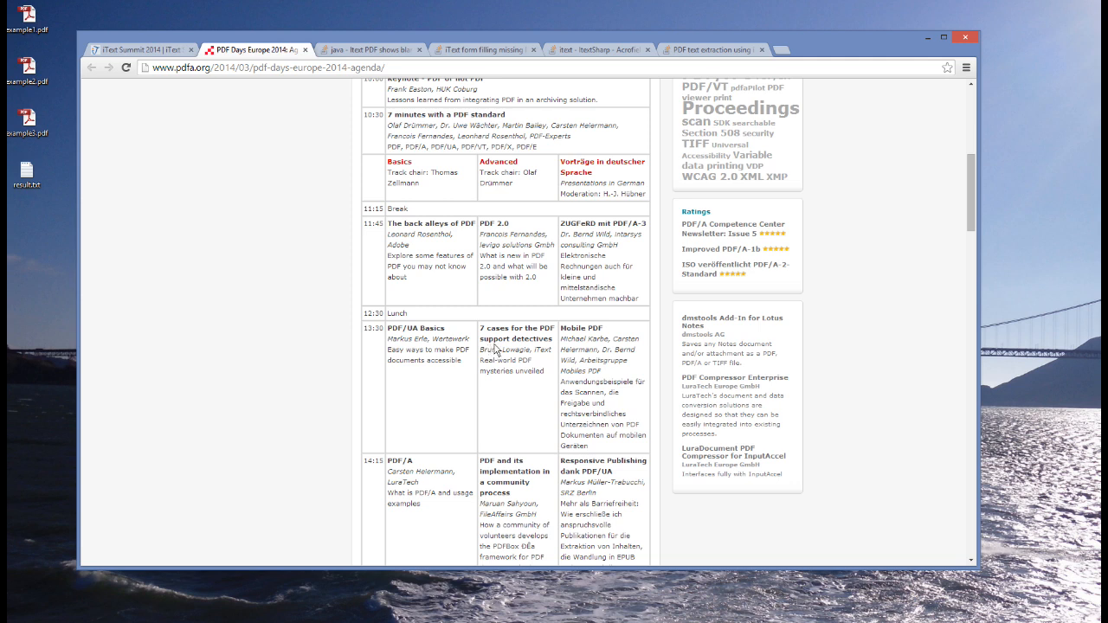
pyautogui.moveTo(498, 347)
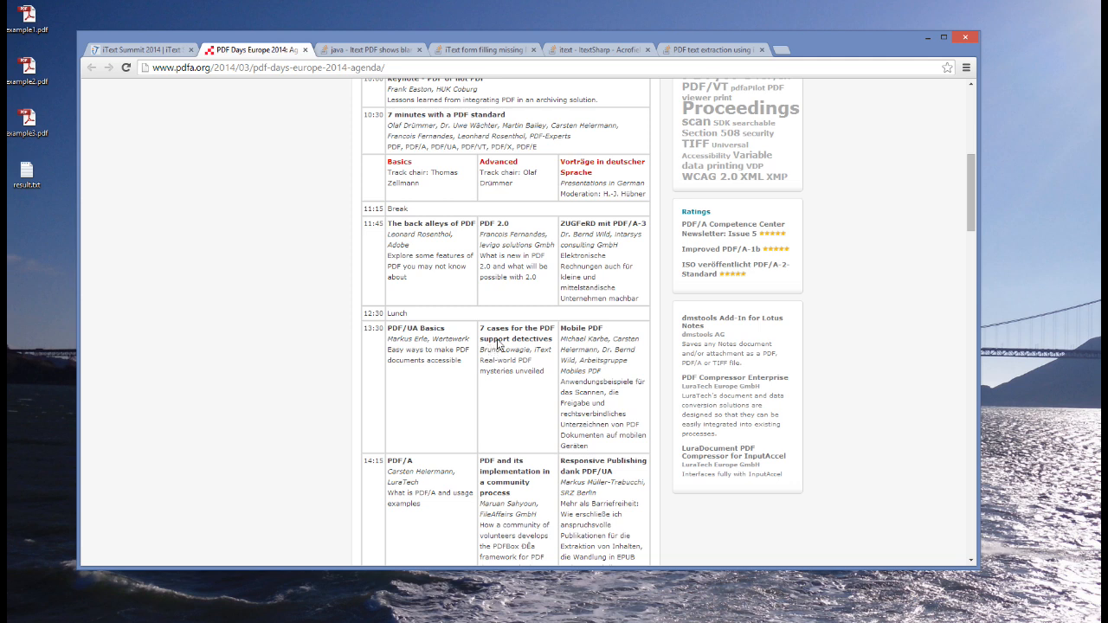